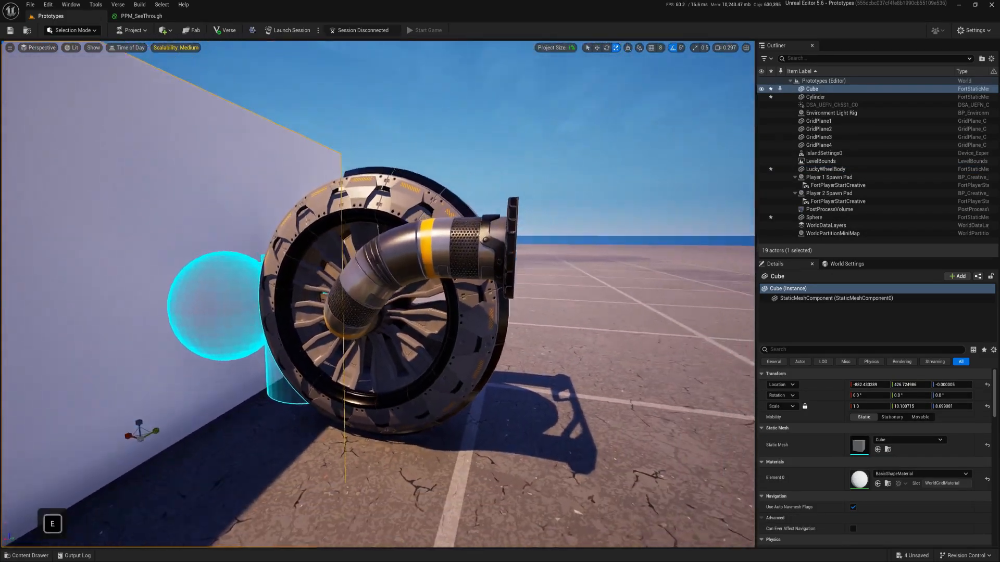
- Delete the Cube, Cylinder, Sphere, LuckyWheelBody and PostProcessVolume actors from the level
left_click(423, 30)
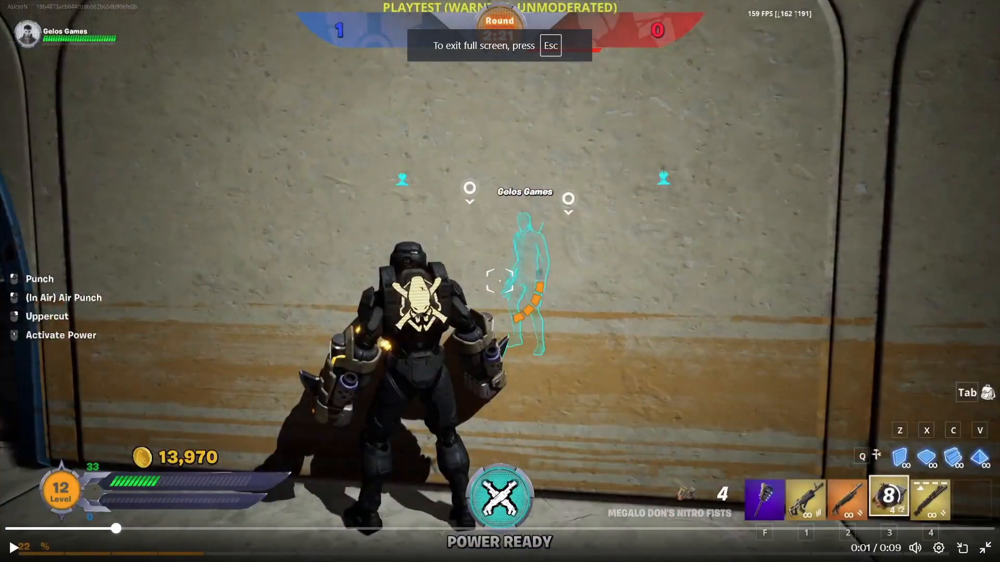
left_click(12, 547)
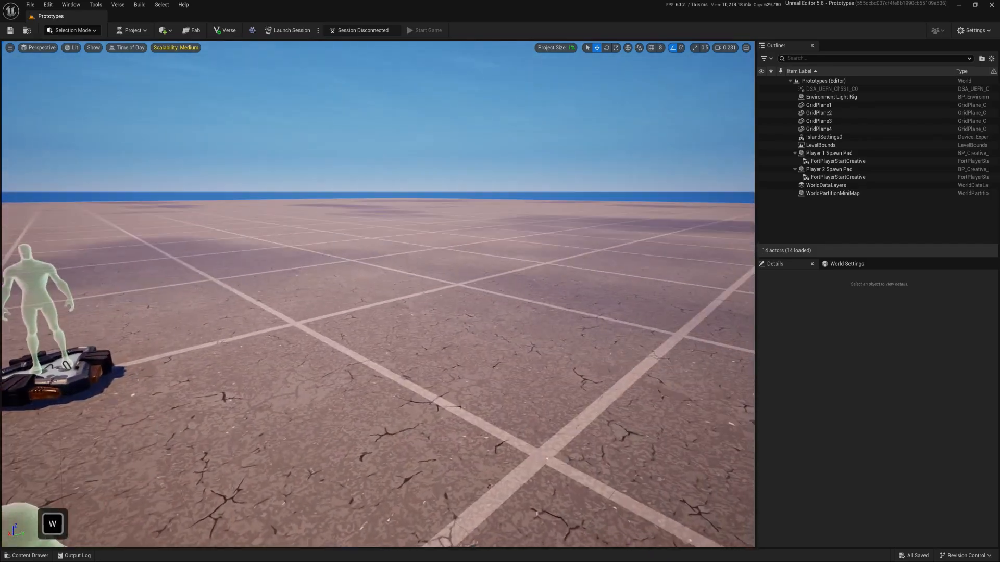
mouse_move(163, 30)
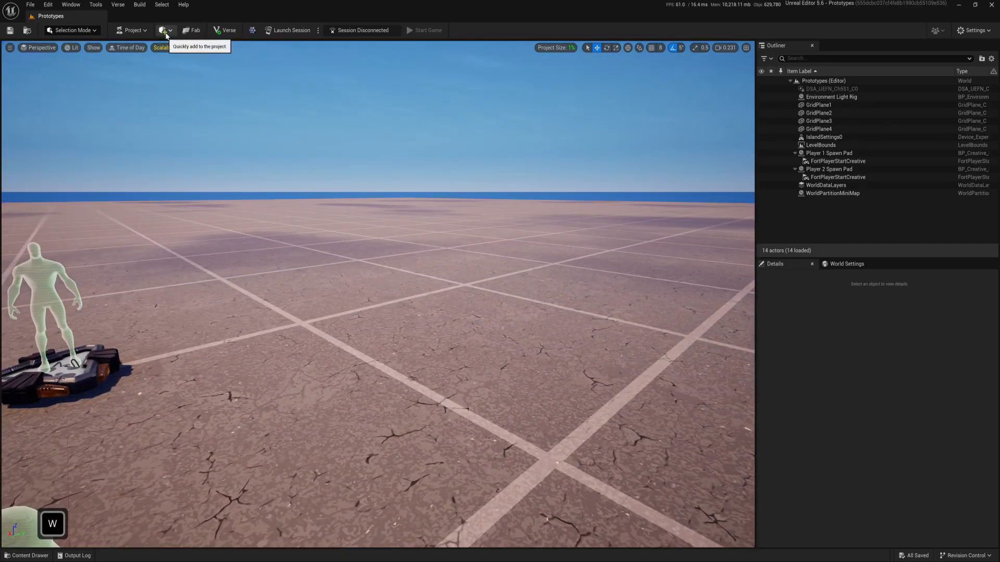
- Place a Post Process Volume in the level from the quick-add Volumes list
left_click(162, 31)
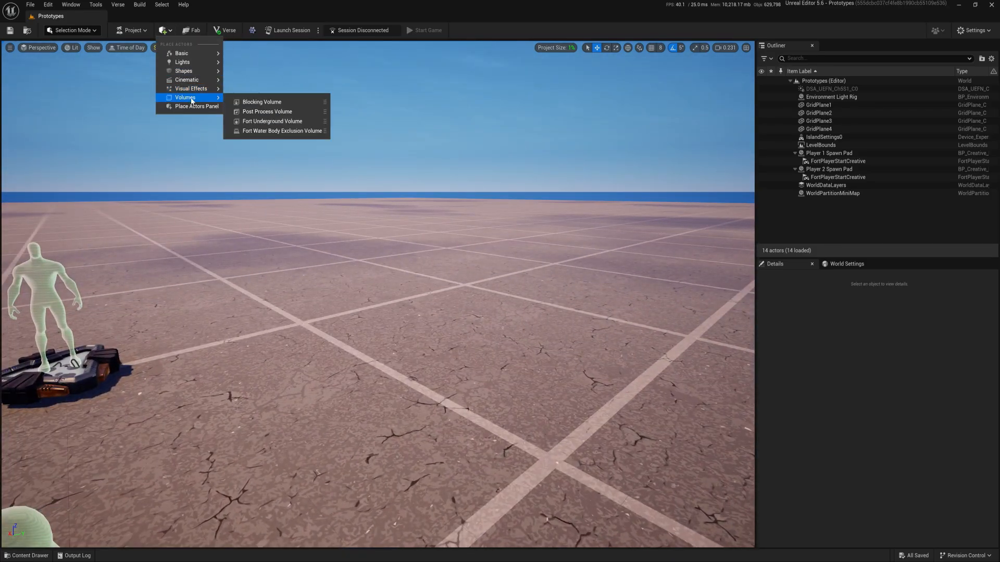
mouse_move(267, 112)
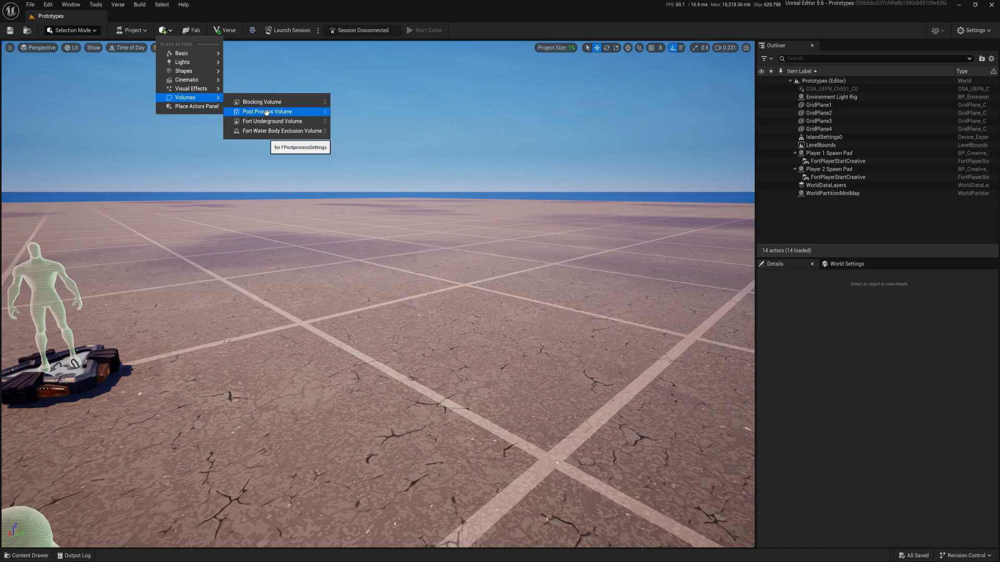
left_click(267, 111)
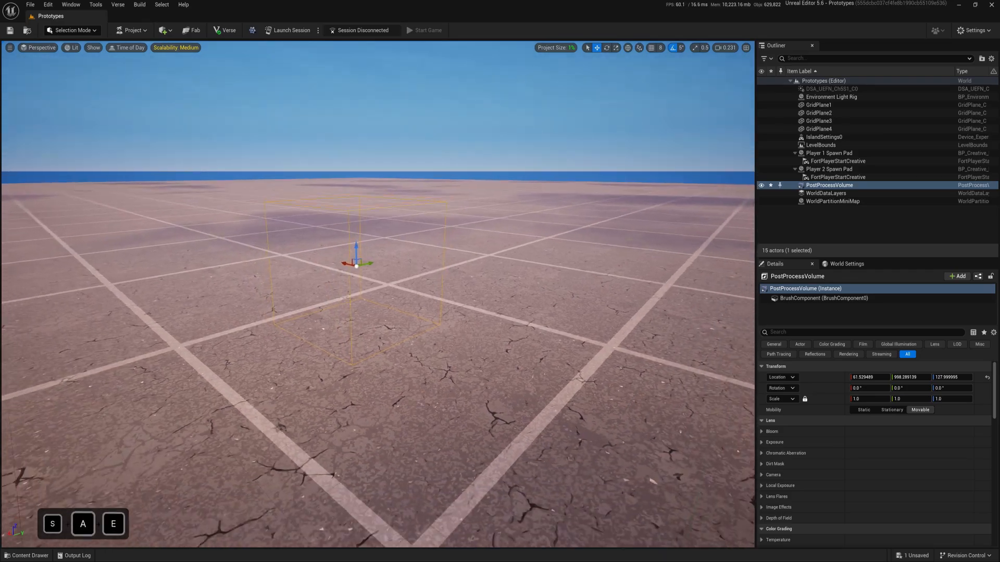
left_click(26, 555)
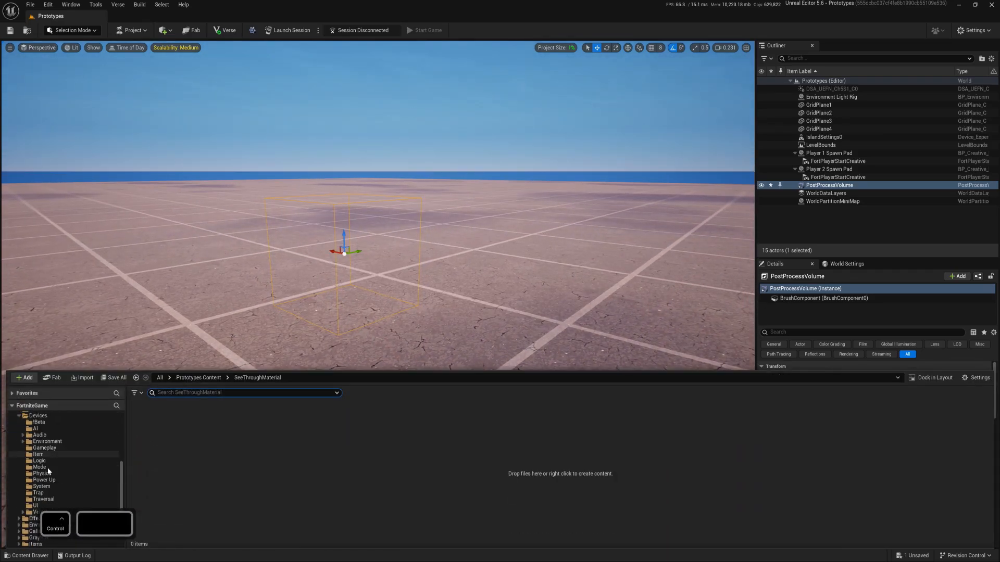
scroll("down", 3)
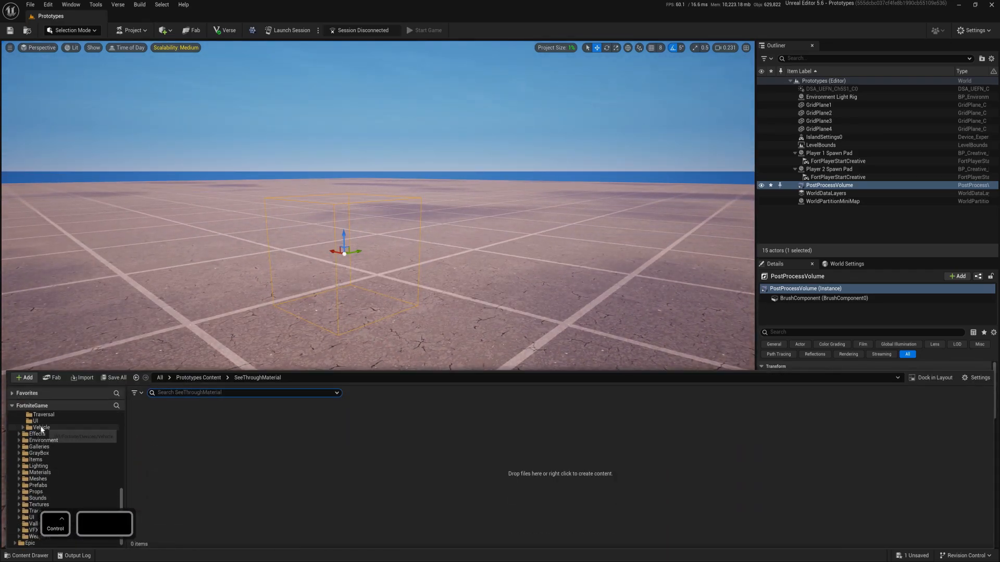
left_click(37, 440)
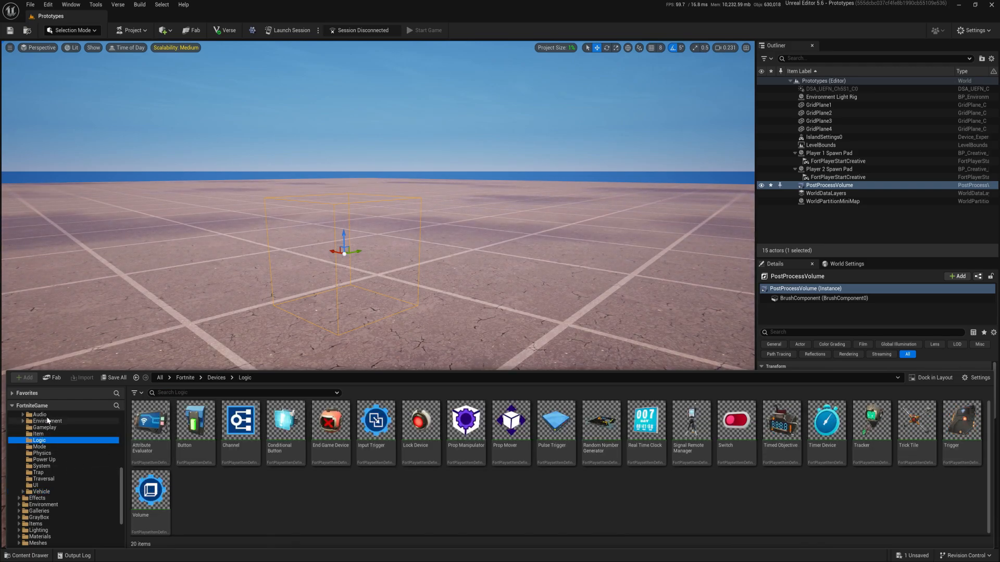
left_click(45, 420)
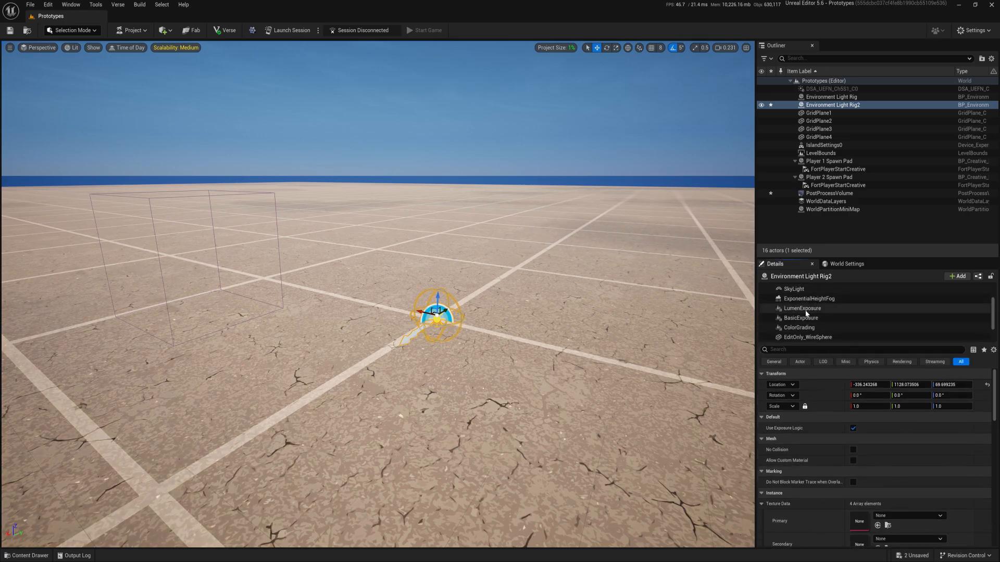
left_click(802, 307)
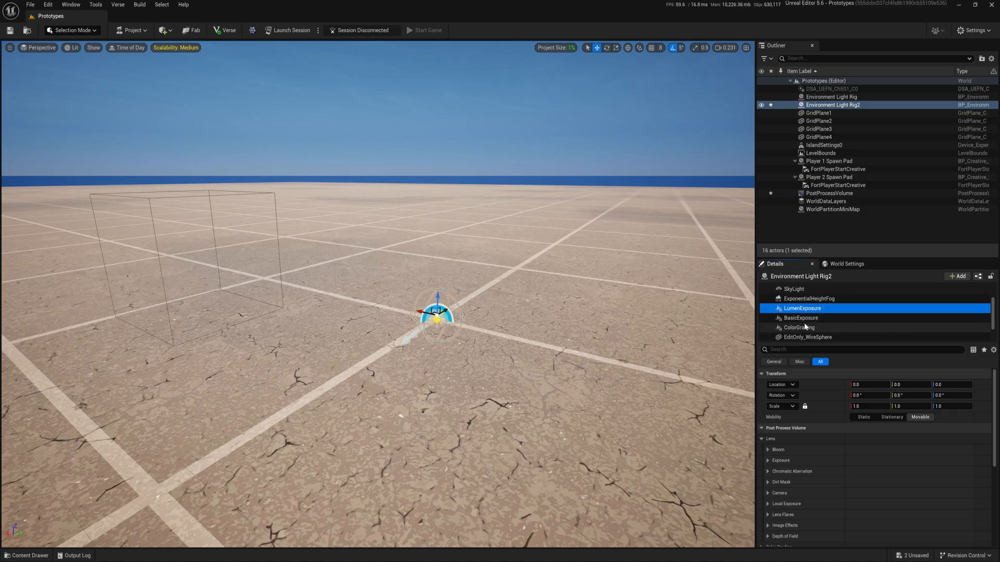
mouse_move(803, 307)
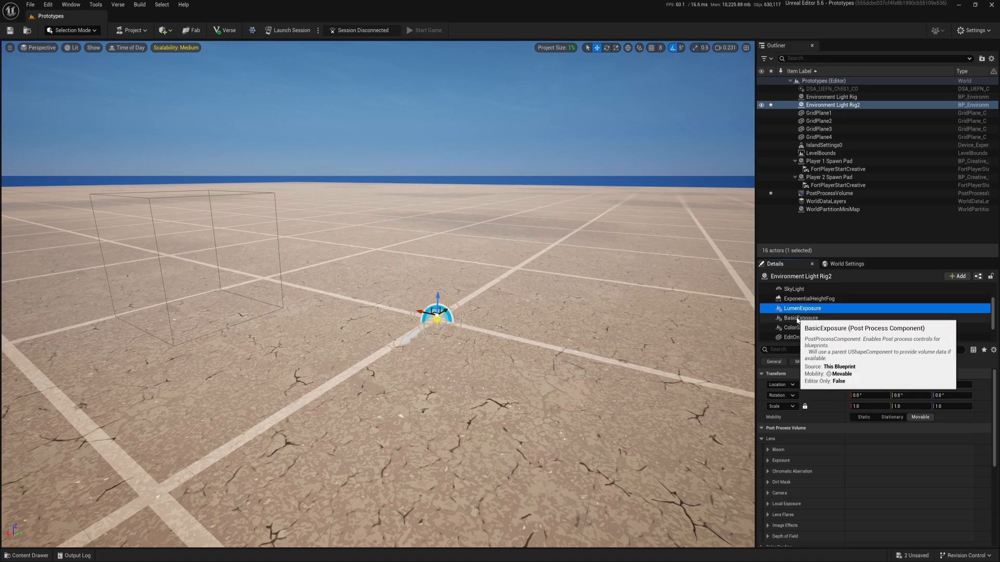
left_click(800, 318)
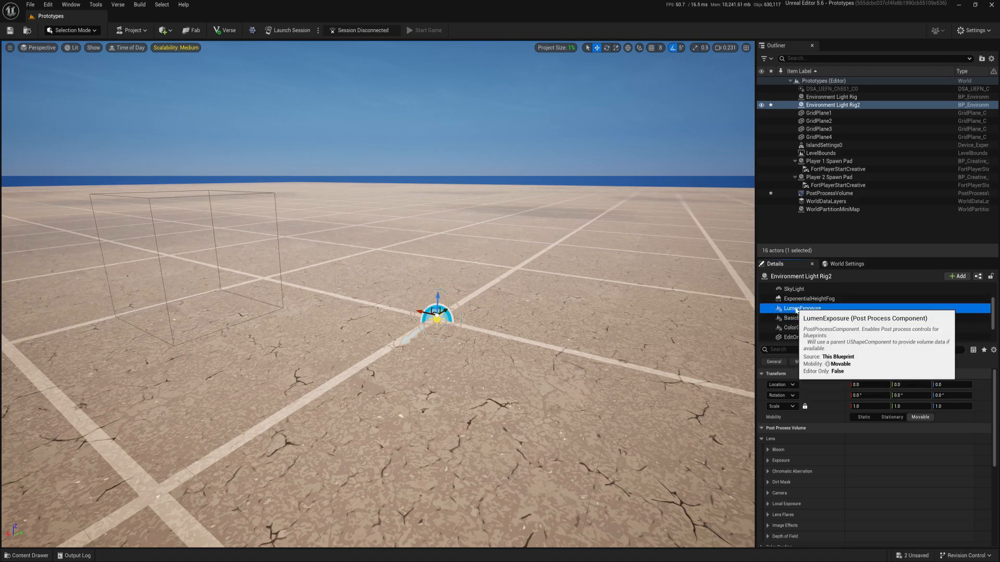
left_click(801, 318)
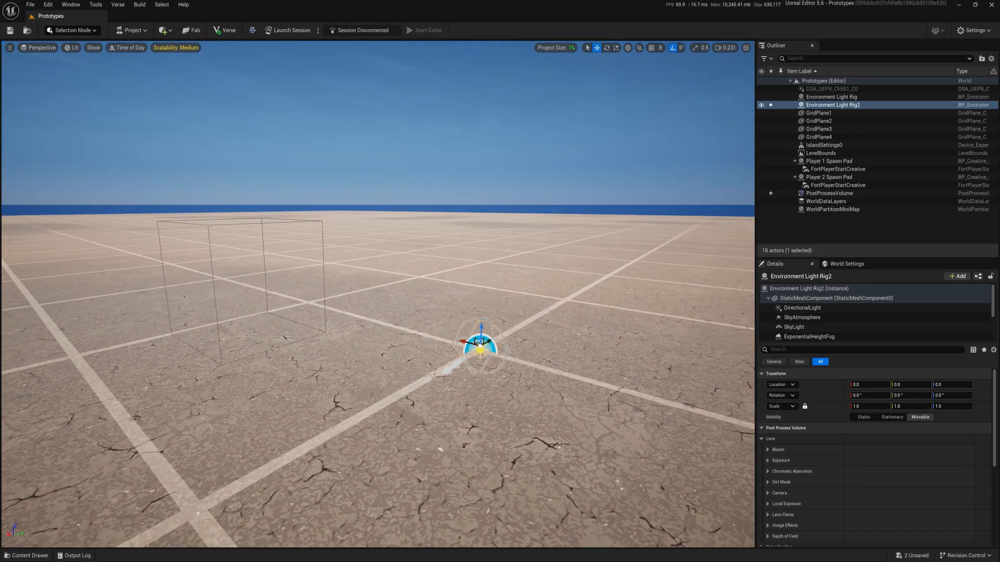
left_click(801, 307)
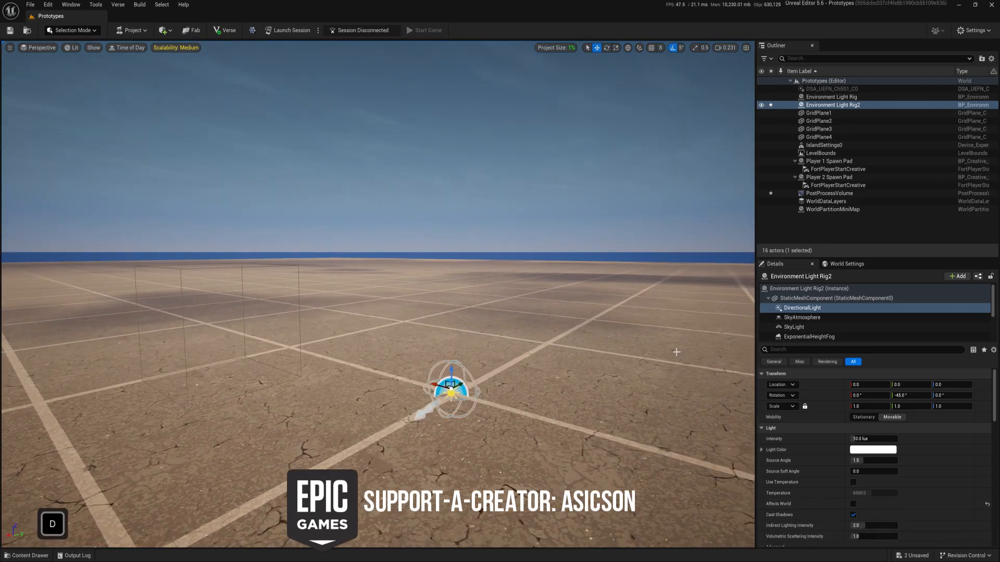
left_click(802, 317)
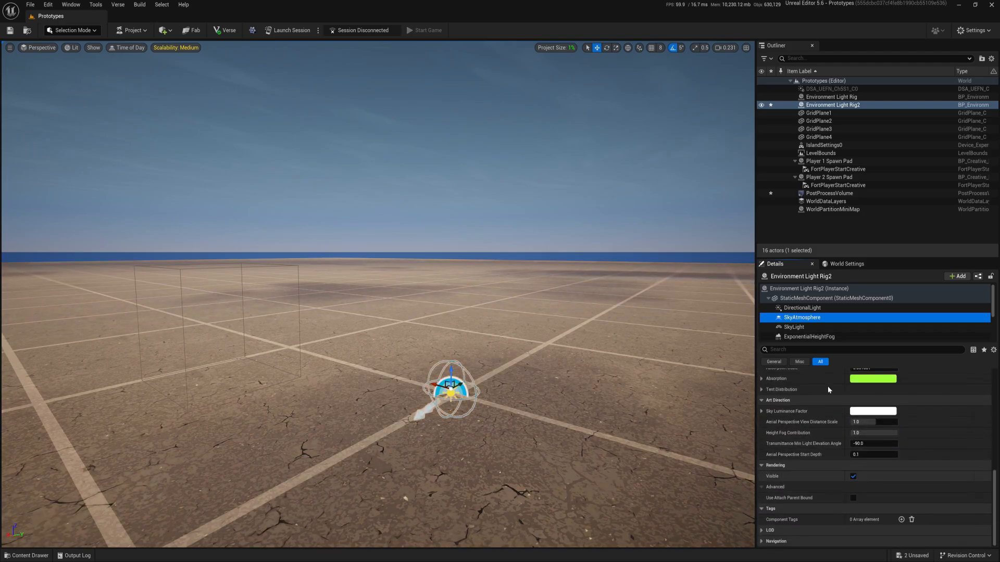
left_click(794, 327)
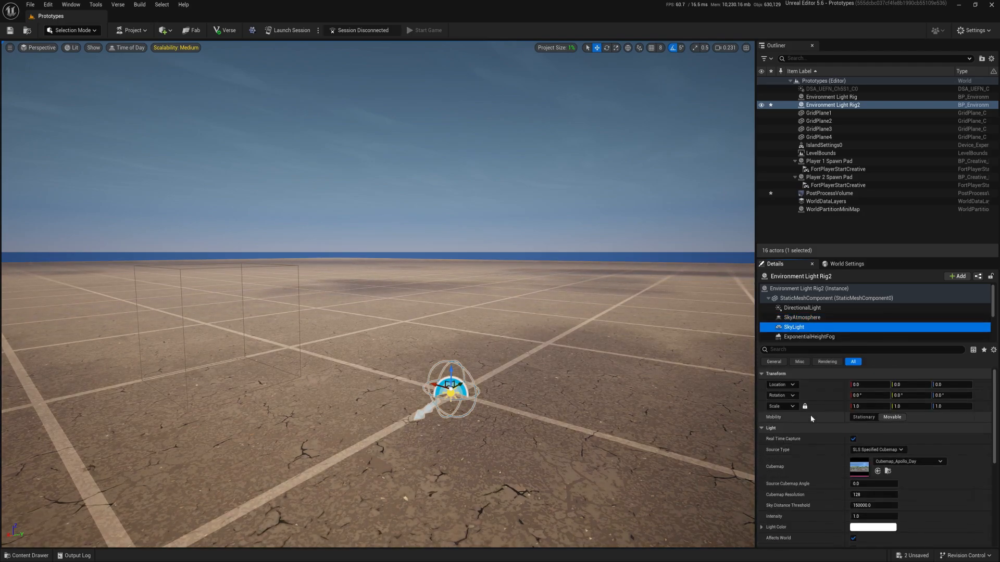
scroll("down", 3)
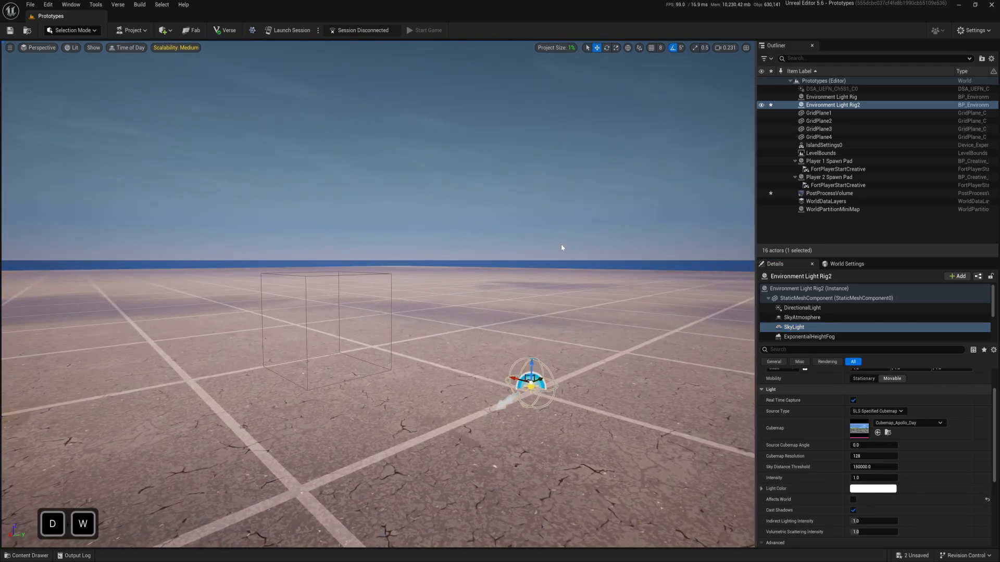
key("Delete")
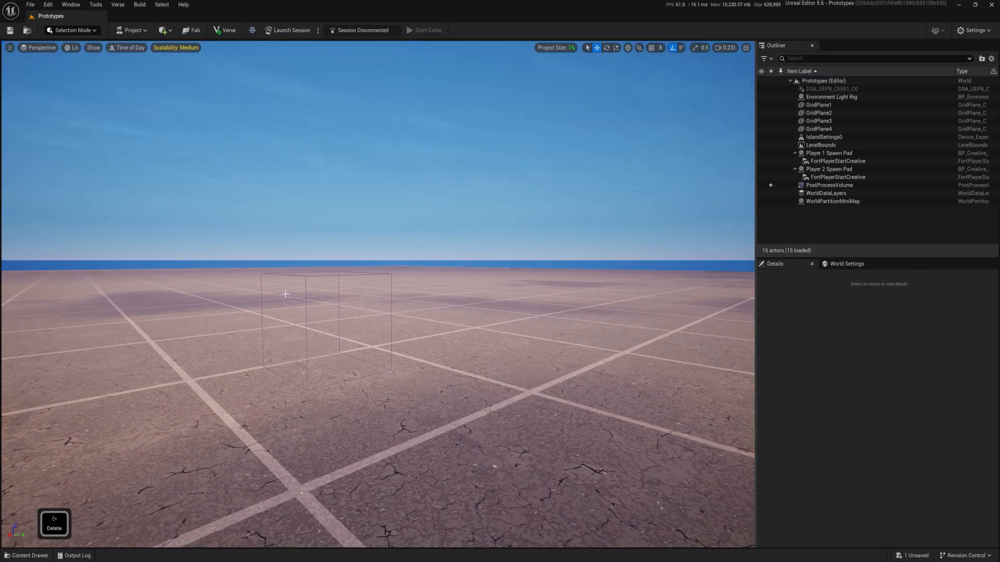
- Select the PostProcessVolume and scroll its Details to the Post Process Volume Settings
left_click(829, 184)
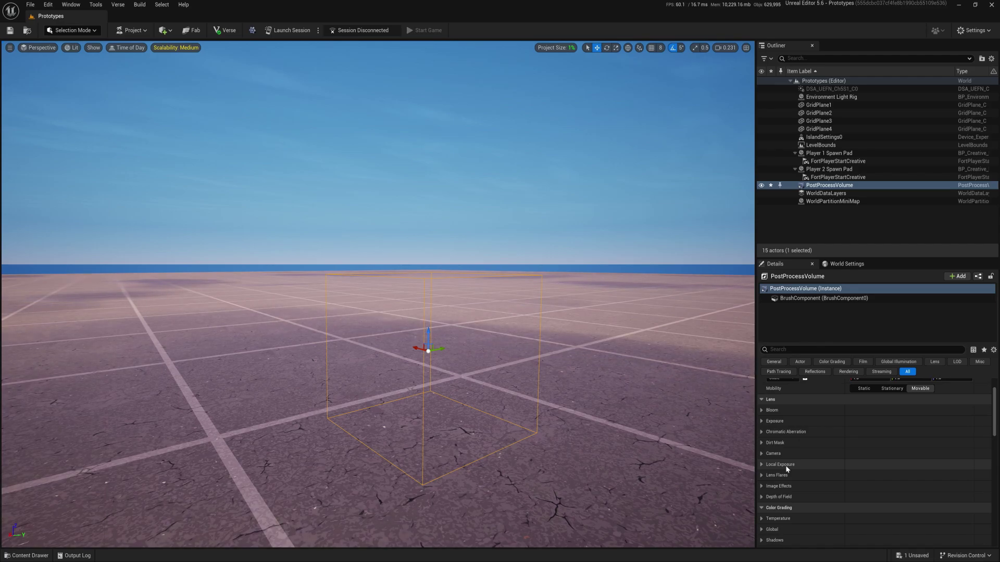
scroll("down", 3)
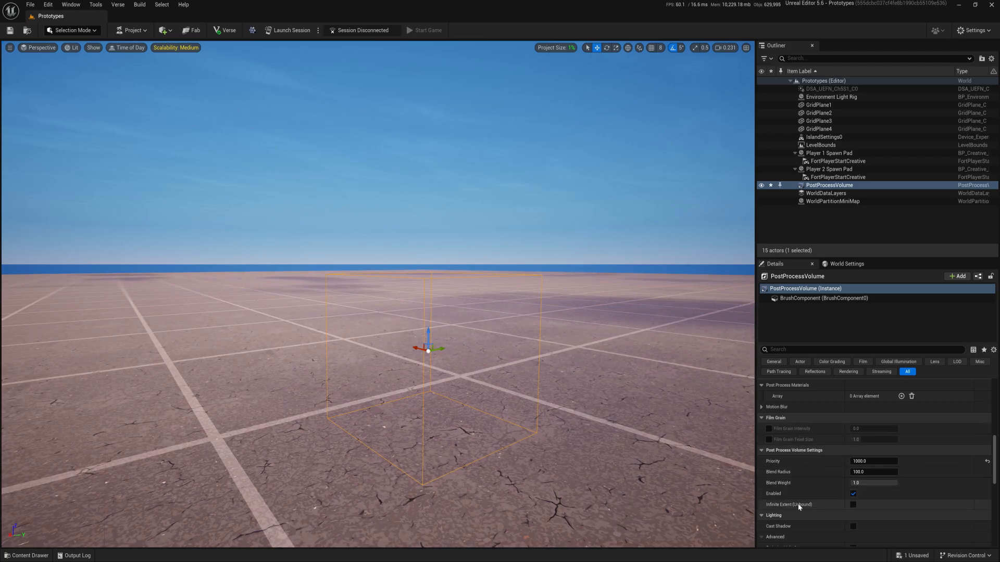
mouse_move(797, 505)
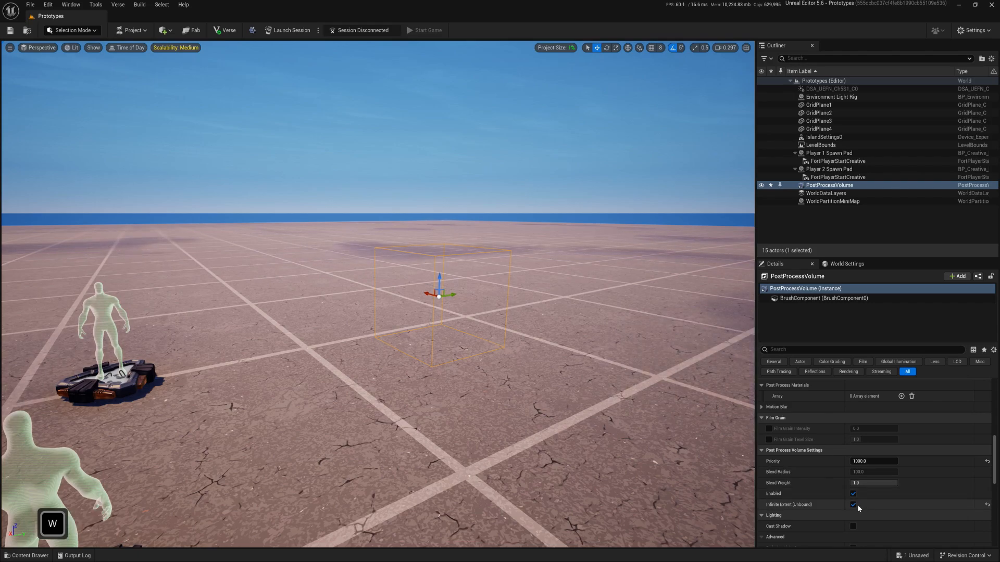
- Add one Post Process Materials element to the volume and make it an Asset reference
scroll("up", 3)
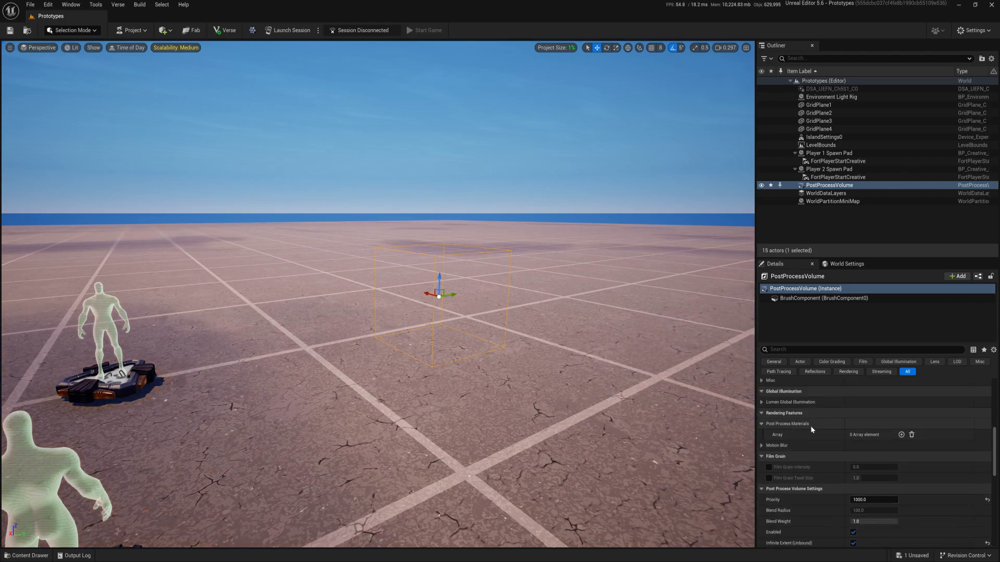
left_click(901, 435)
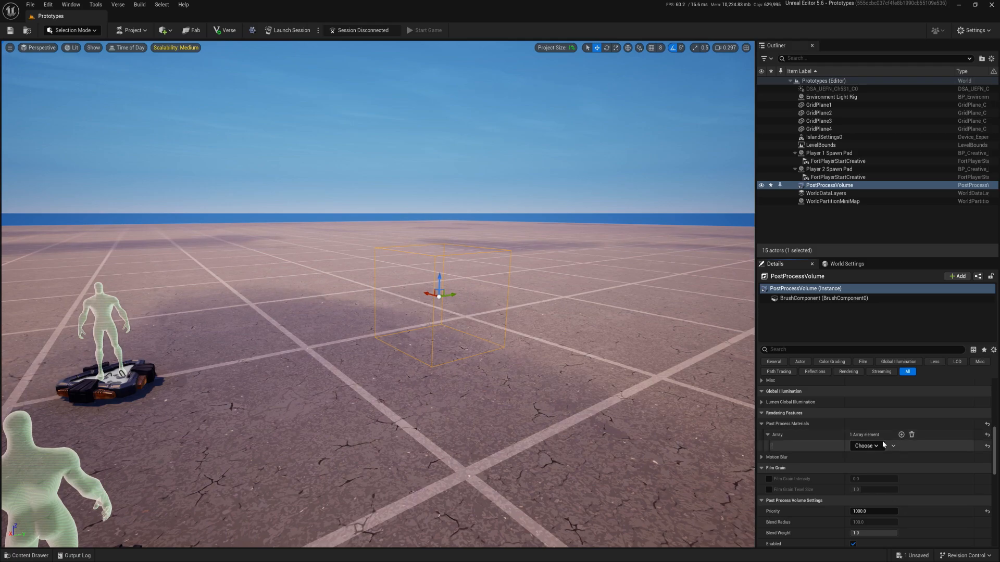
left_click(866, 446)
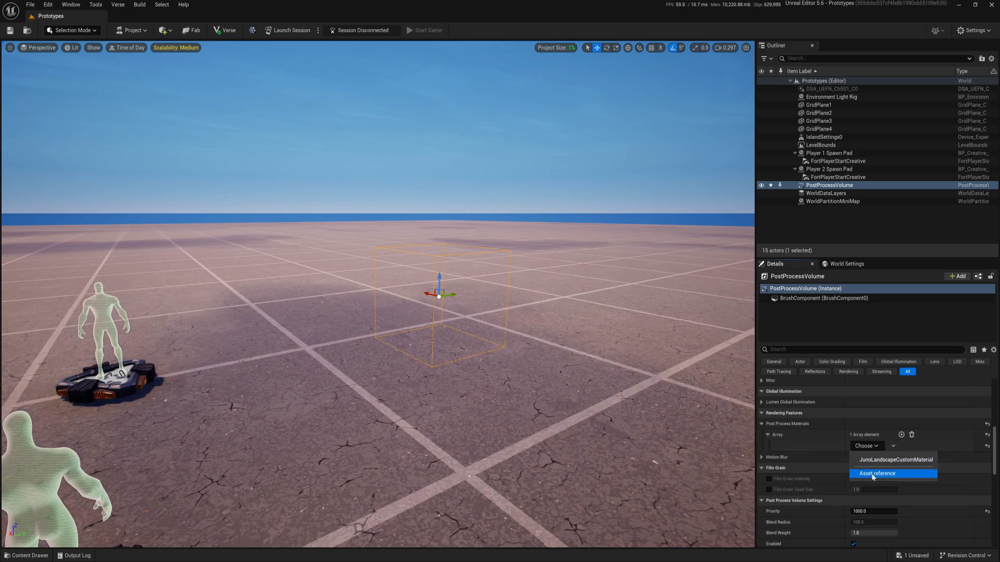
left_click(877, 474)
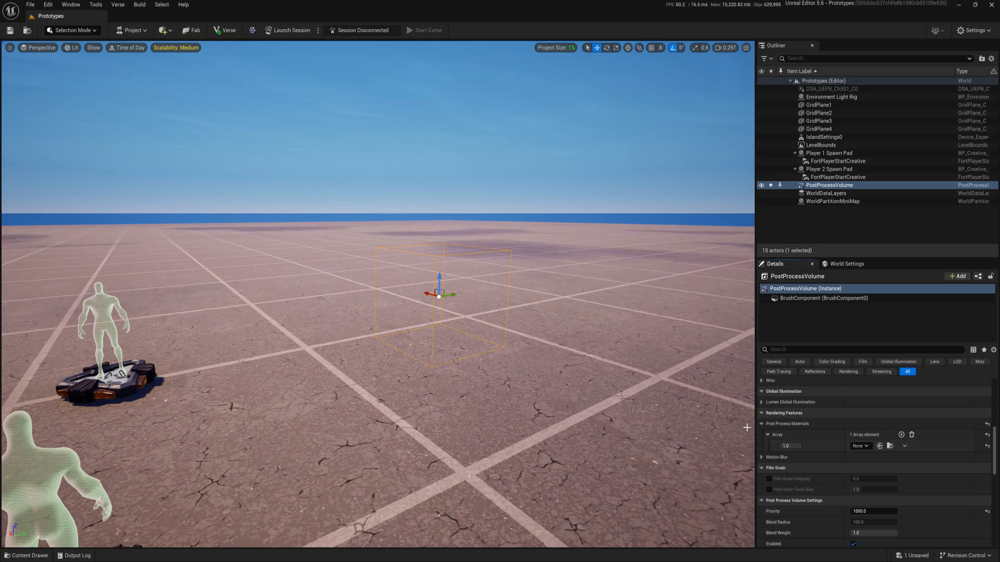
left_click(26, 555)
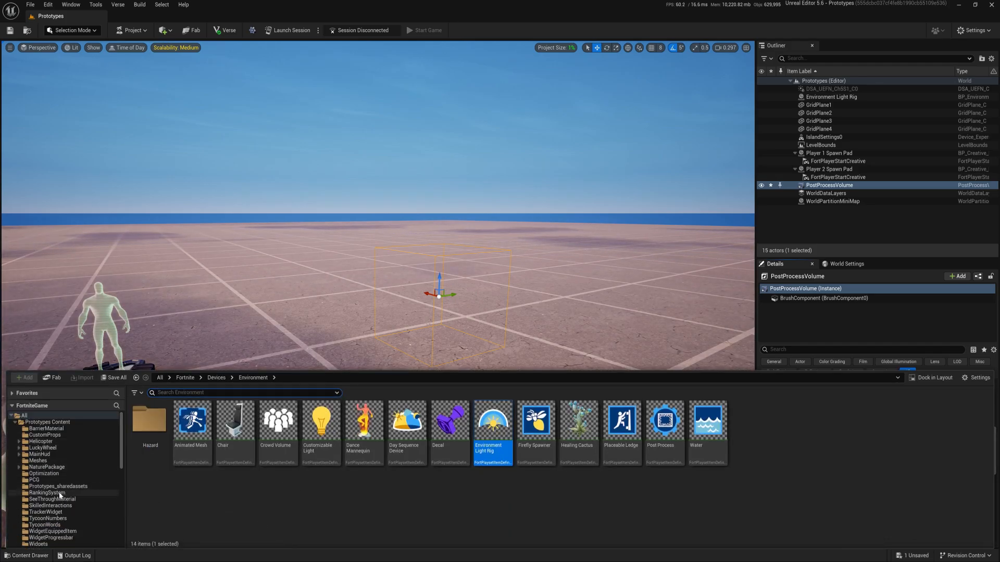
mouse_move(46, 493)
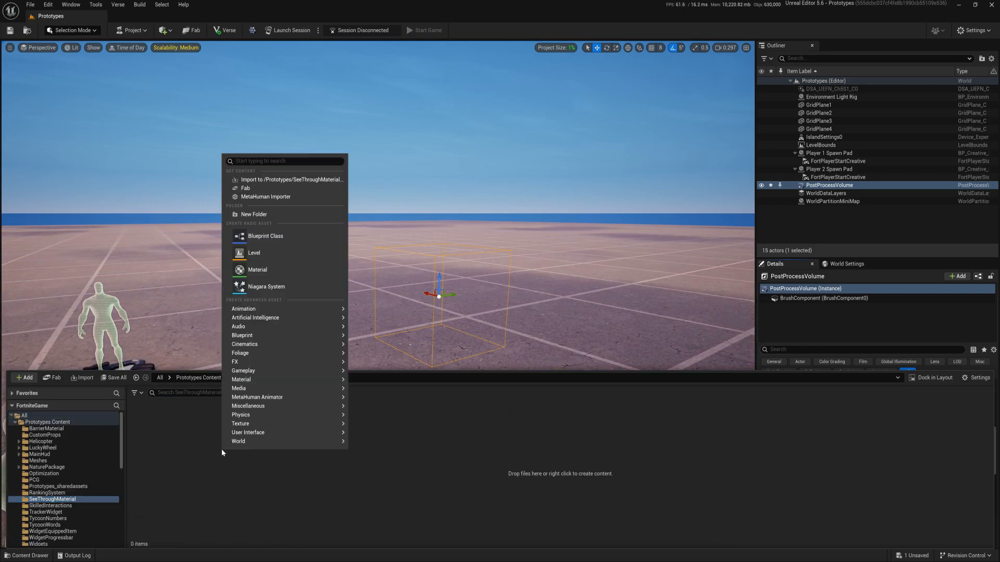
- Create the PPM_SeeThrough material and a material instance from it
left_click(258, 269)
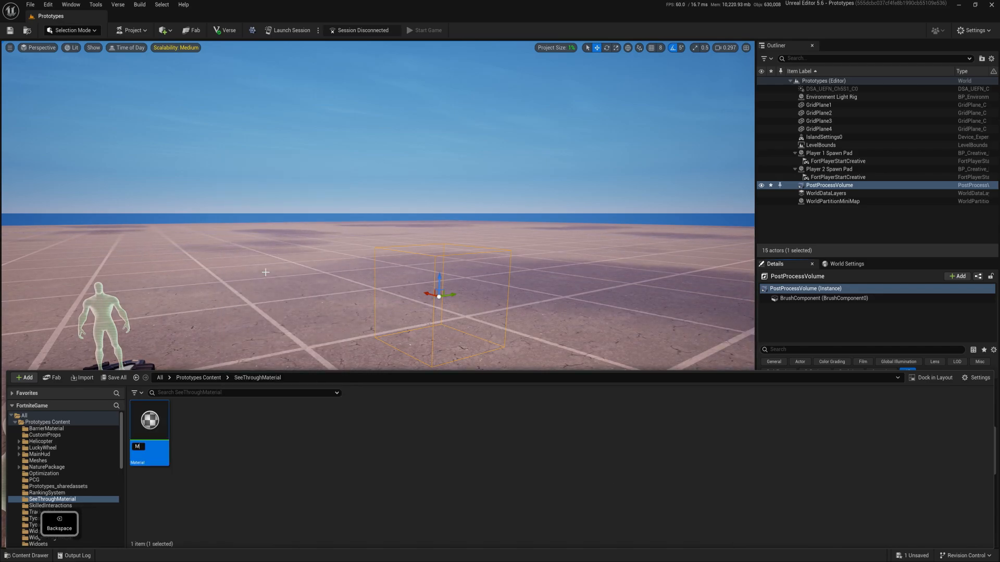
key("Backspace")
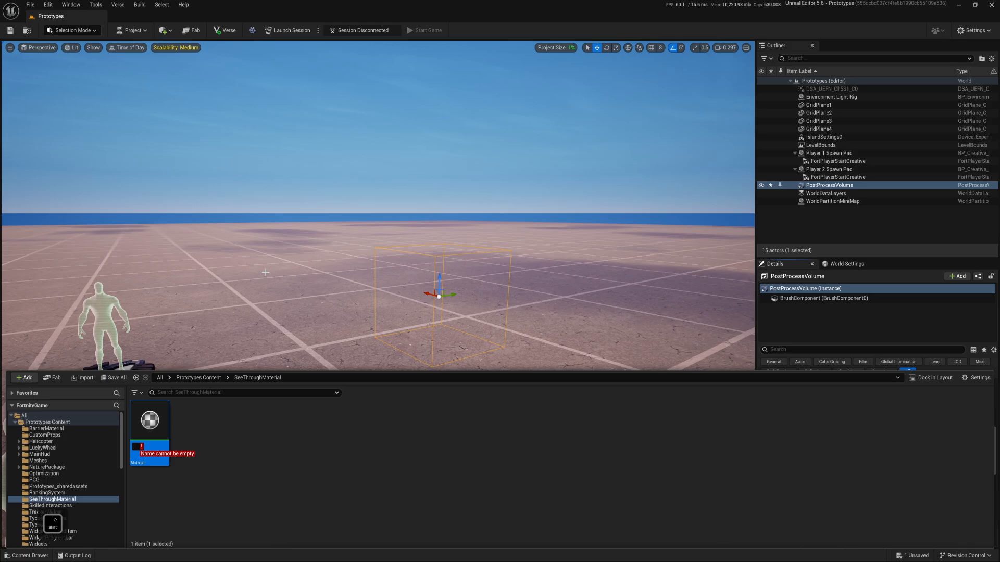
type("PPM_")
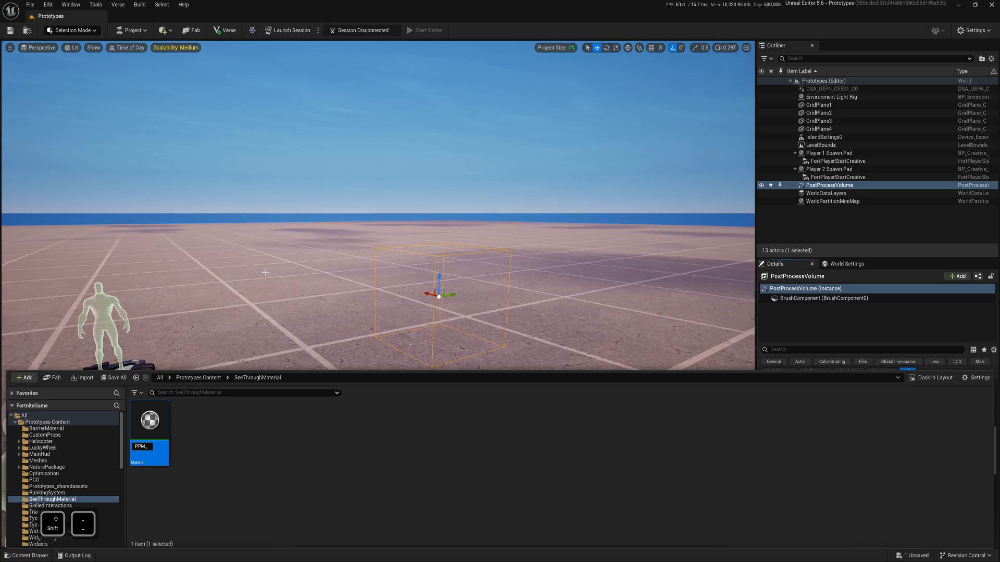
right_click(149, 431)
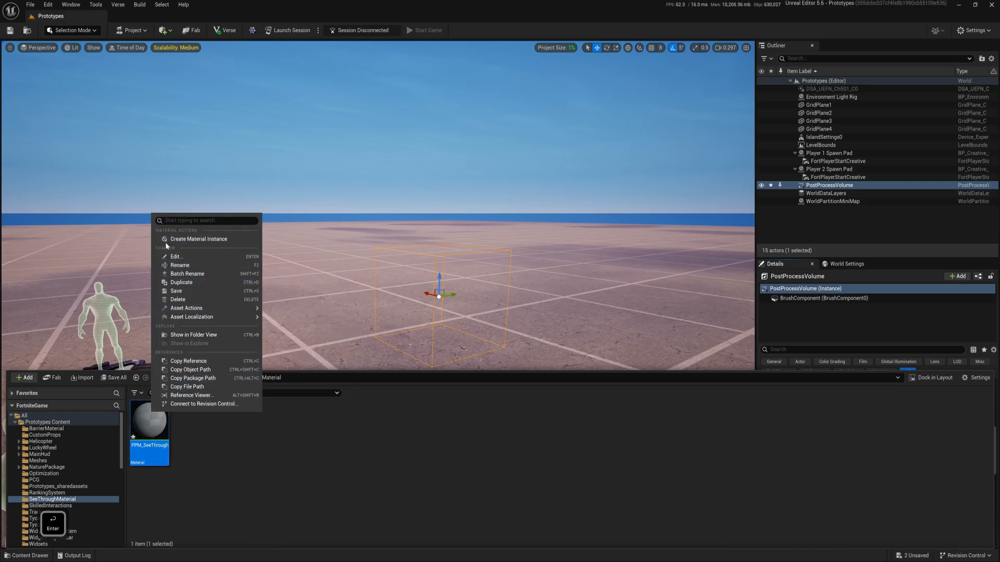
left_click(198, 238)
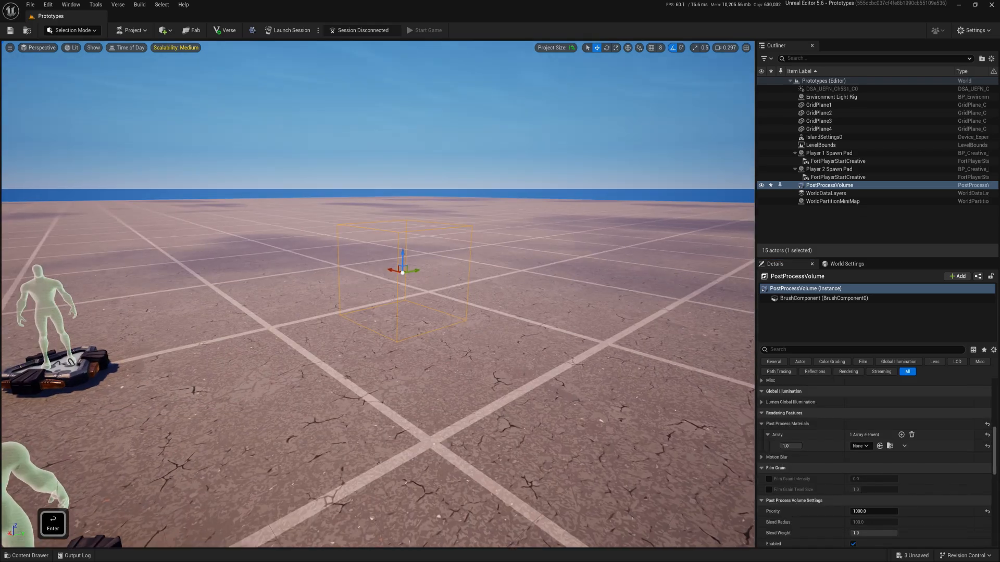
- Assign PPM_SeeThrough to the volume's material slot and save both material assets
left_click(858, 446)
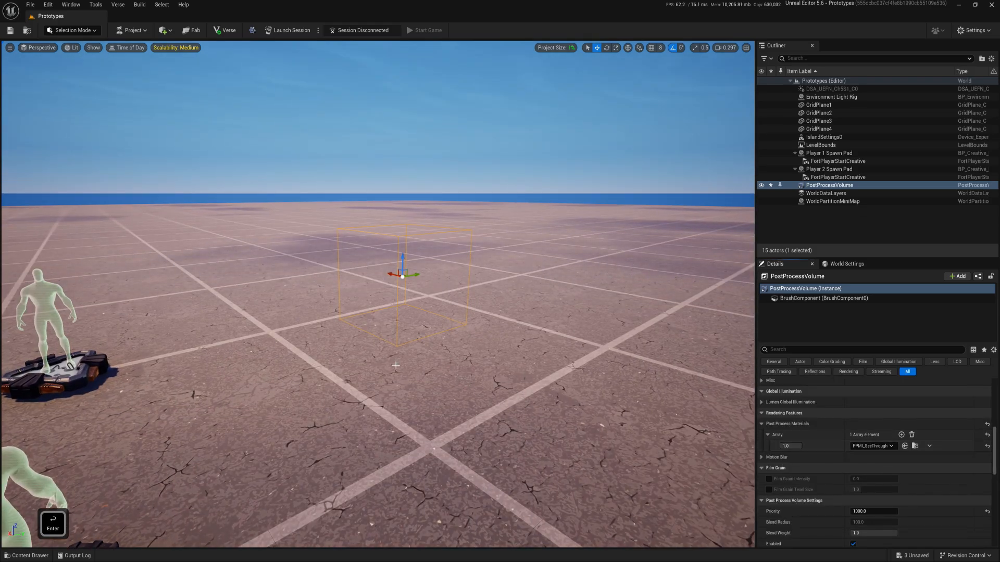
left_click(26, 555)
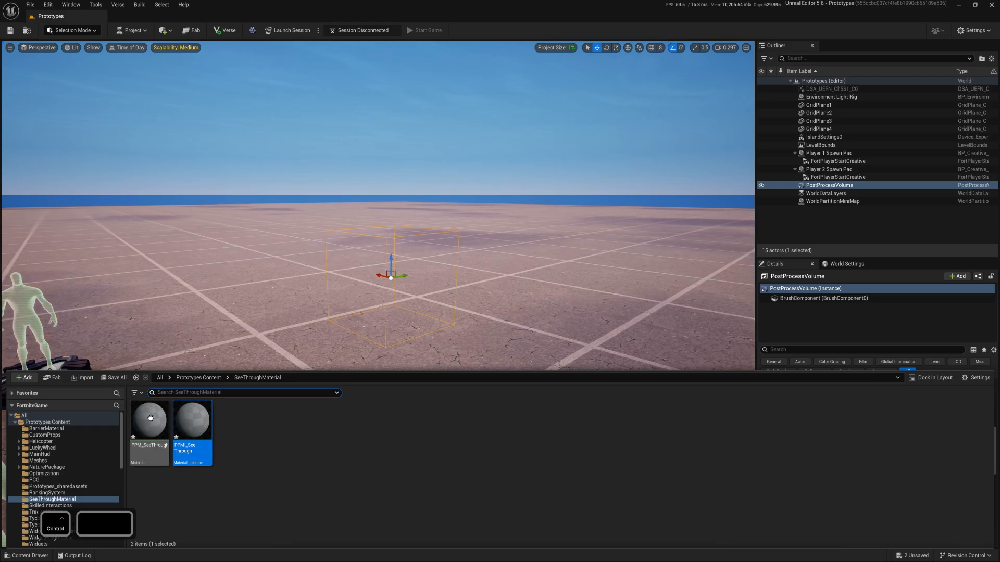
left_click(113, 377)
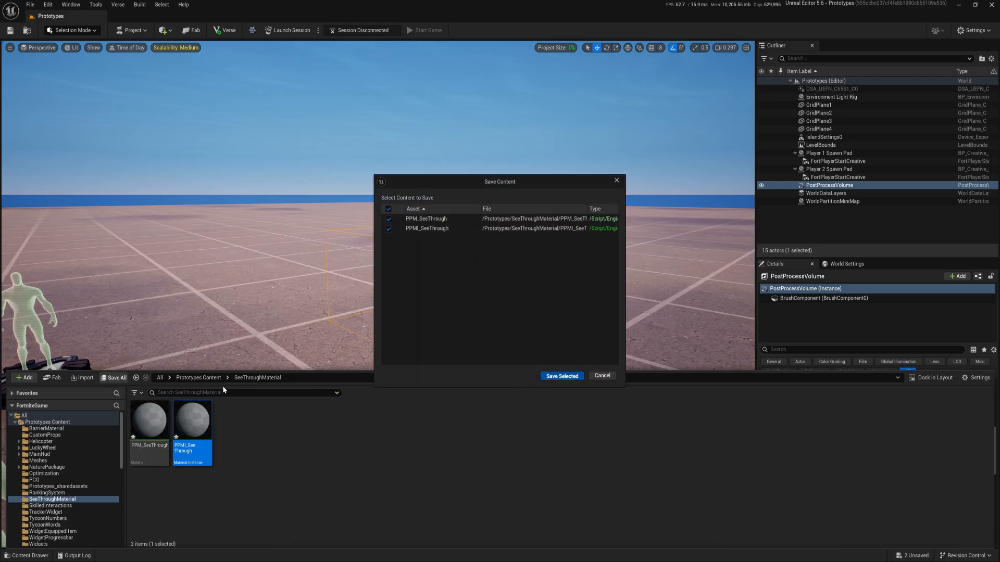
left_click(560, 375)
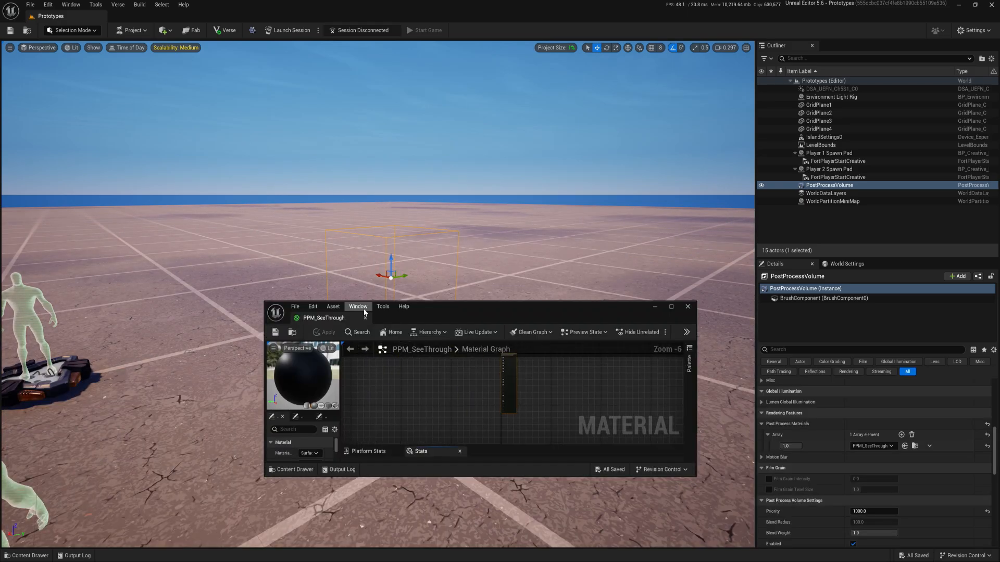
- Maximize the Material Editor and set PPM_SeeThrough's Material Domain to Post Process
left_click(671, 307)
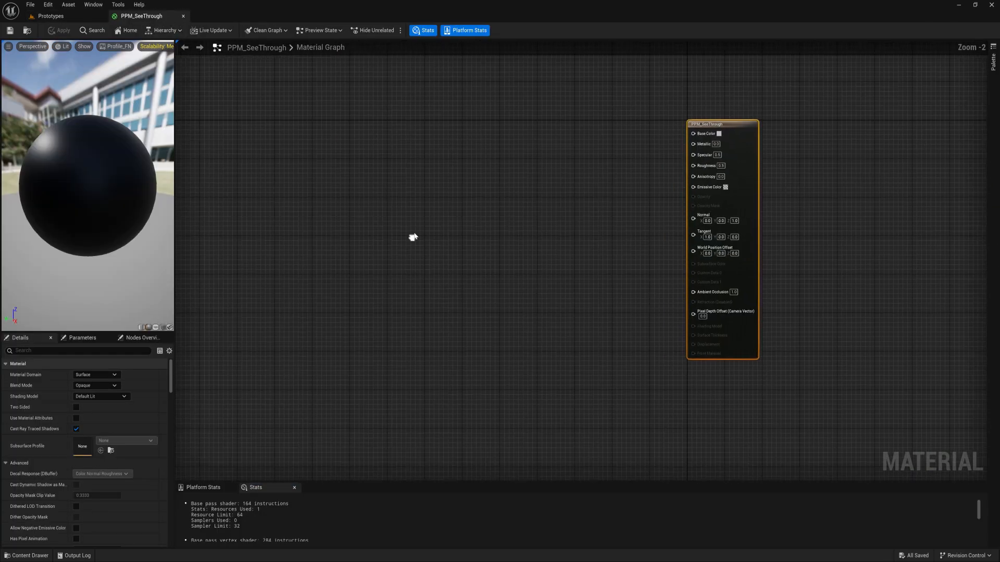
left_click(95, 375)
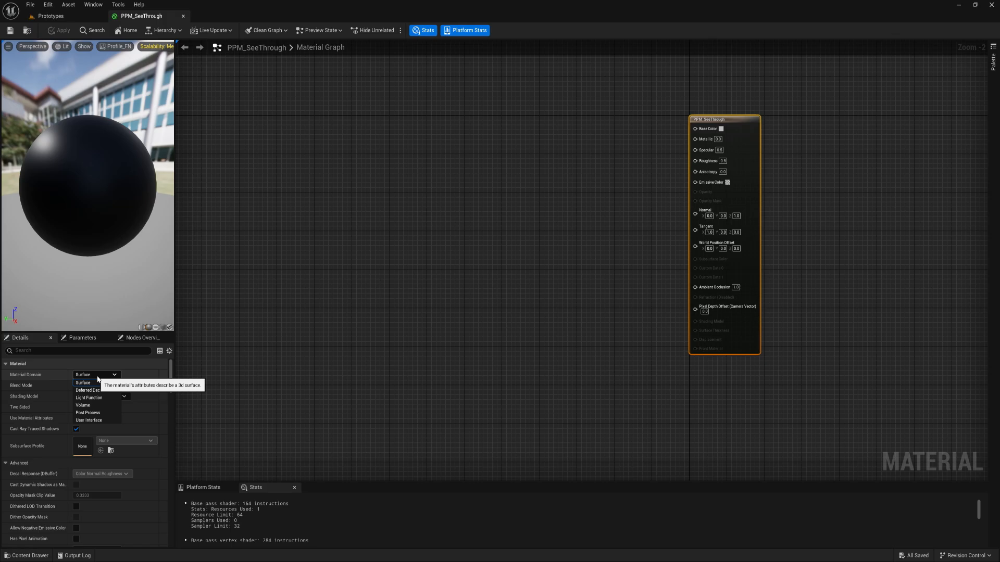
mouse_move(88, 412)
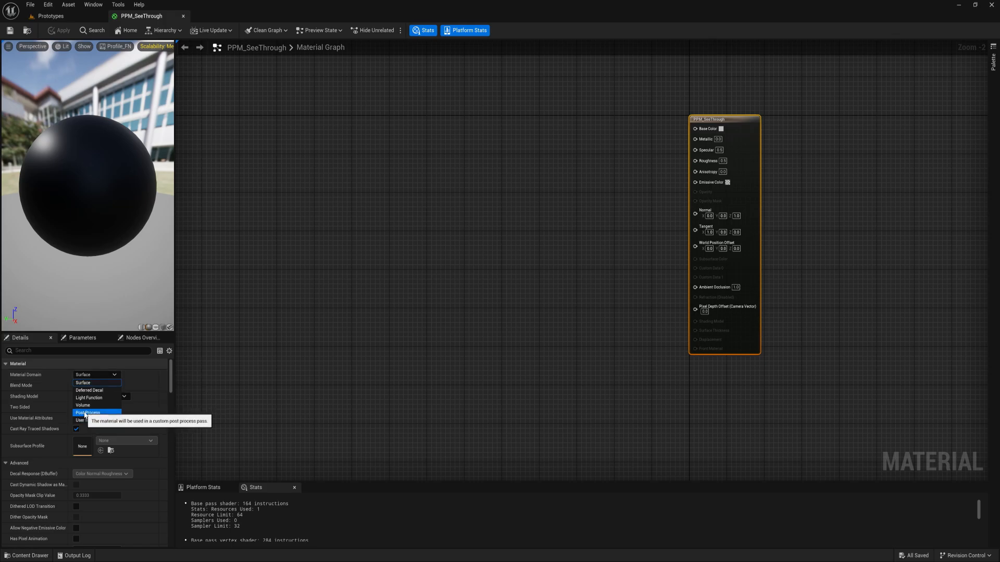
left_click(88, 413)
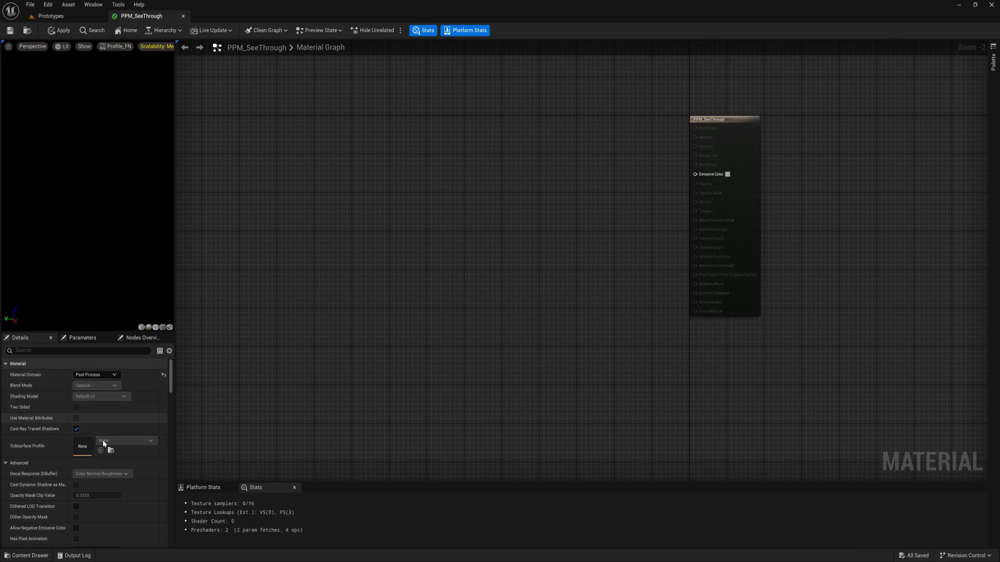
left_click(124, 440)
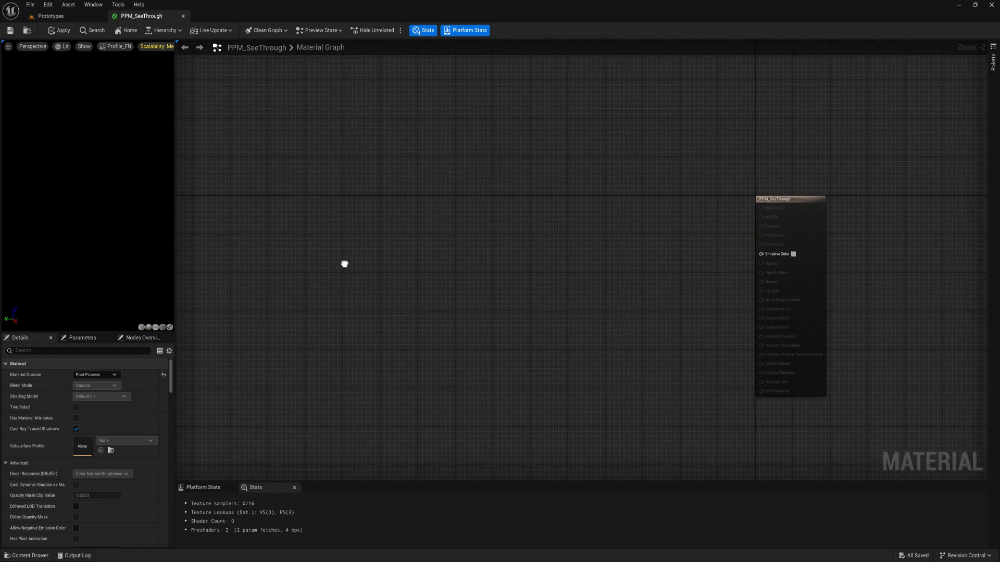
- Add a SceneTexture node and set its Scene Texture Id to PostProcessInput0
right_click(344, 264)
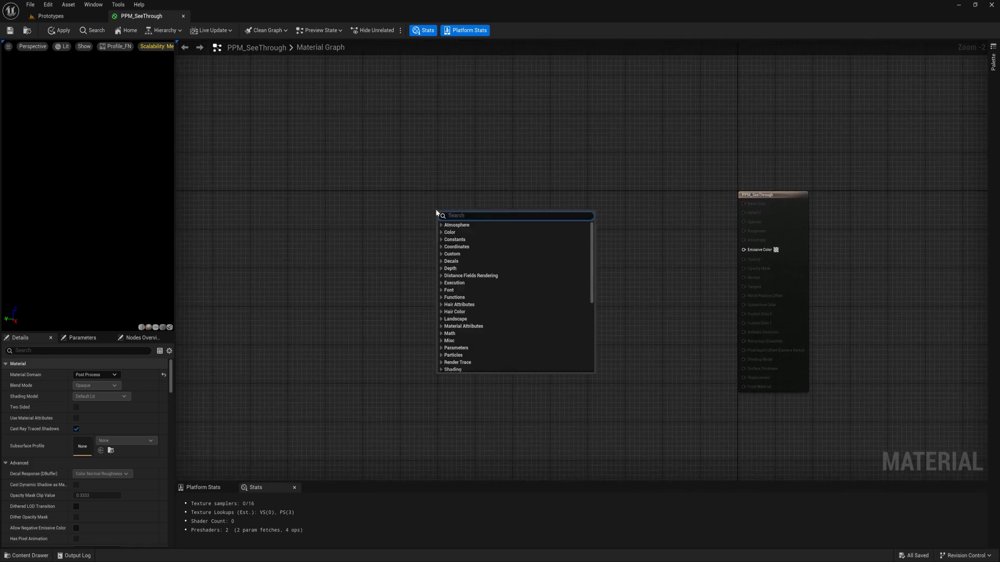
type("scene")
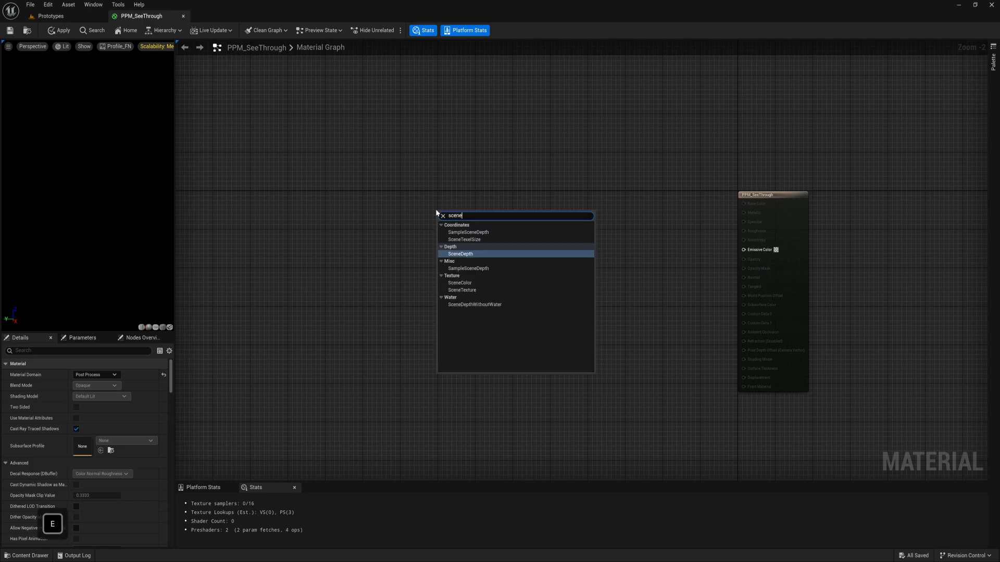
mouse_move(477, 296)
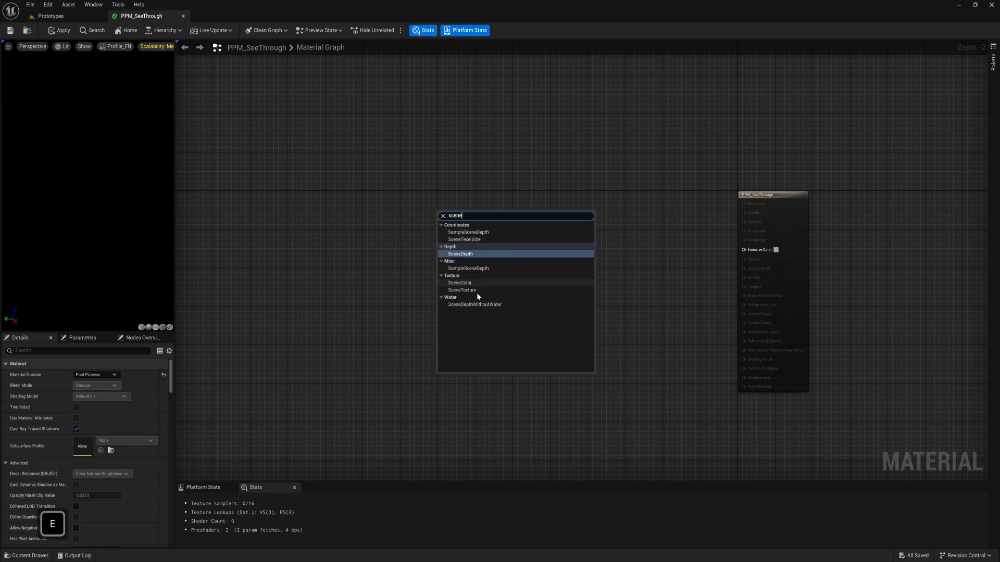
left_click(459, 283)
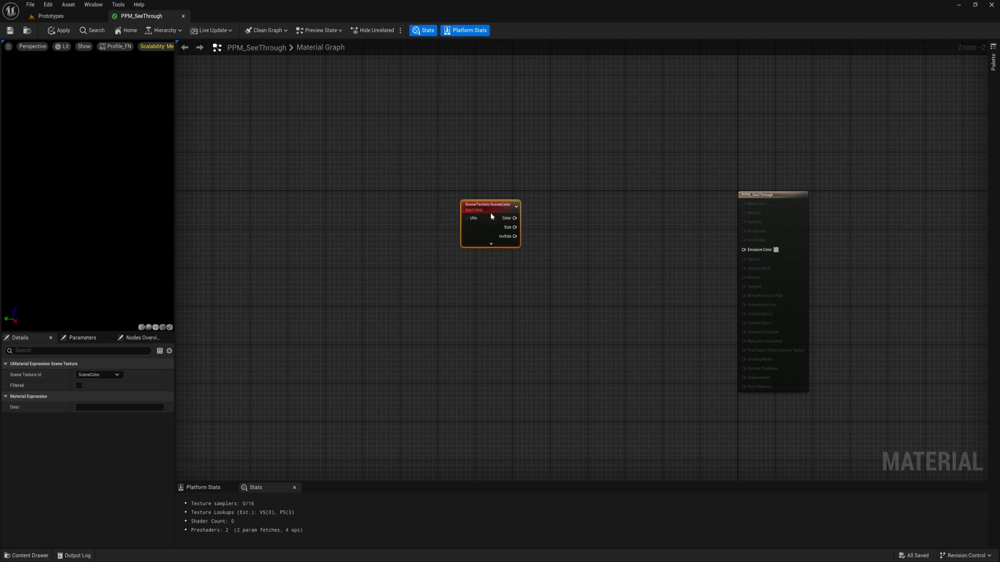
left_click(99, 374)
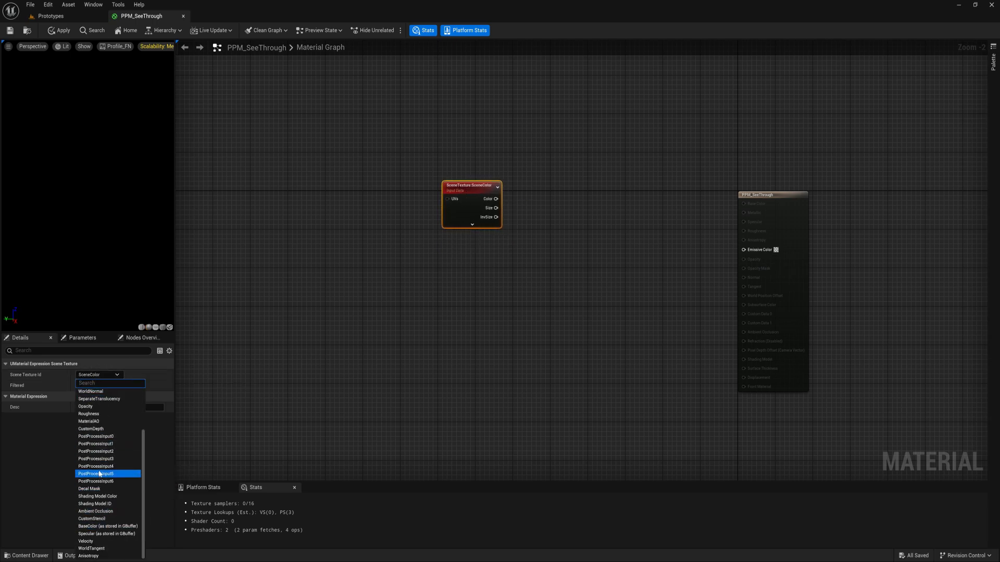
scroll("up", 3)
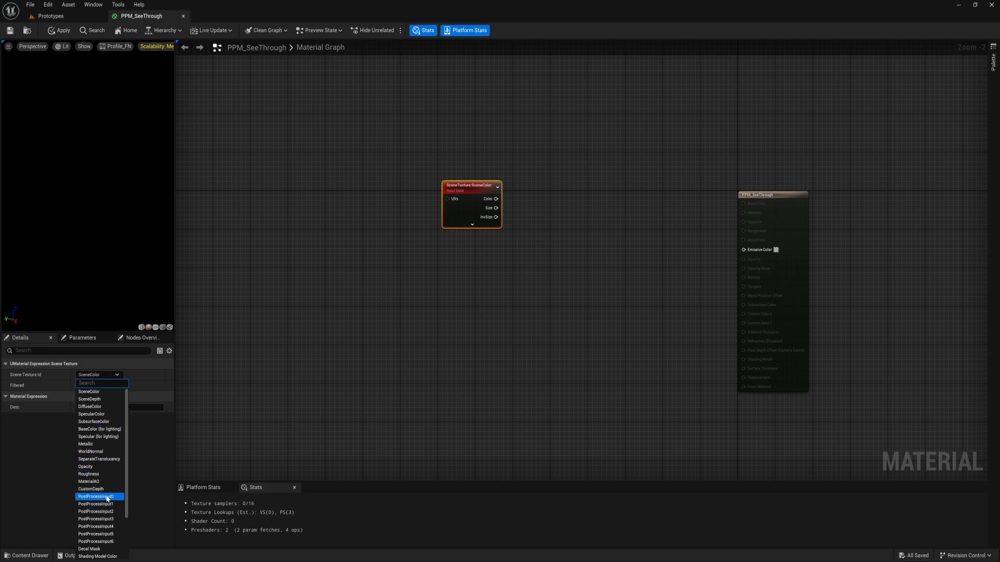
left_click(96, 496)
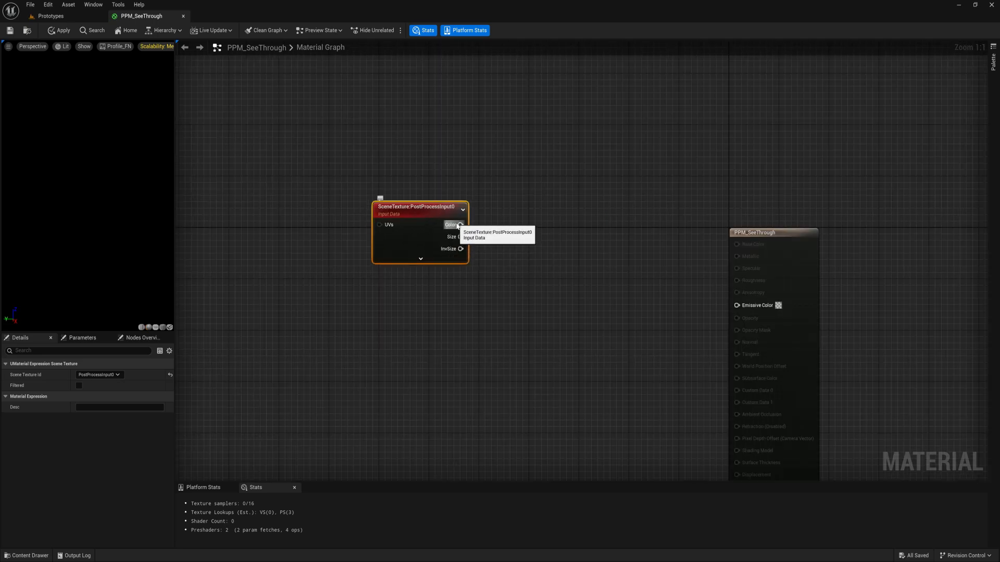
mouse_move(388, 259)
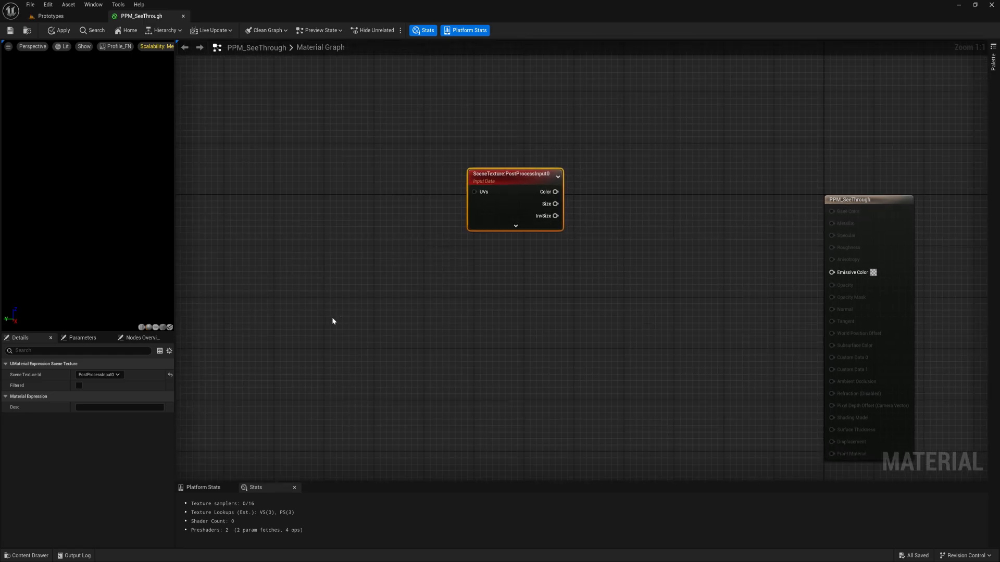
mouse_move(355, 330)
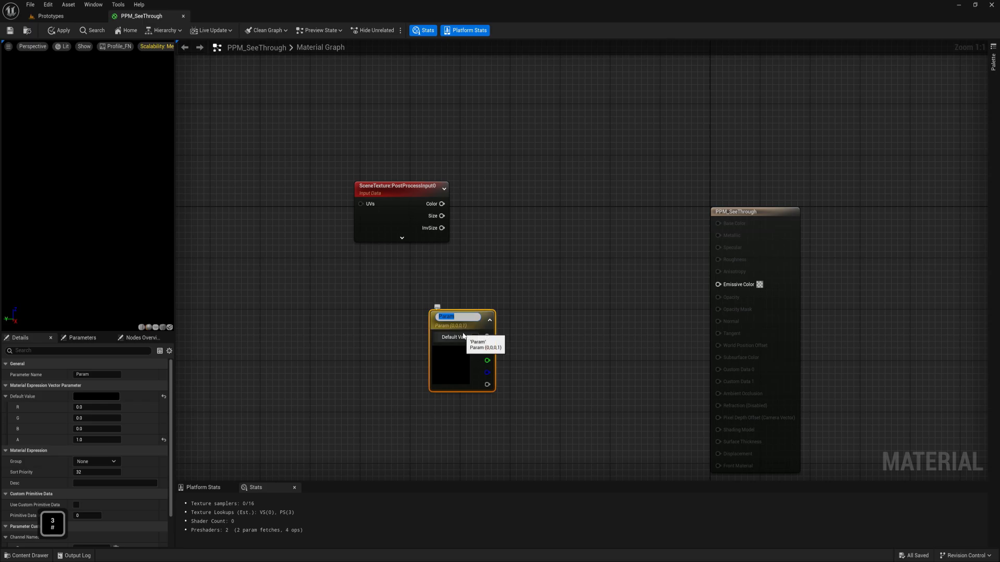
- Confirm the vector parameter's name as Color
type("Color")
key("Return")
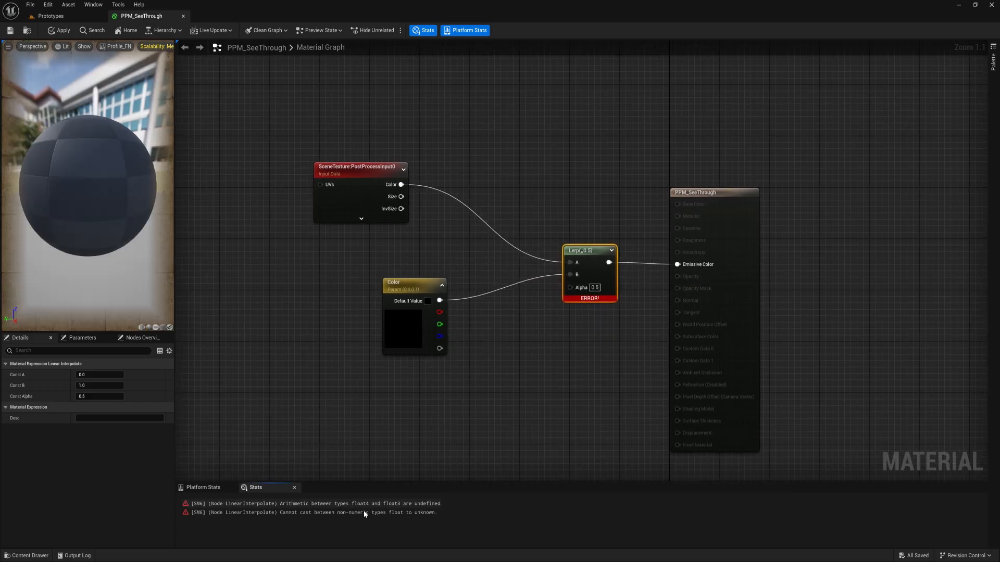
mouse_move(344, 512)
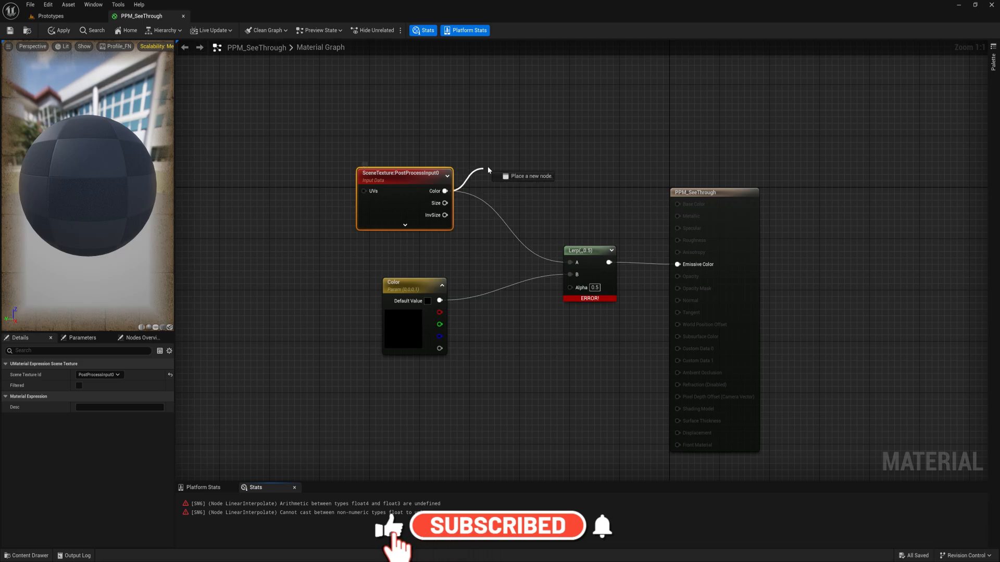
- Add an RGB Component Mask after the scene texture and set Color to cyan (0, 0.94, 1)
type("mask")
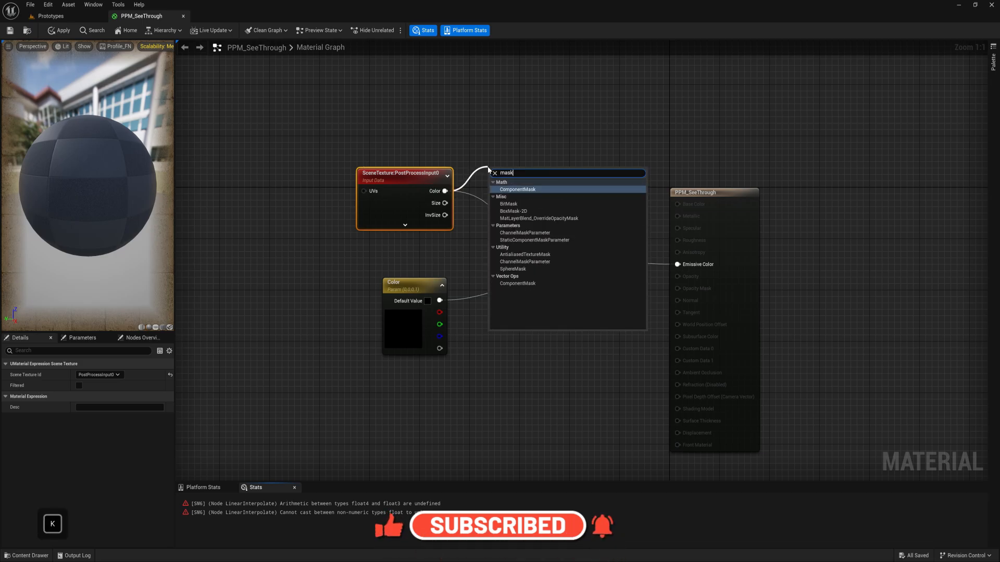
left_click(518, 189)
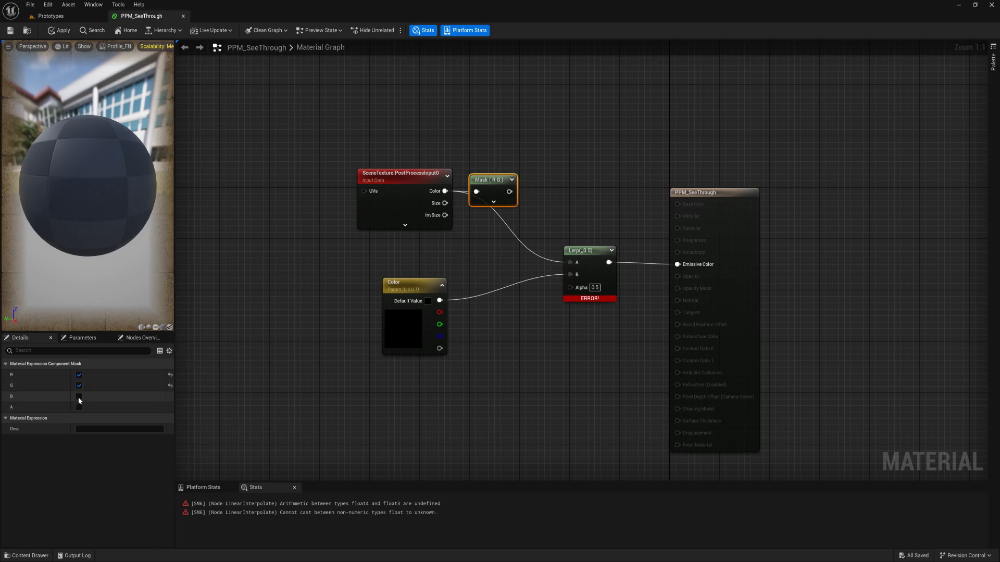
left_click(80, 395)
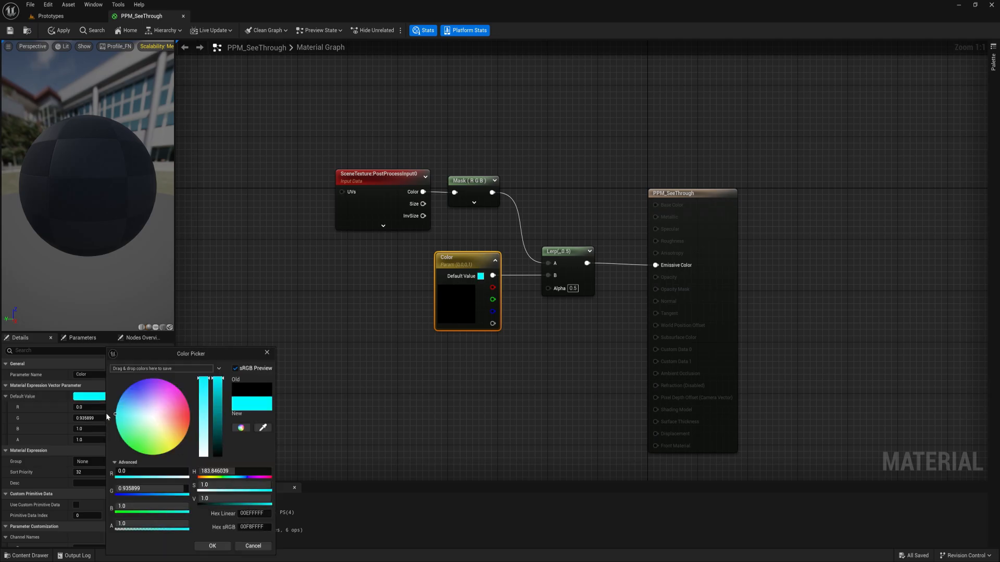
left_click(212, 546)
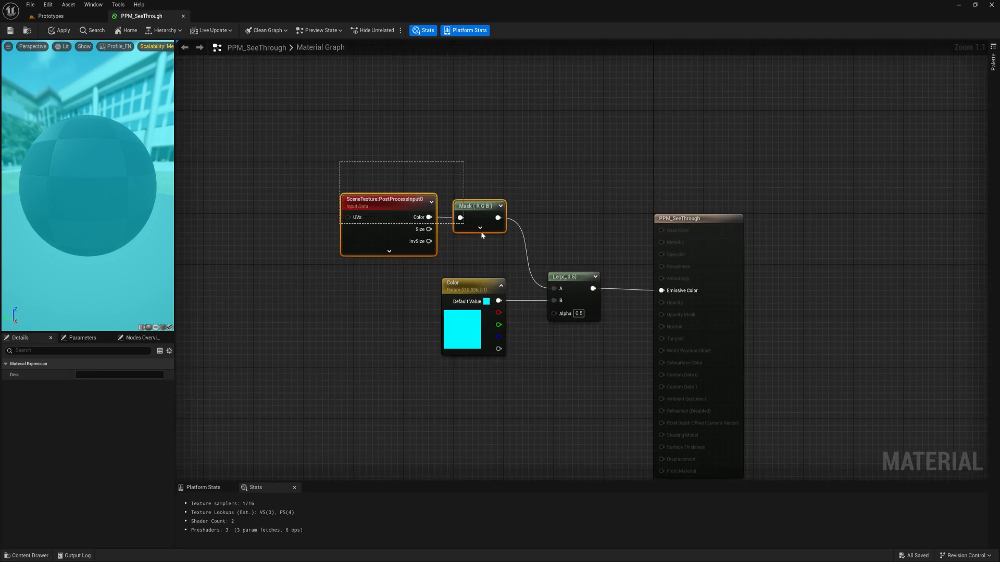
mouse_move(477, 231)
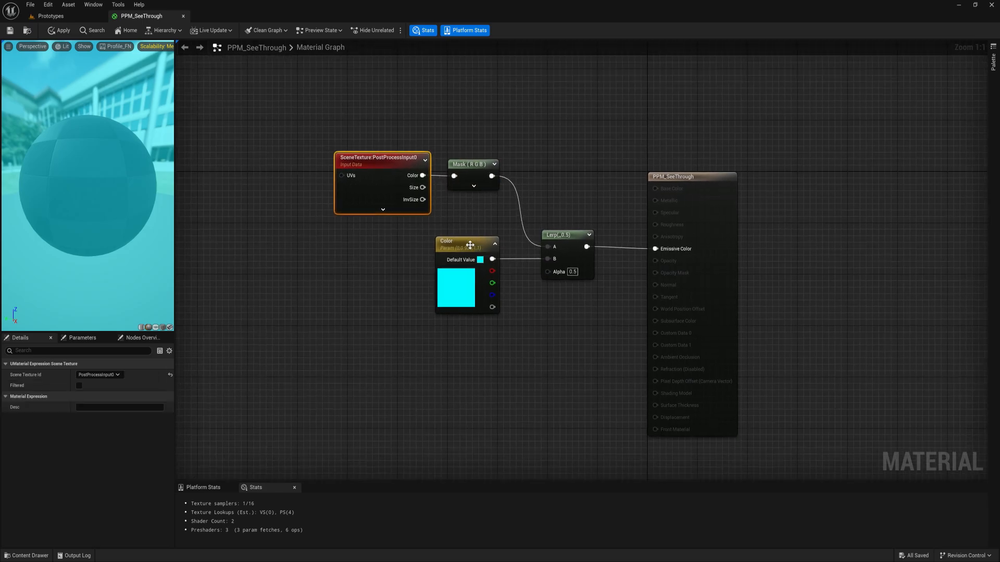
left_click(459, 241)
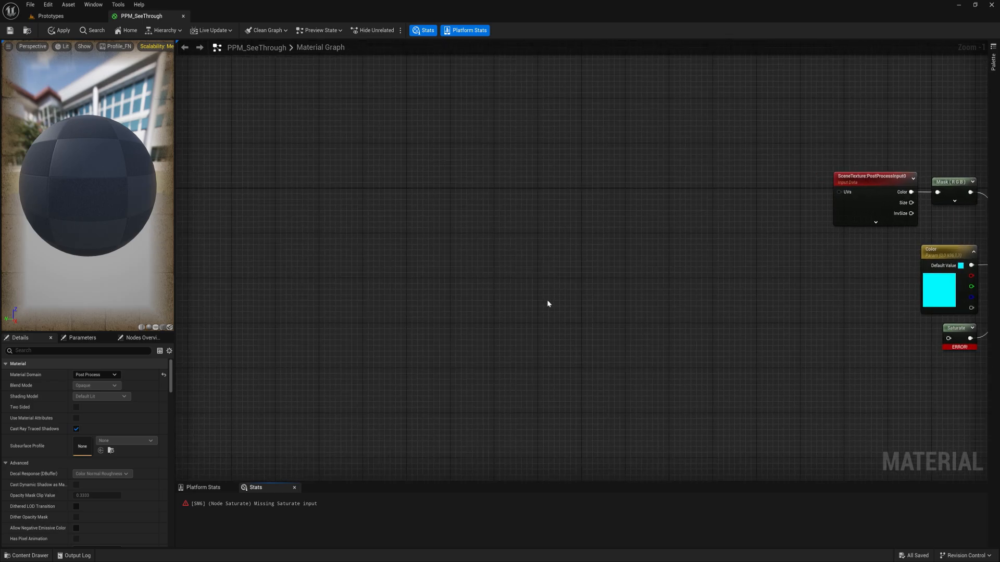
mouse_move(299, 165)
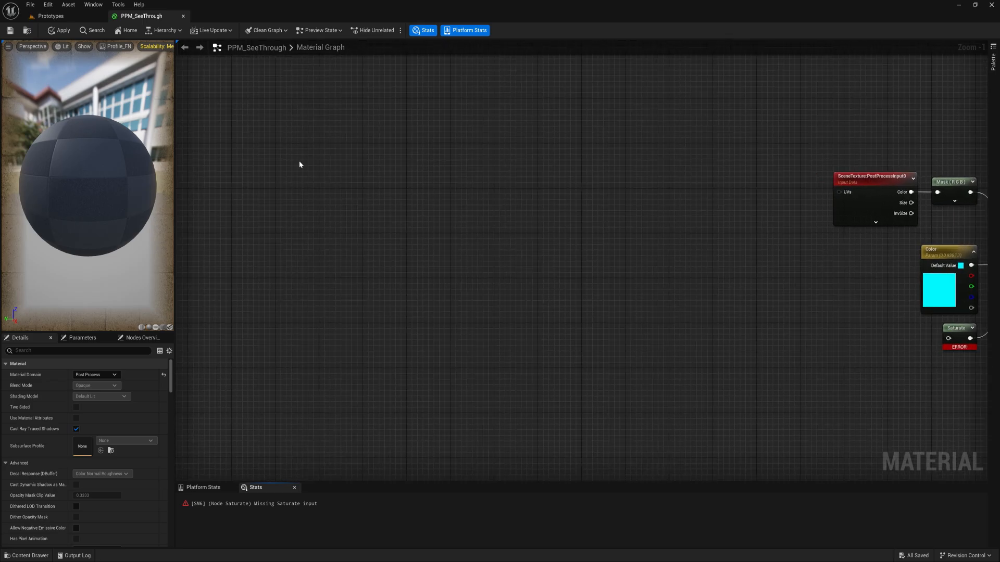
mouse_move(457, 185)
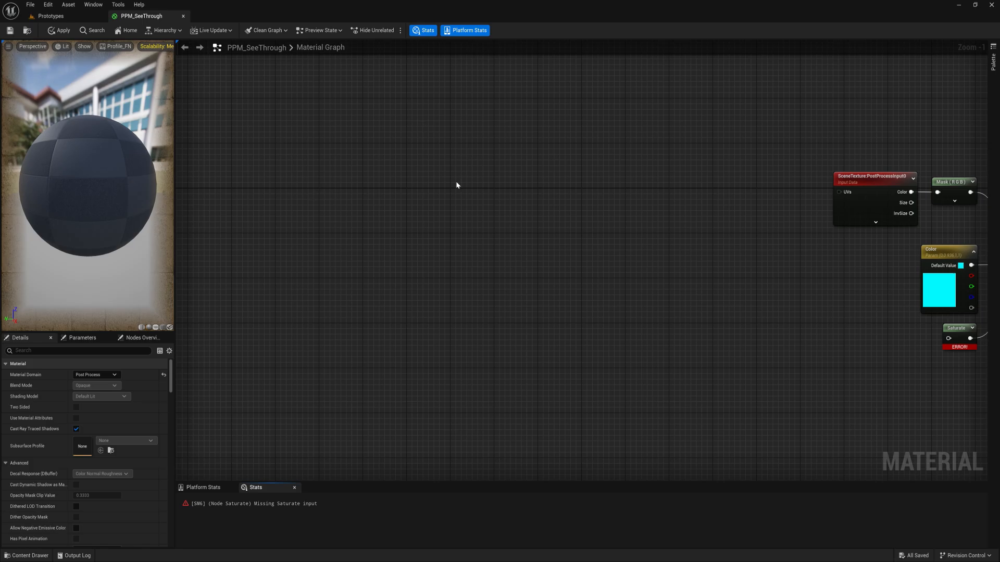
mouse_move(393, 241)
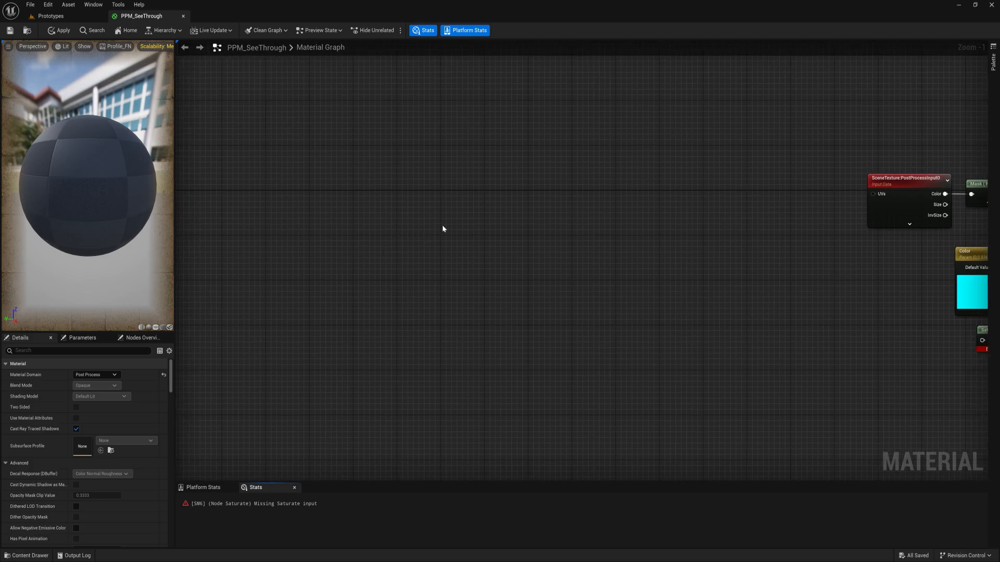
- Switch the pasted Scene Texture nodes to CustomDepth, deleting the extra PostProcessInput0 copies and pasting more
left_click(778, 189)
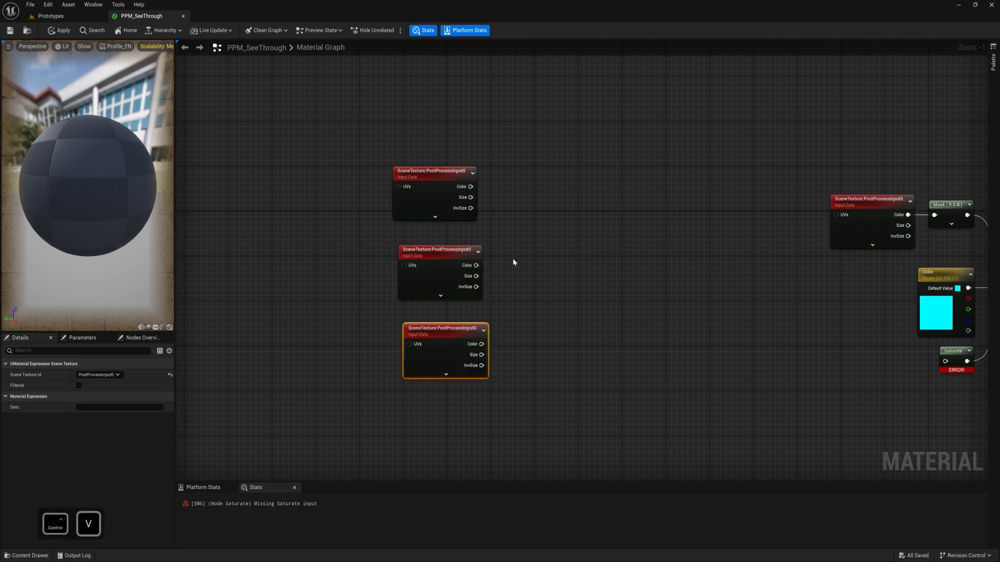
left_click(99, 374)
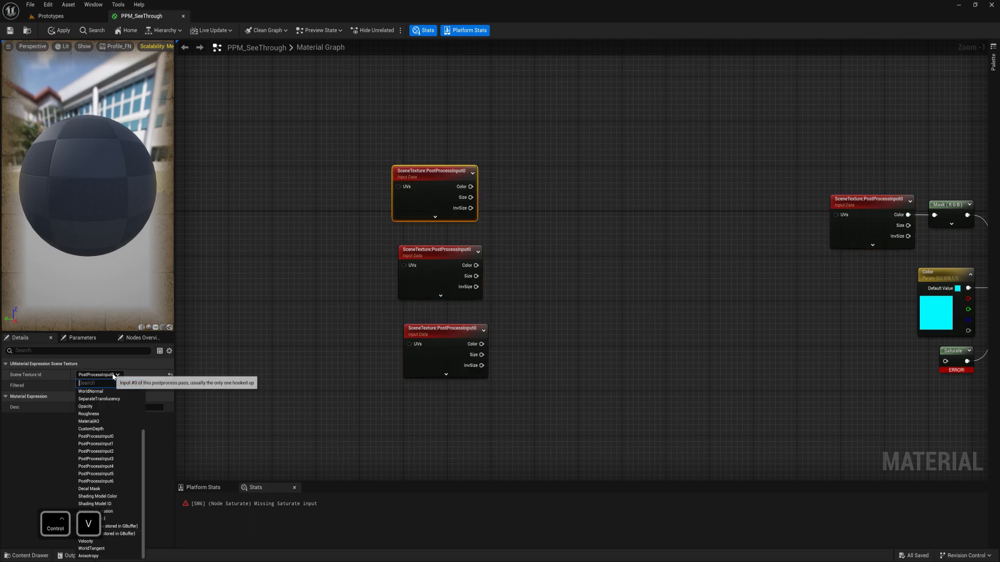
mouse_move(90, 391)
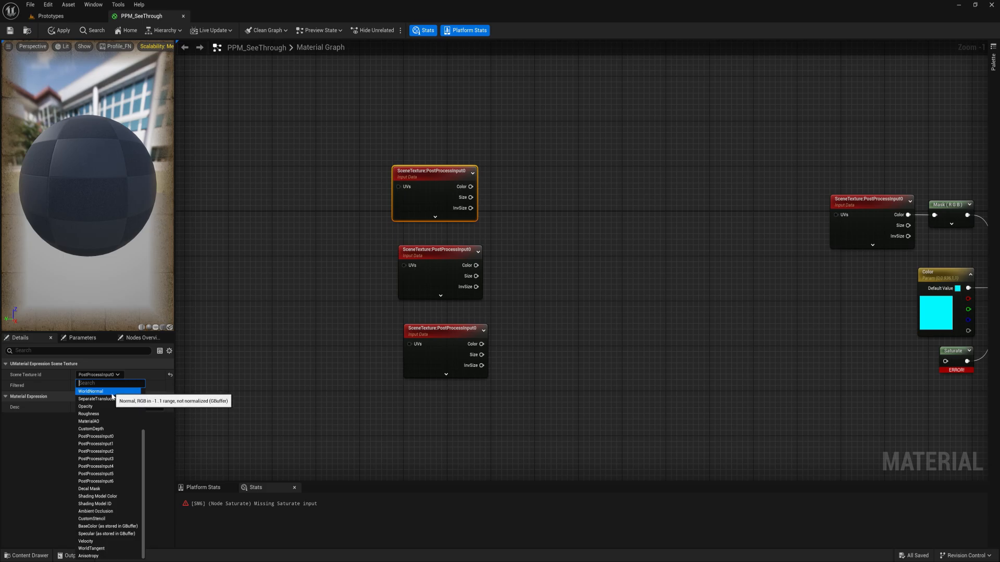
mouse_move(100, 503)
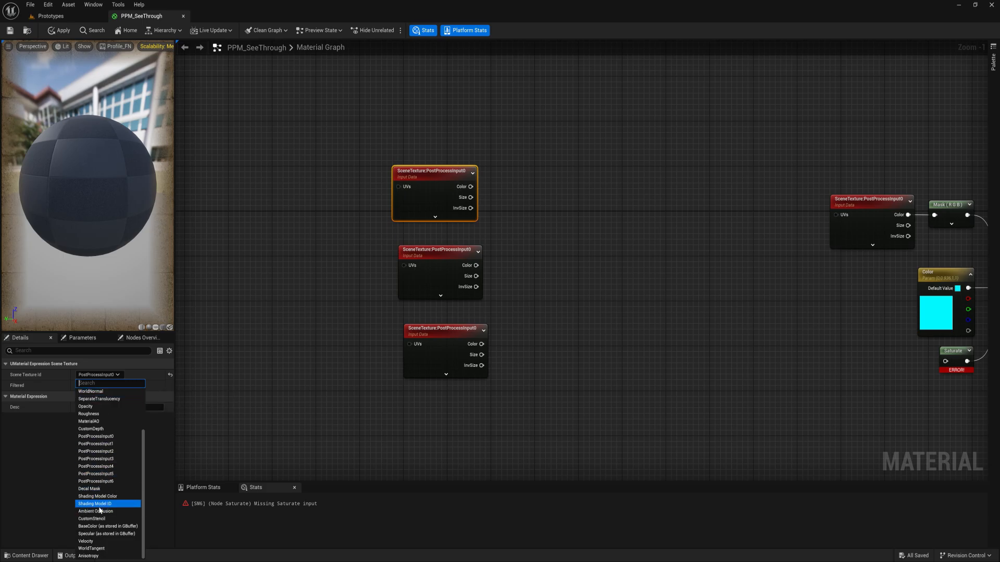
left_click(91, 428)
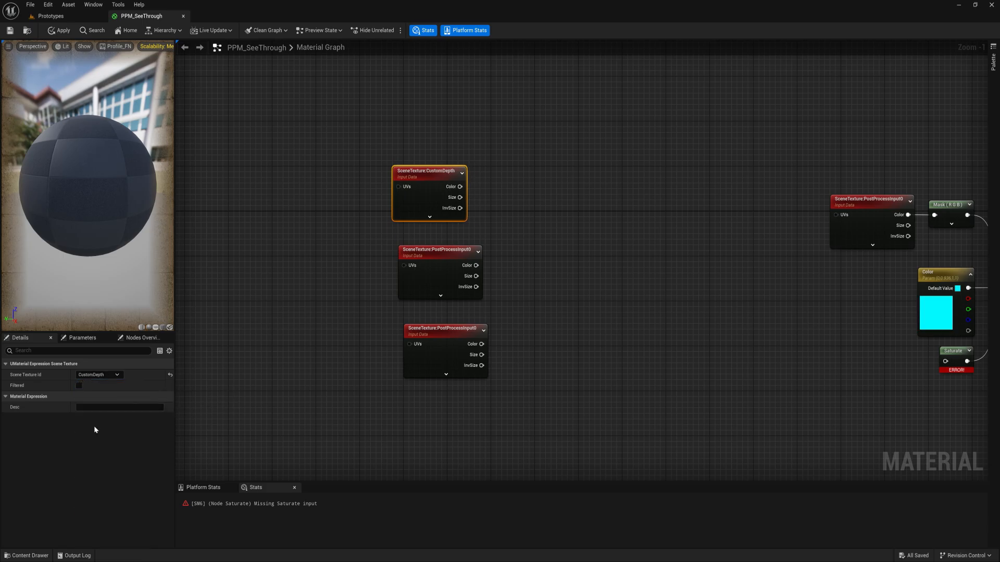
mouse_move(440, 264)
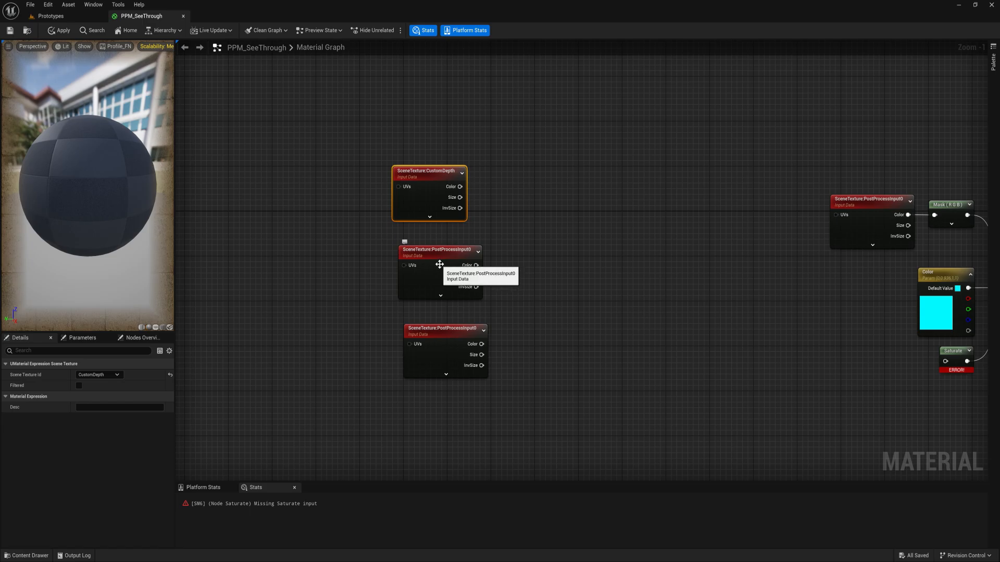
key("Delete")
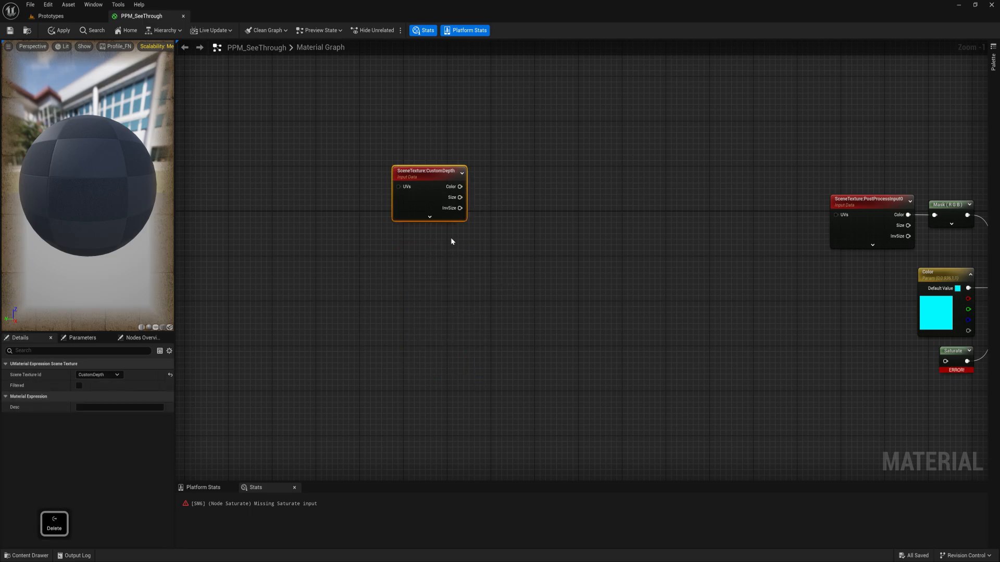
key("ctrl+v")
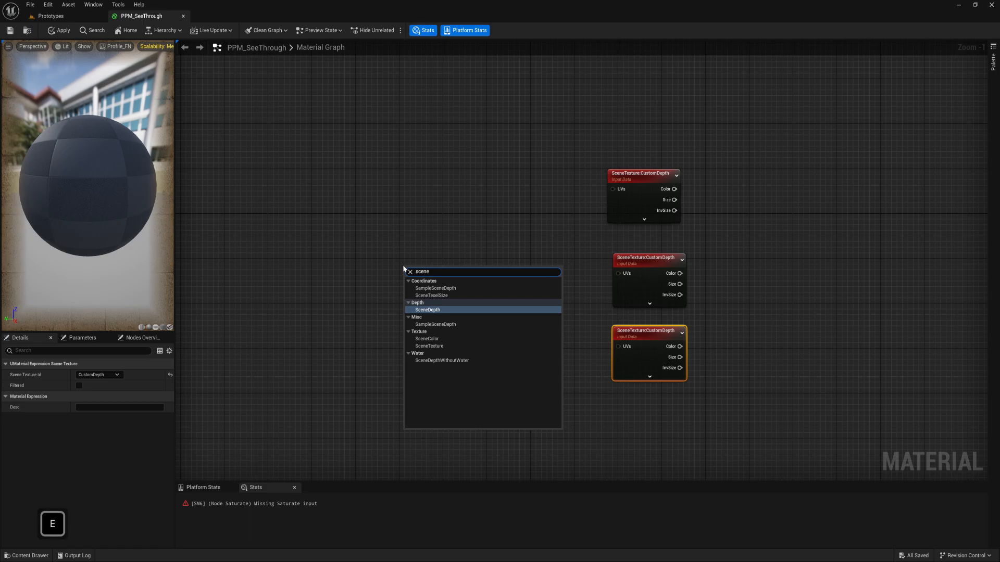
mouse_move(449, 299)
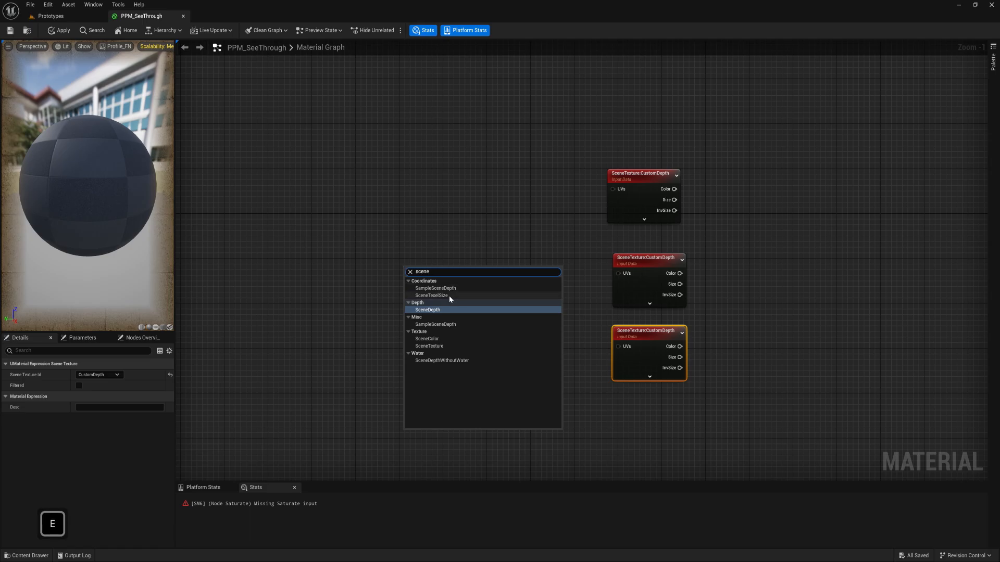
- Add a ScreenPosition node and a SceneTexelSize node to the graph
key("Backspace")
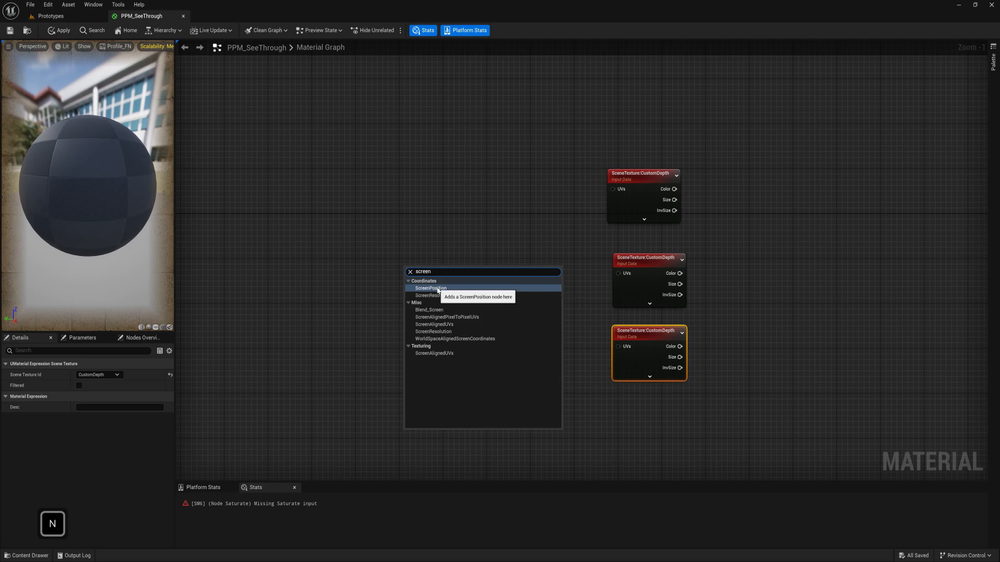
left_click(431, 288)
type("scene")
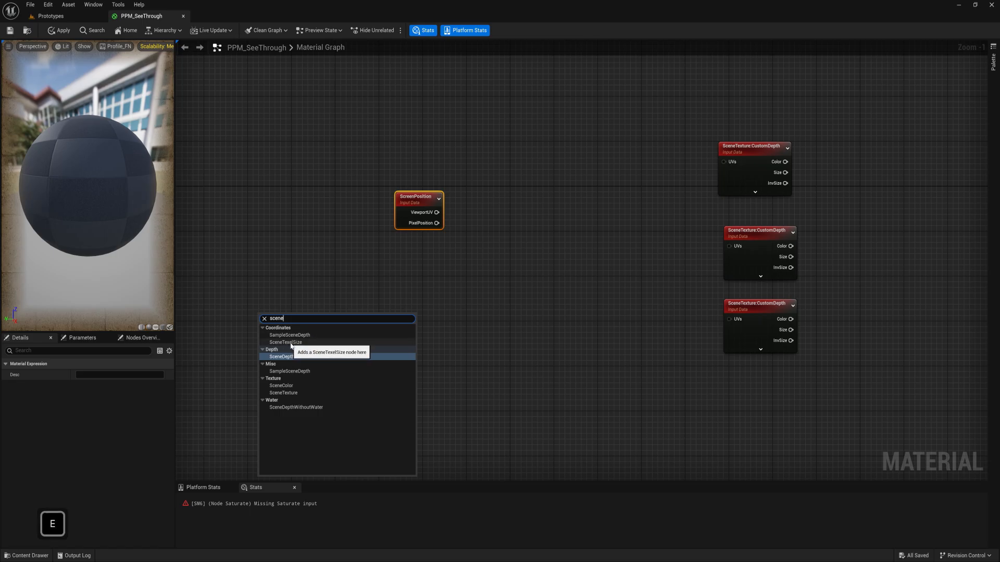
left_click(286, 343)
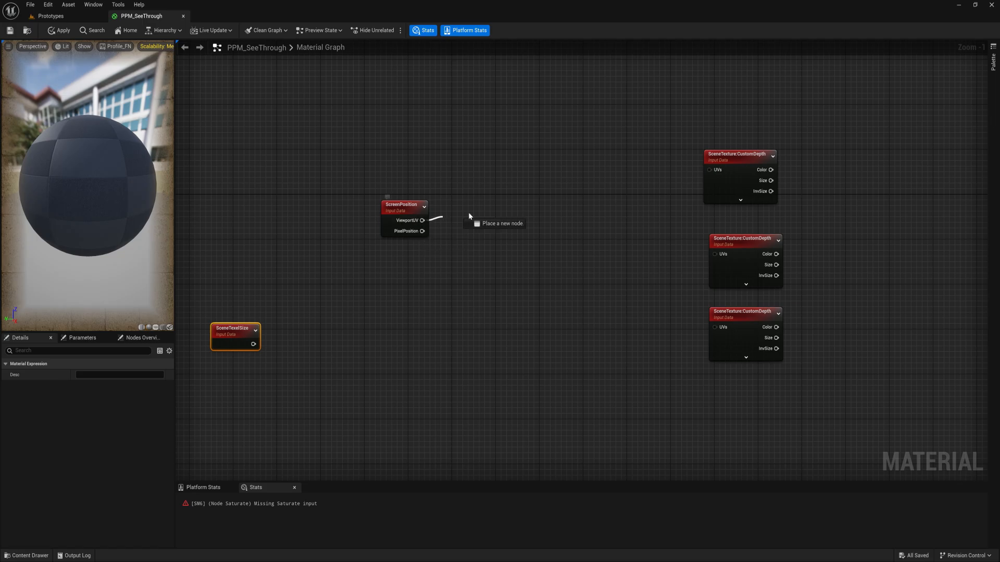
- Add a Mask (R G) node fed by ScreenPosition's ViewportUV output
type("mask")
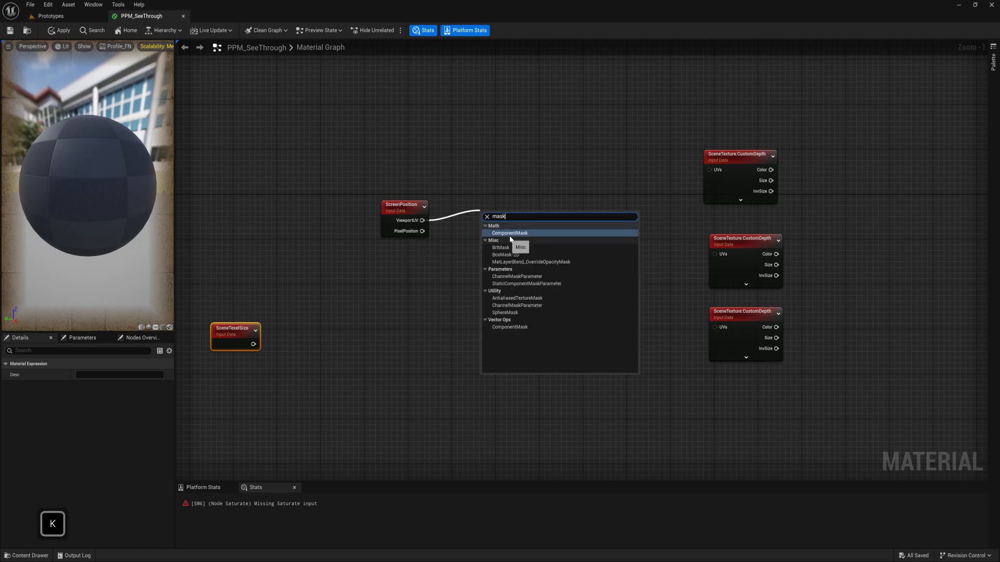
left_click(508, 233)
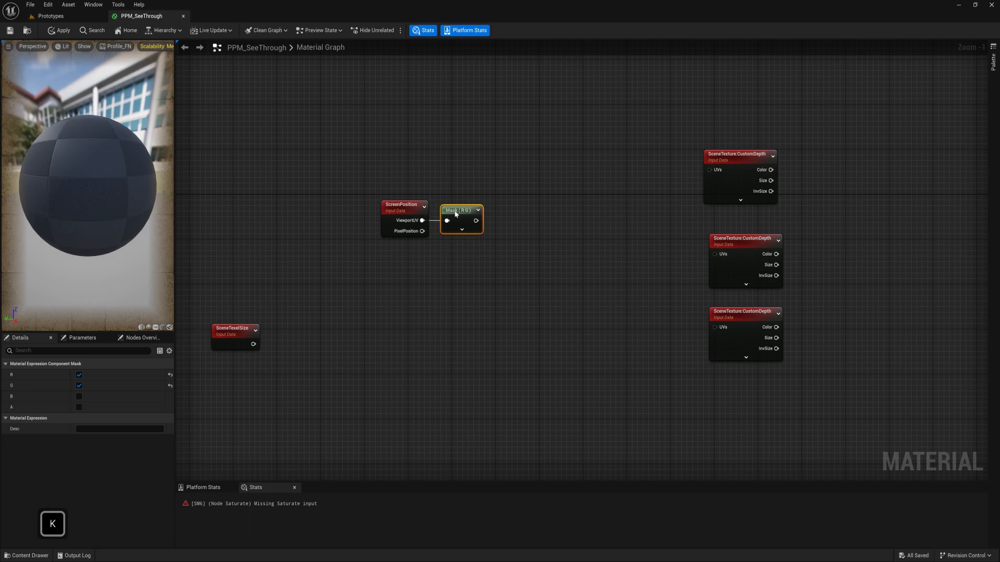
left_click(79, 385)
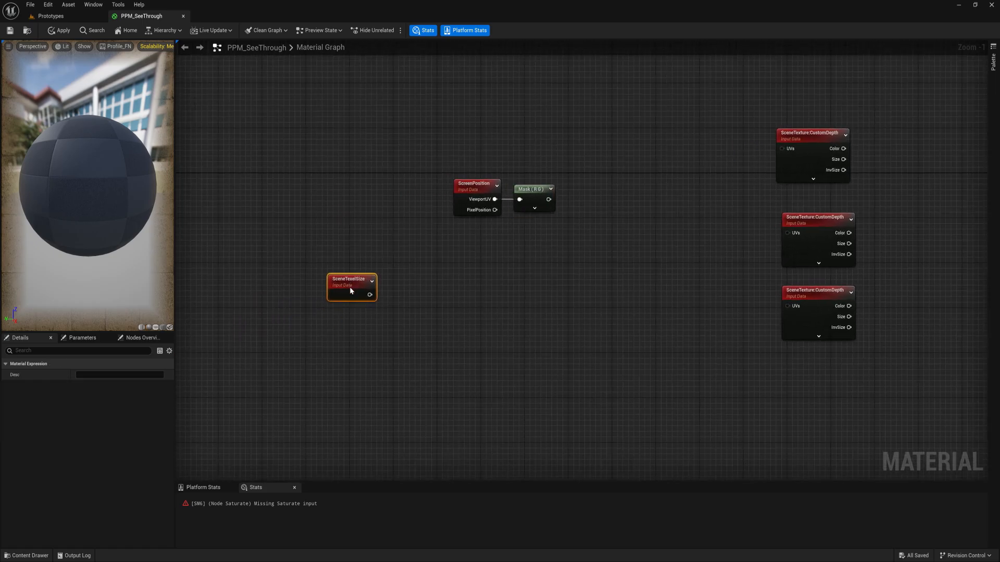
- Duplicate the Mask node and limit the upper copy to the R channel
left_click(530, 194)
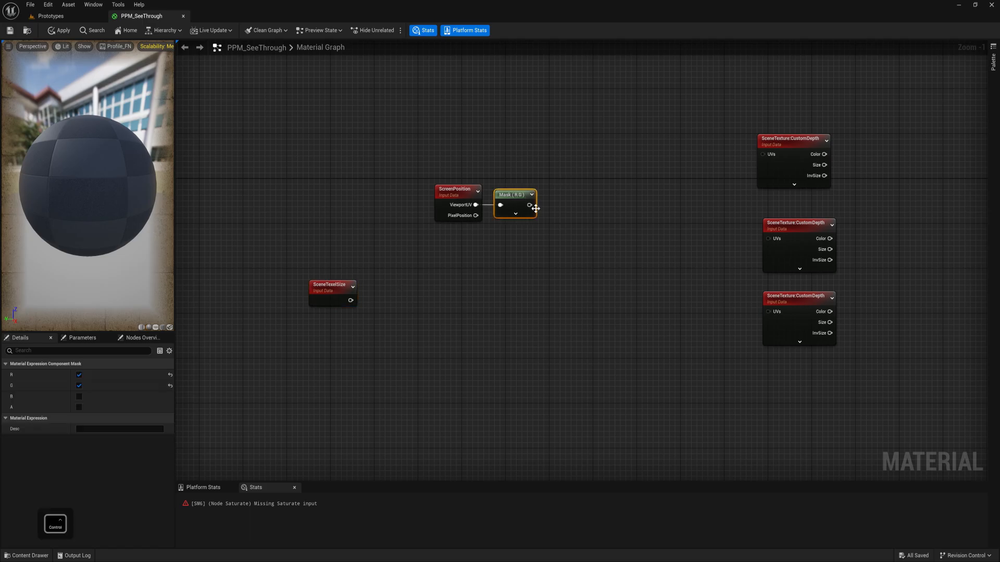
key("ctrl+v")
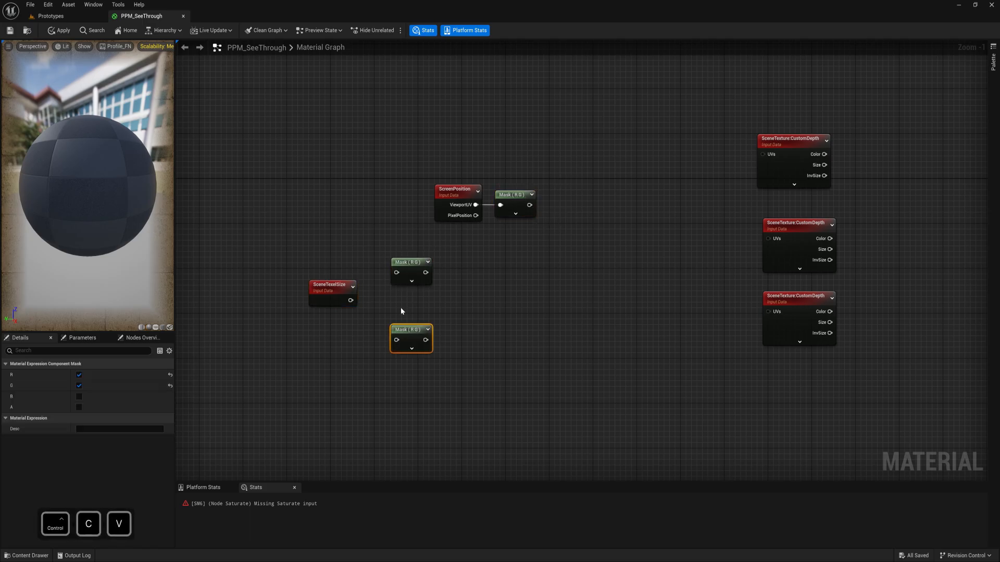
left_click(411, 261)
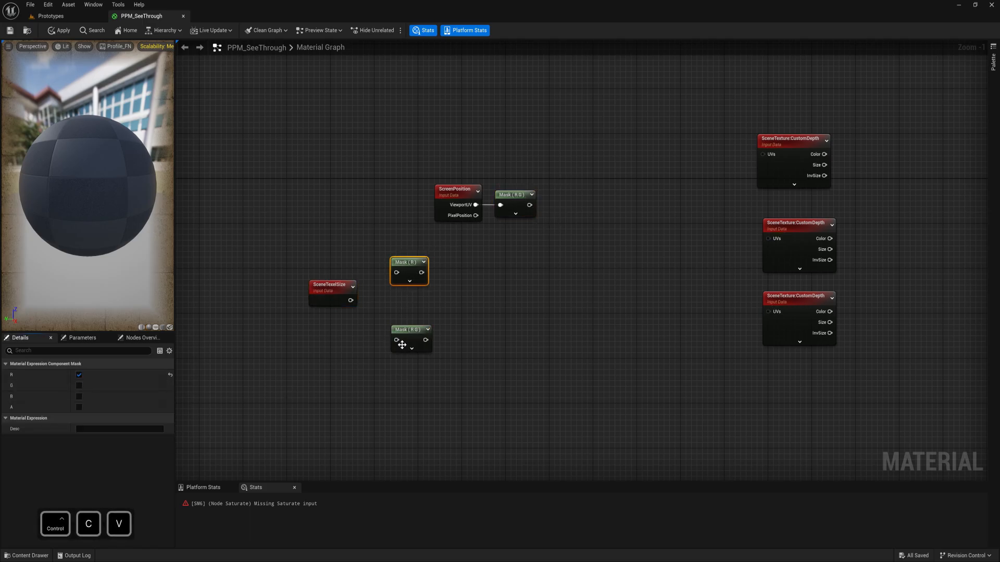
left_click(409, 329)
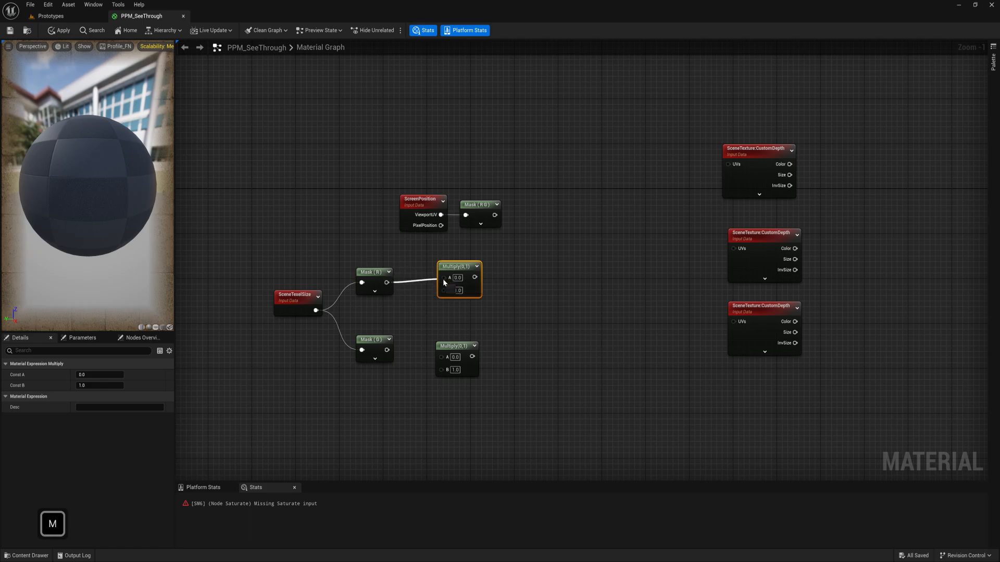
- Wire the R and G masks into two Multiply nodes scaled by OutlineThickness 3.0, tidying the layout
left_click(375, 267)
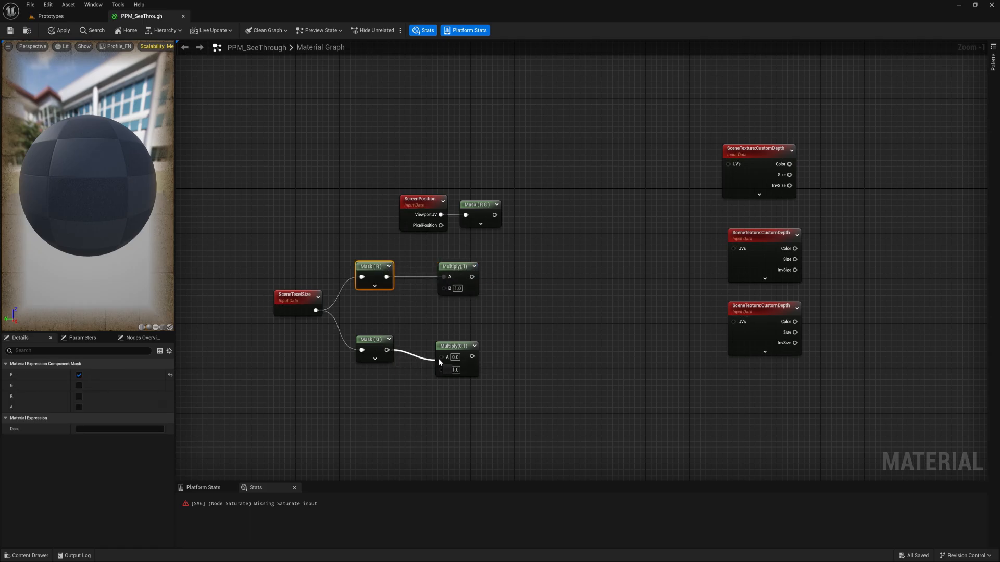
left_click(374, 364)
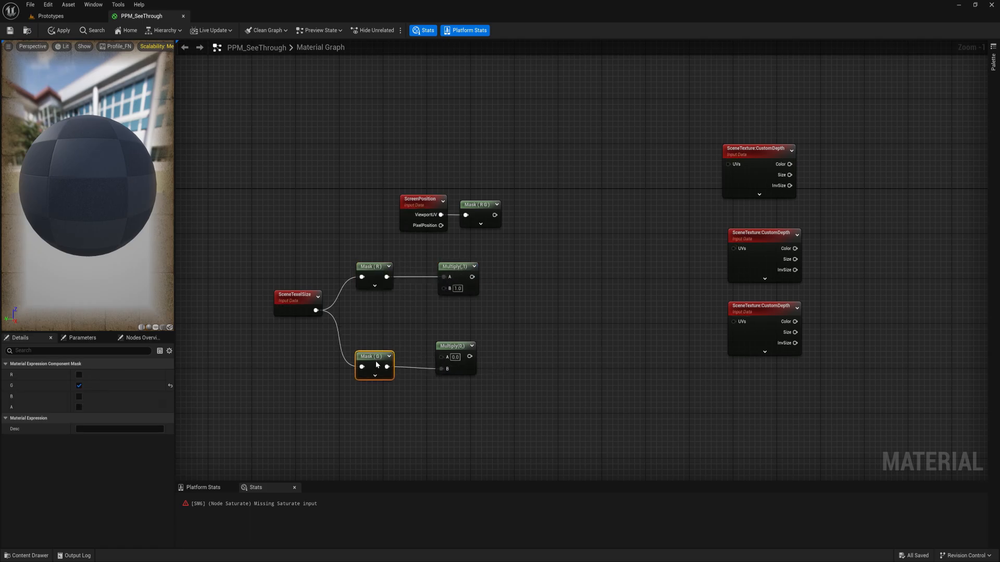
left_click(452, 345)
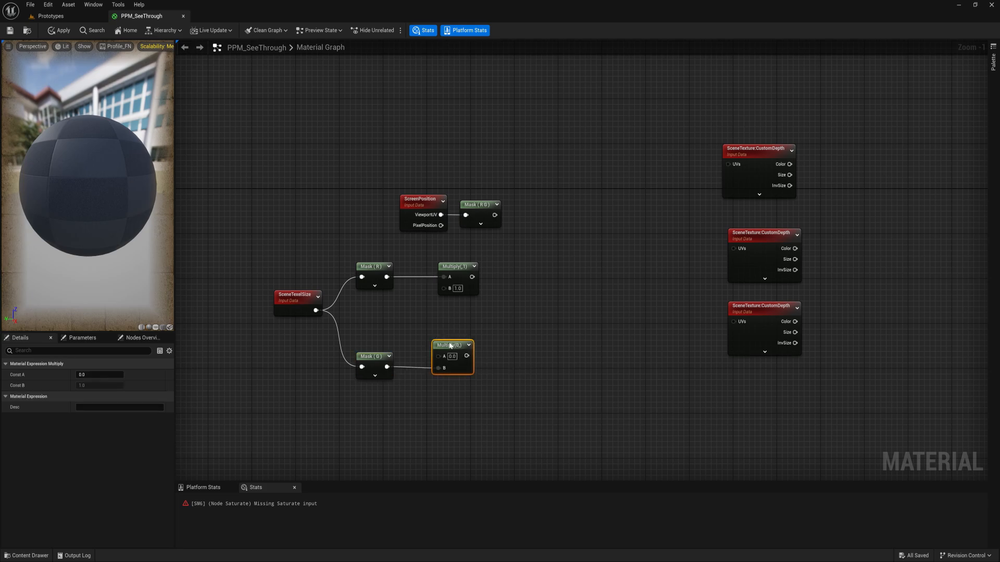
left_click(453, 266)
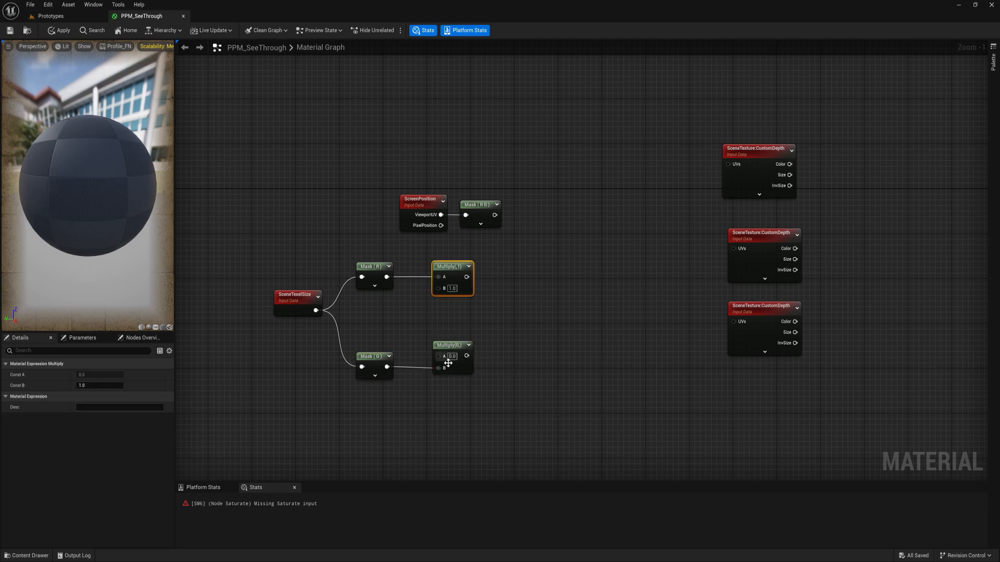
mouse_move(442, 285)
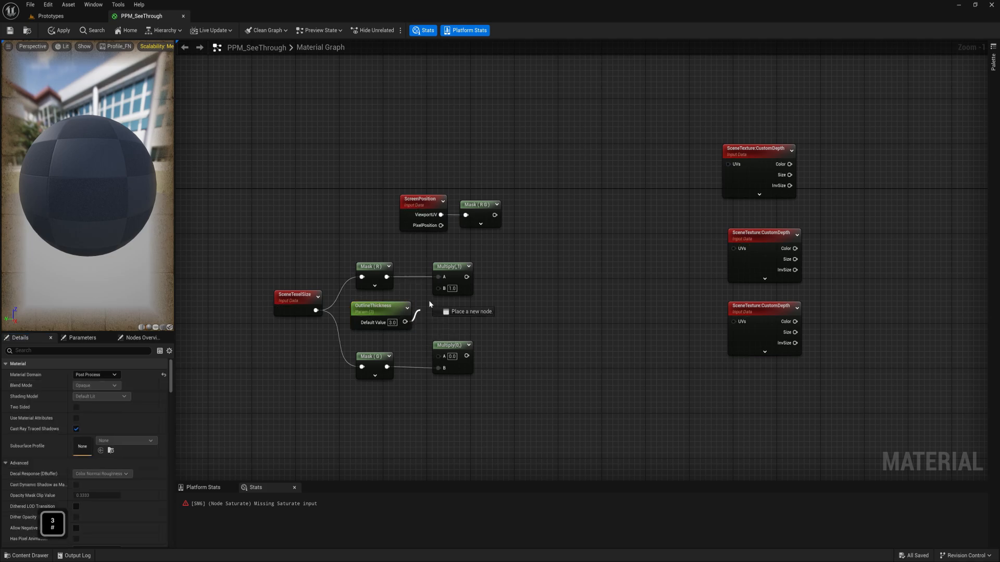
mouse_move(372, 356)
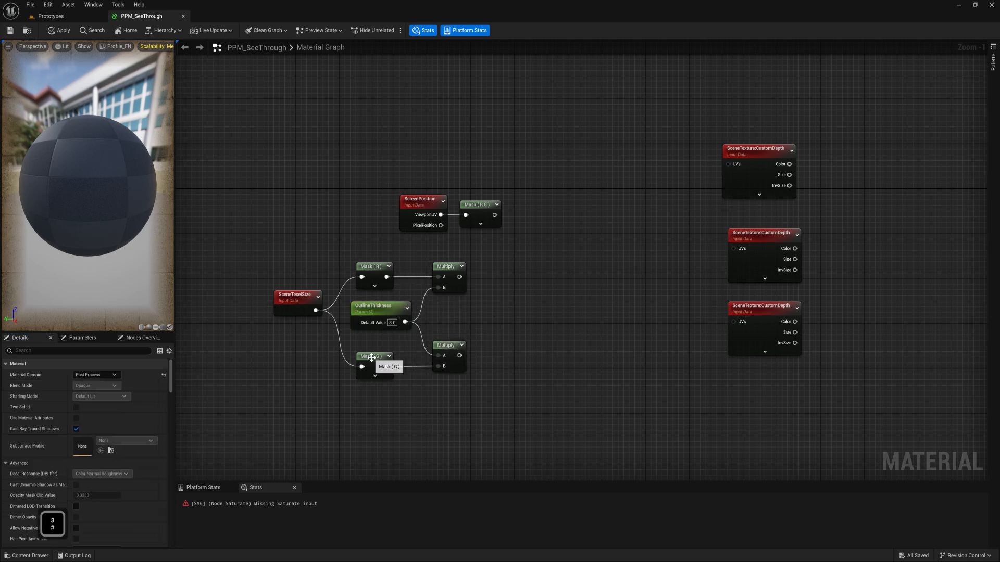
left_click(372, 356)
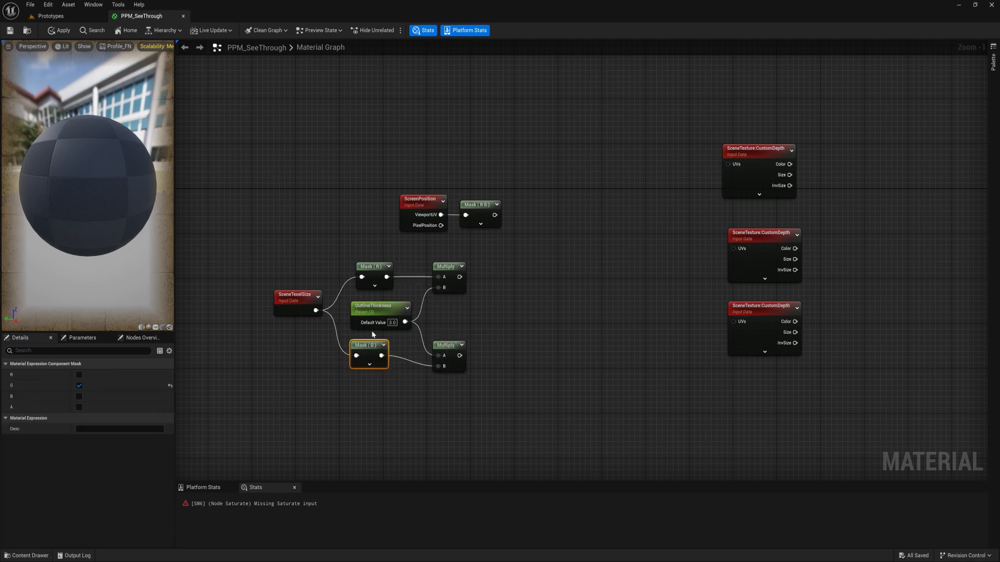
left_click(448, 338)
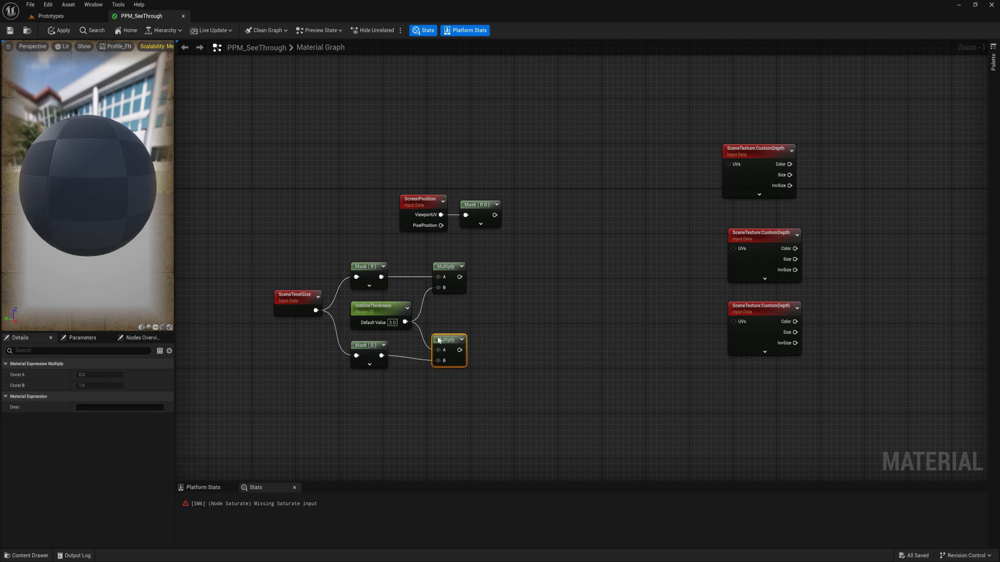
left_click(525, 321)
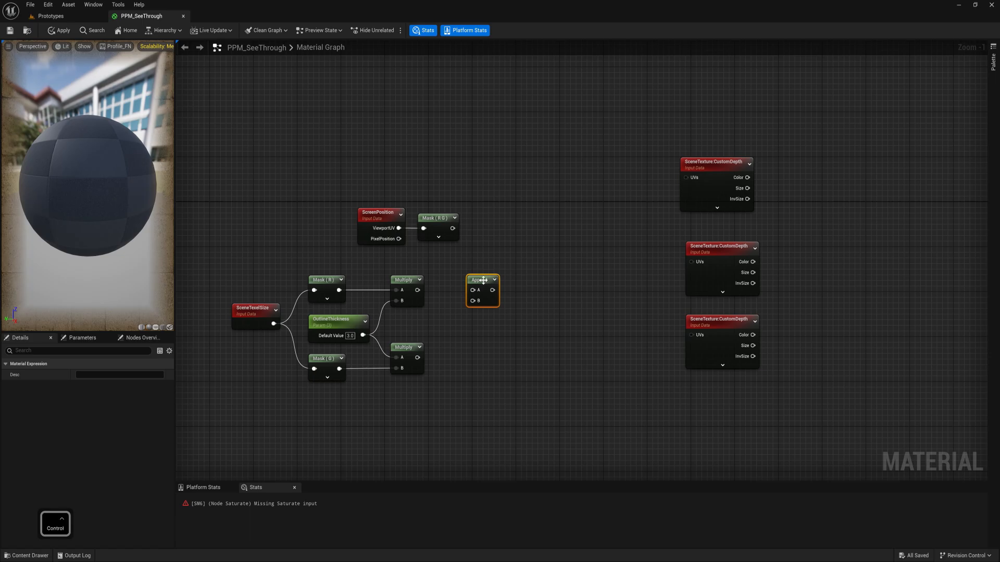
- Duplicate the Append node beside the lower Multiply and wire in a shared 0.0 constant
key("ctrl+v")
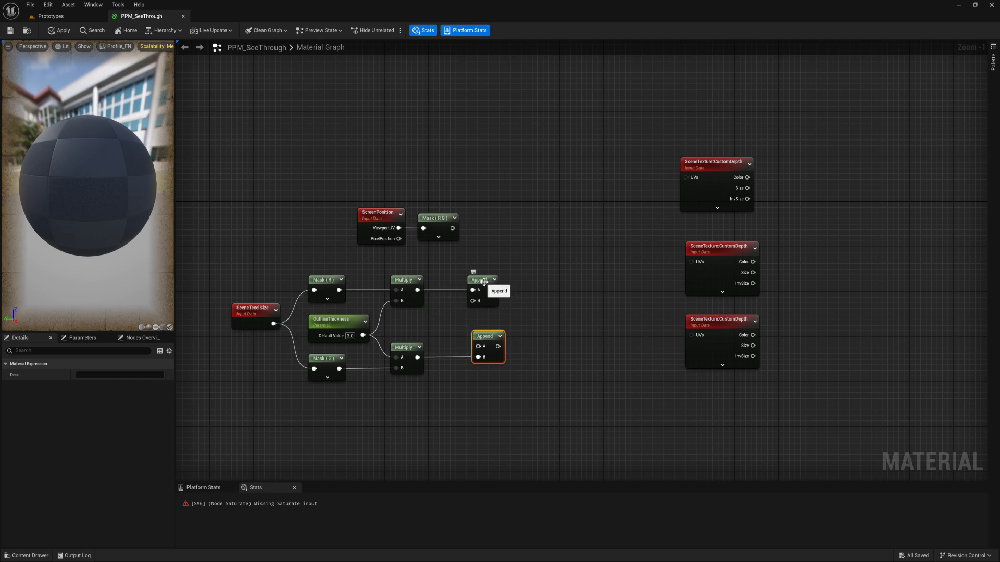
left_click(431, 322)
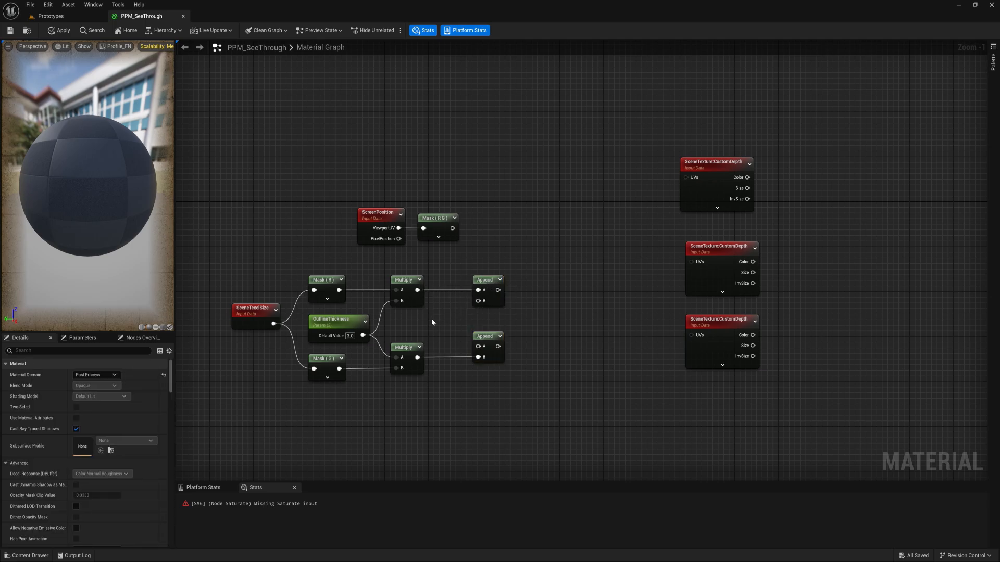
left_click(435, 322)
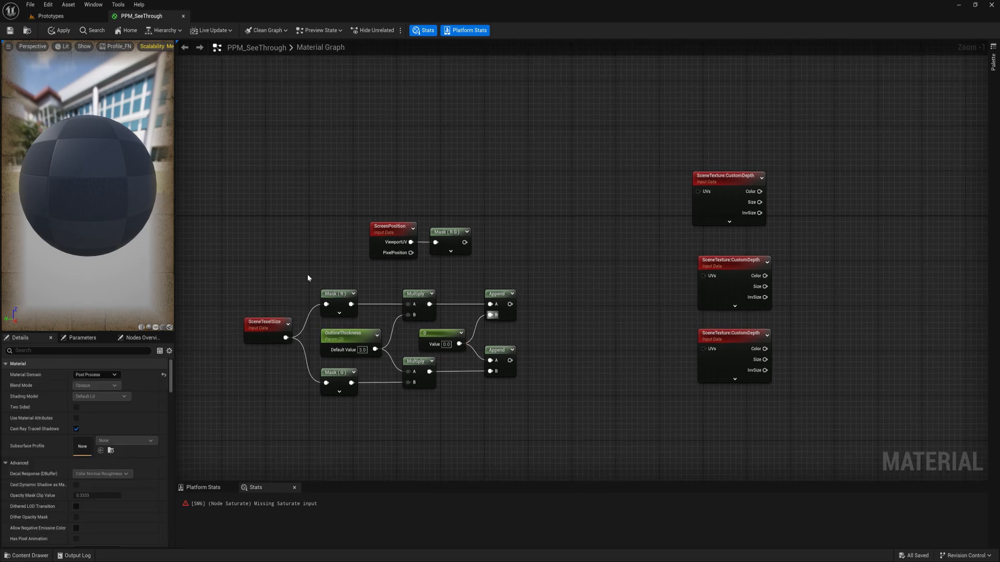
left_click(338, 301)
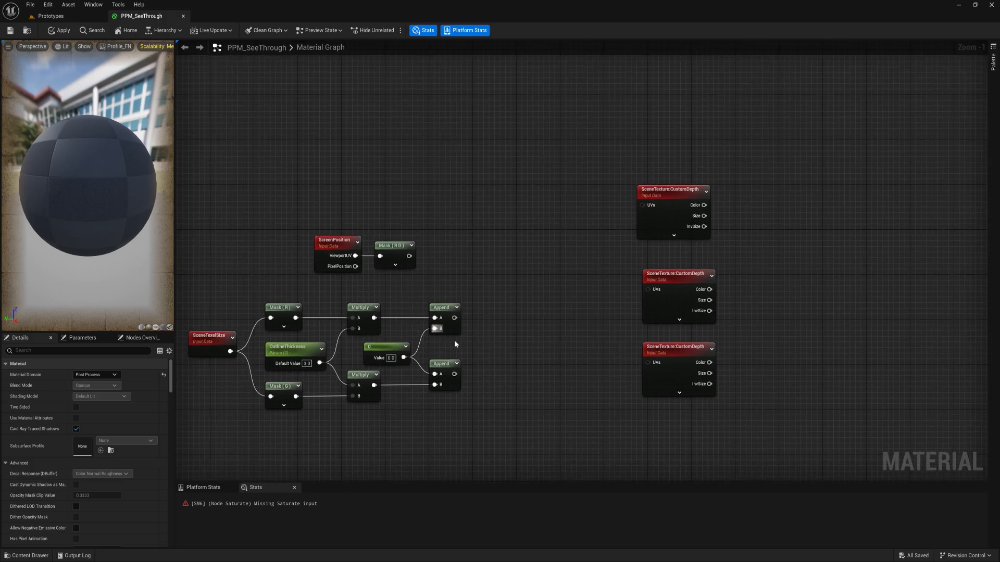
mouse_move(511, 267)
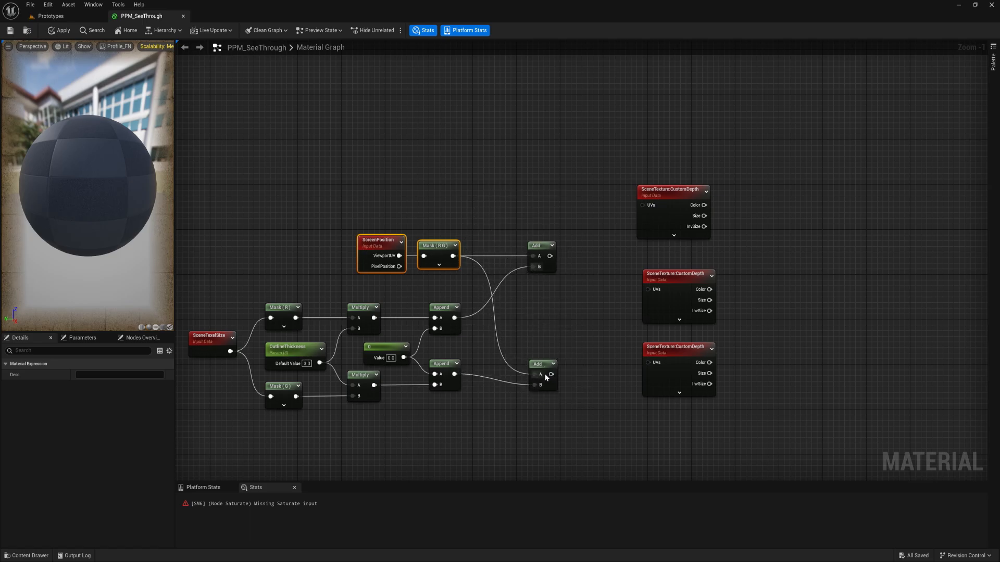
- Link both Add results into the UVs of the second and third CustomDepth samples
left_click(540, 353)
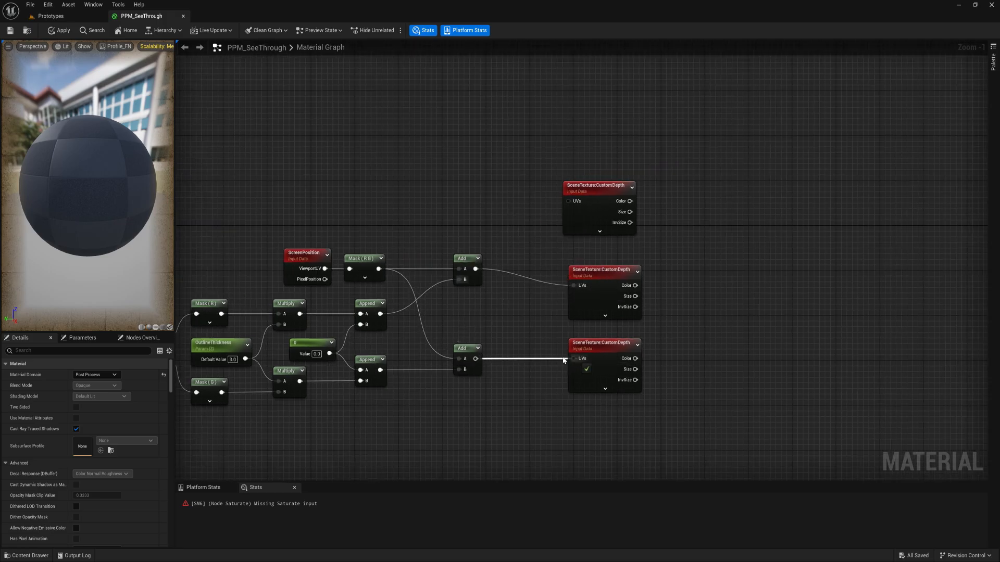
left_click(604, 284)
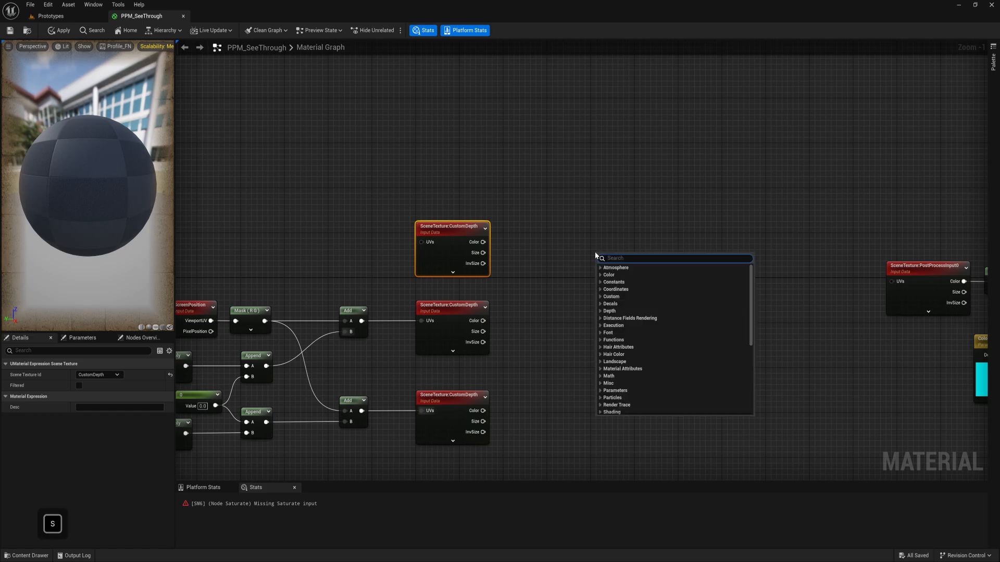
- Add Subtract nodes taking the first CustomDepth sample, then place a copied Abs node after them
type("sibtr")
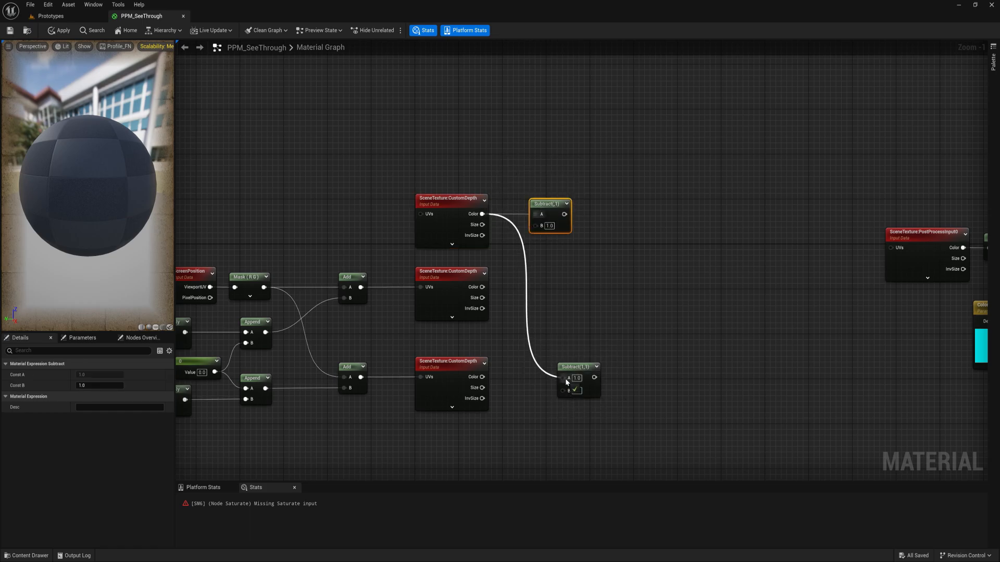
left_click(566, 367)
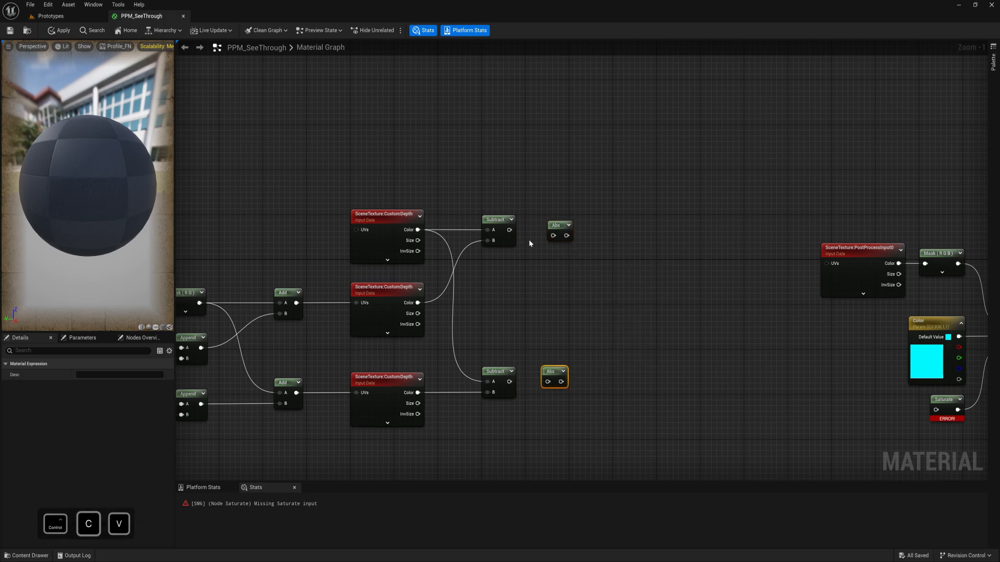
left_click(549, 225)
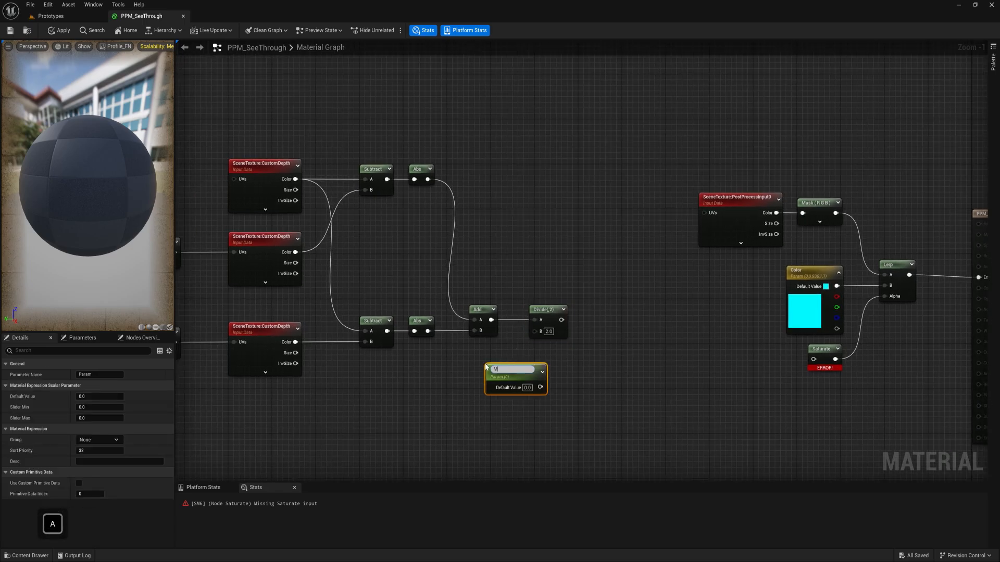
- Name a scalar parameter MaskIntensity and enter its default value of 0.7
type("MaskIntensity")
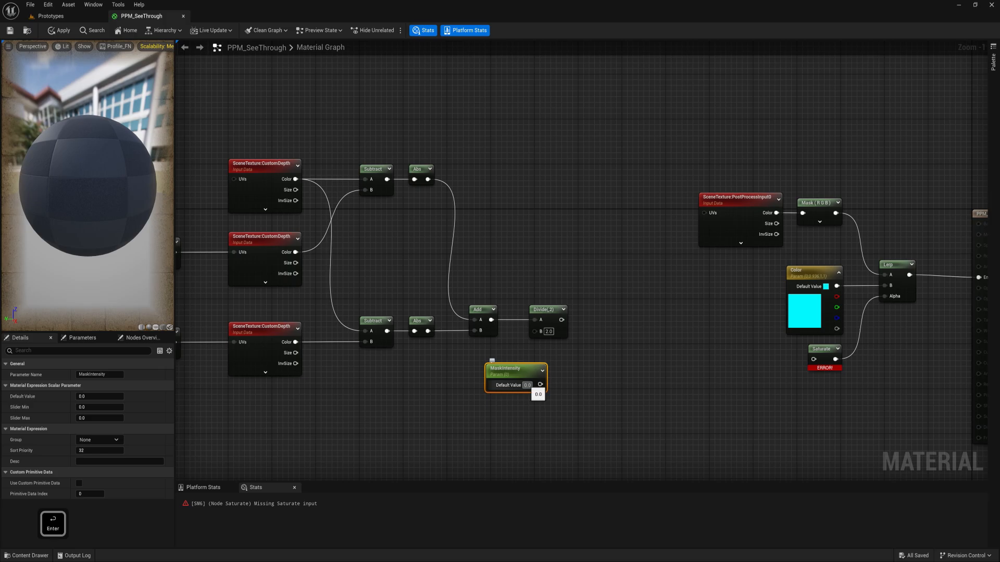
type("0.7")
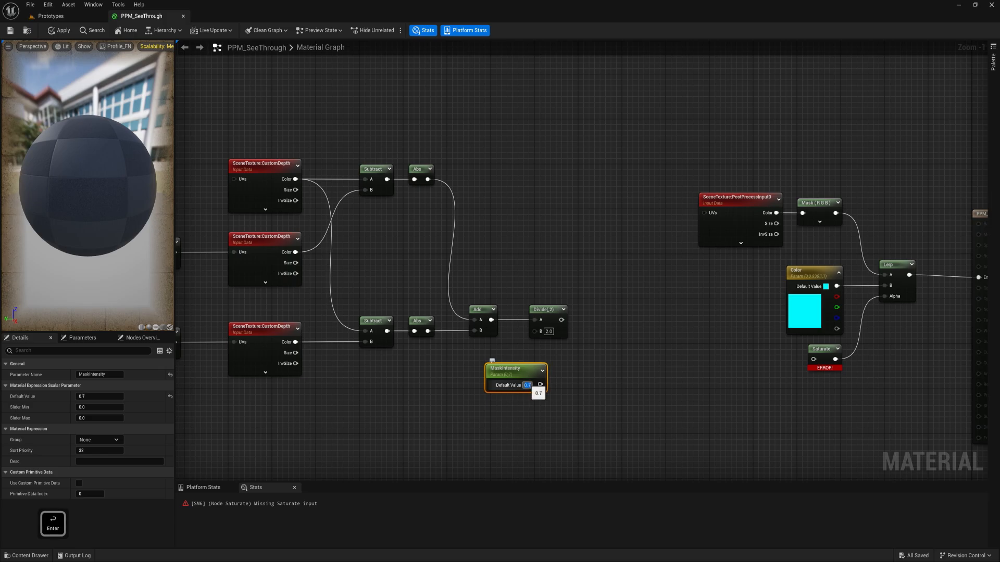
type("7.0")
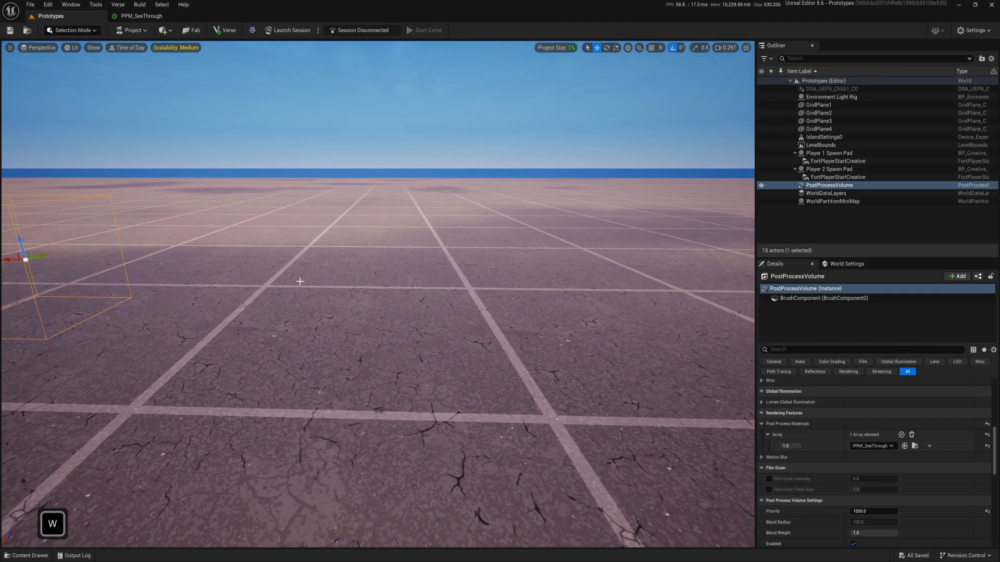
- Drop a Sphere into the level, enable Render CustomDepth Pass, and start adding another shape
key("Escape")
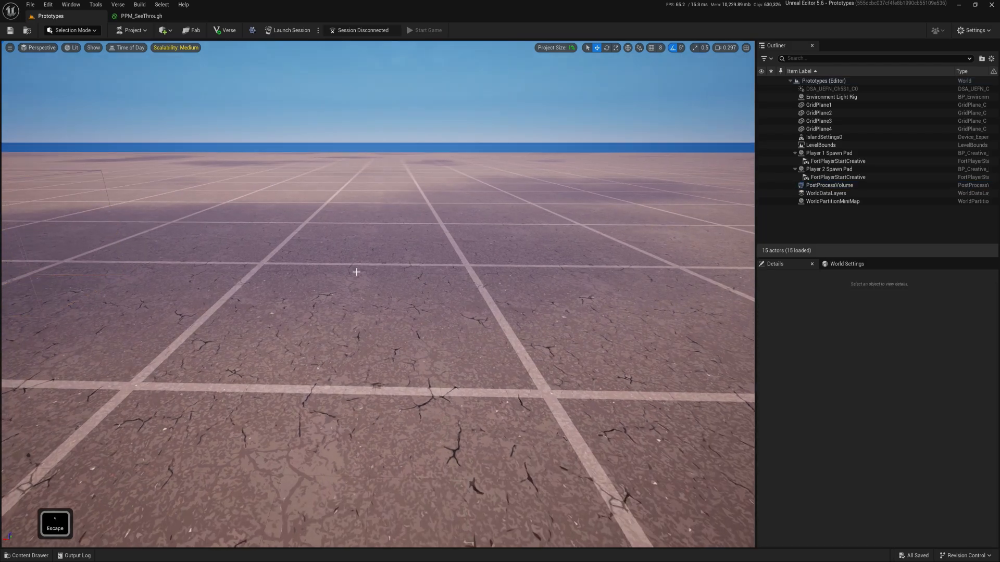
left_click(163, 30)
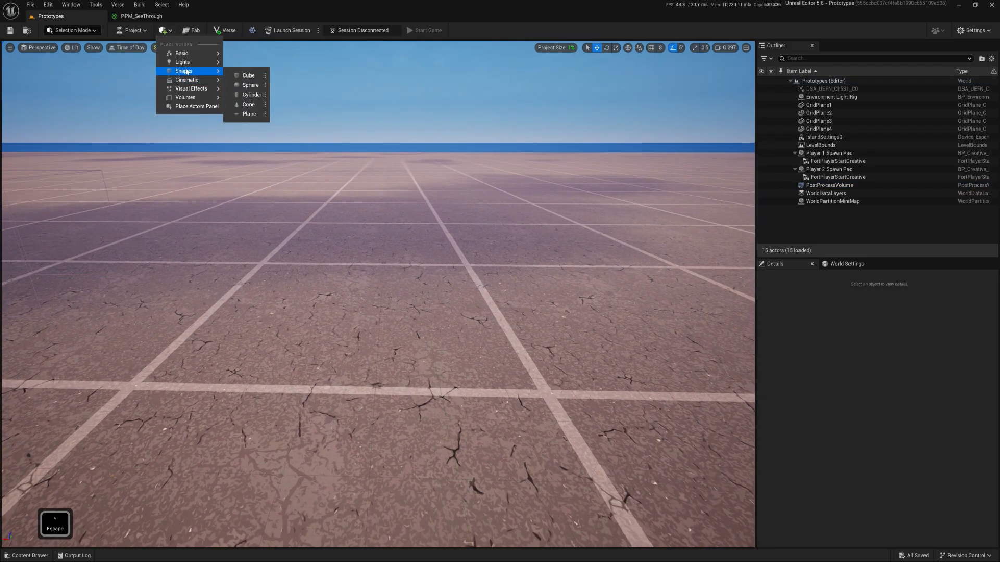
left_click(251, 85)
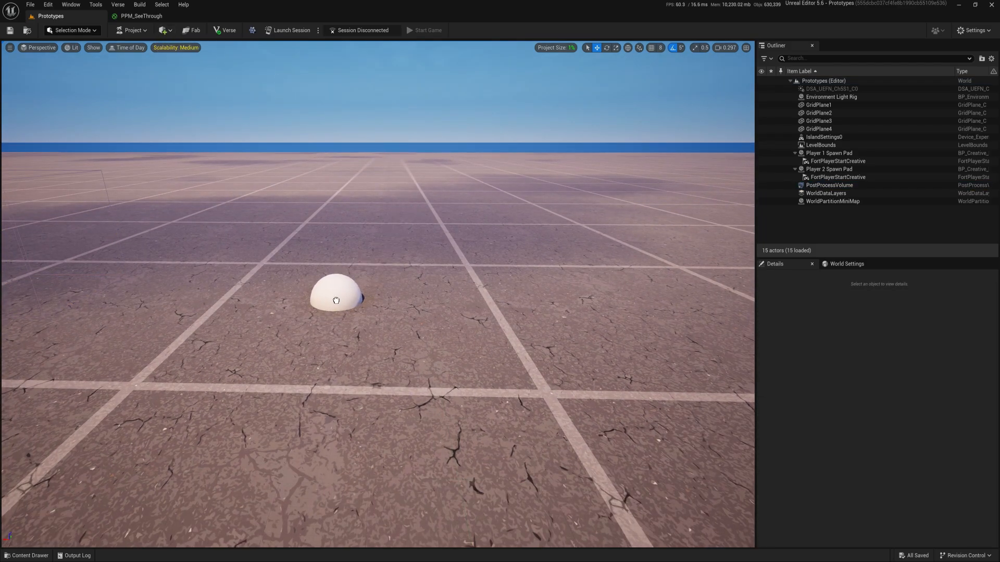
left_click(336, 287)
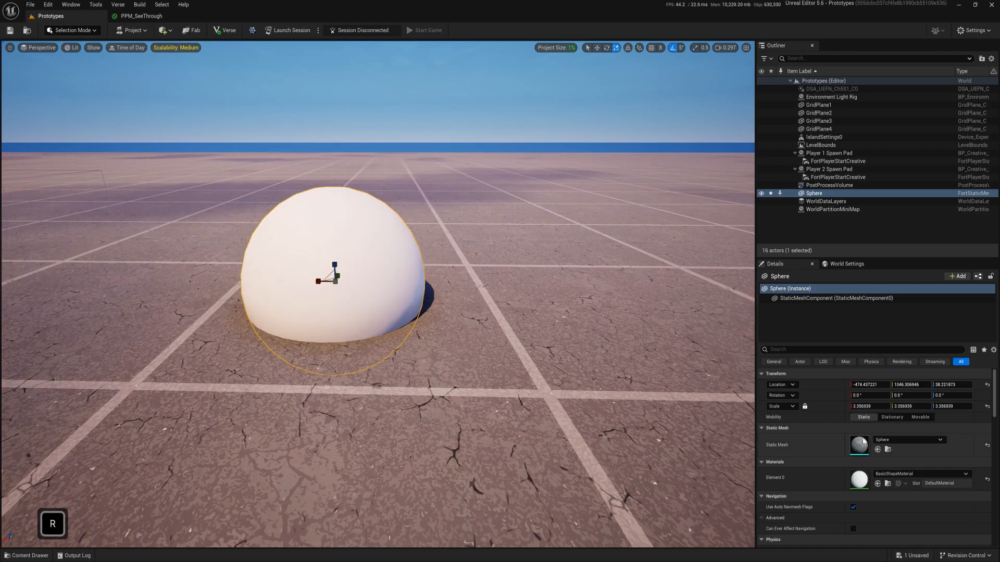
scroll("down", 3)
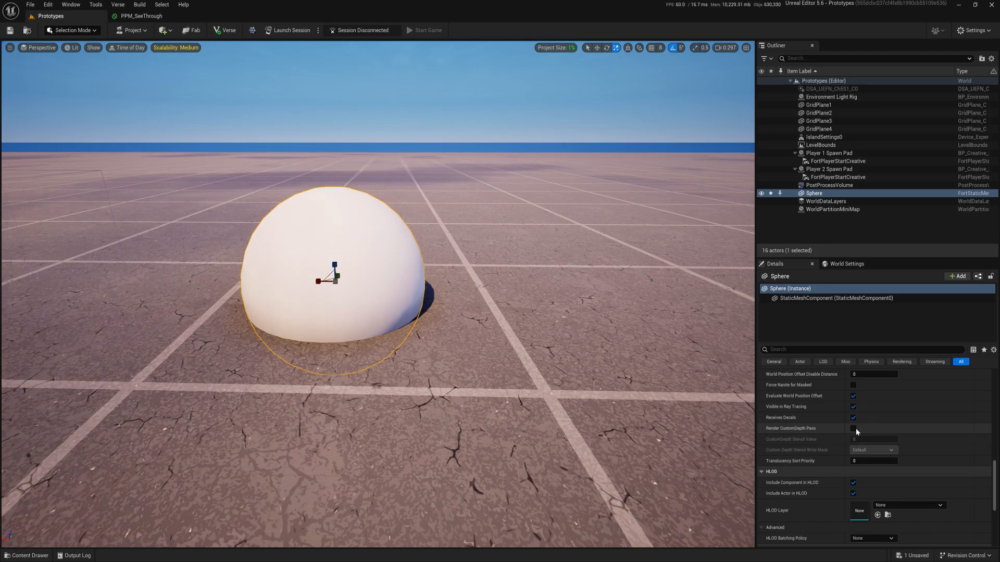
left_click(853, 428)
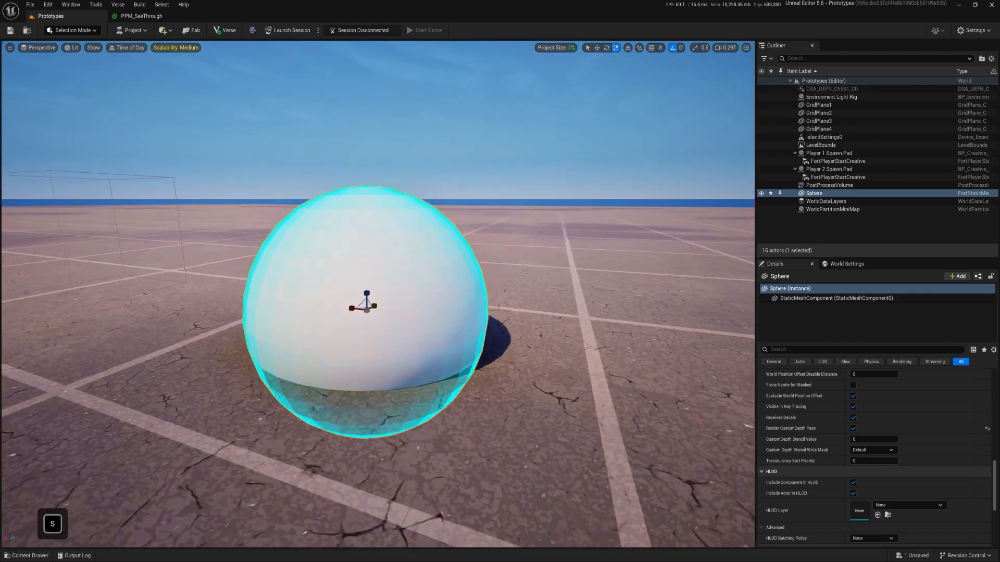
left_click(162, 30)
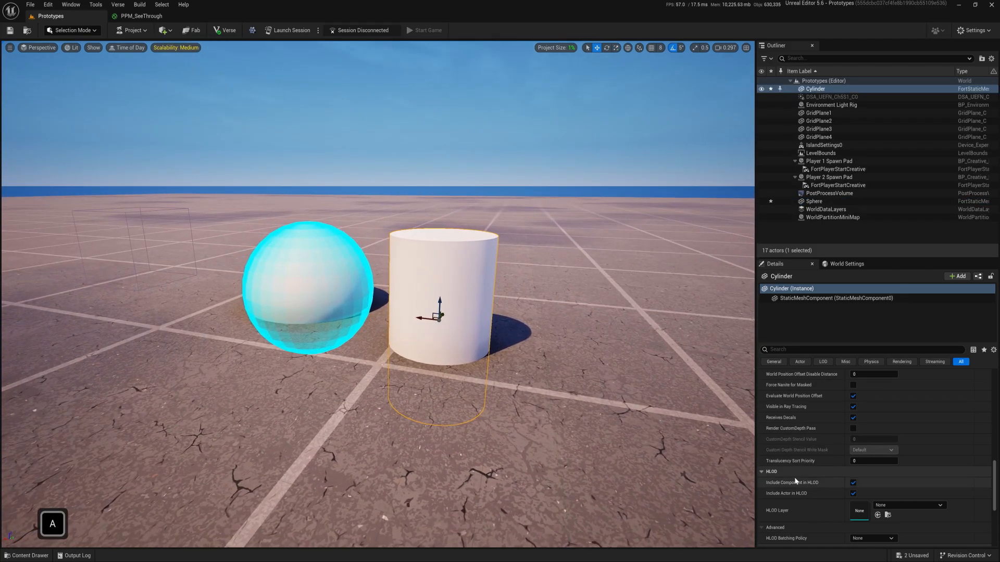
- Enable Render CustomDepth Pass on the cylinder, fly around both shapes, and open the Content Drawer
left_click(852, 428)
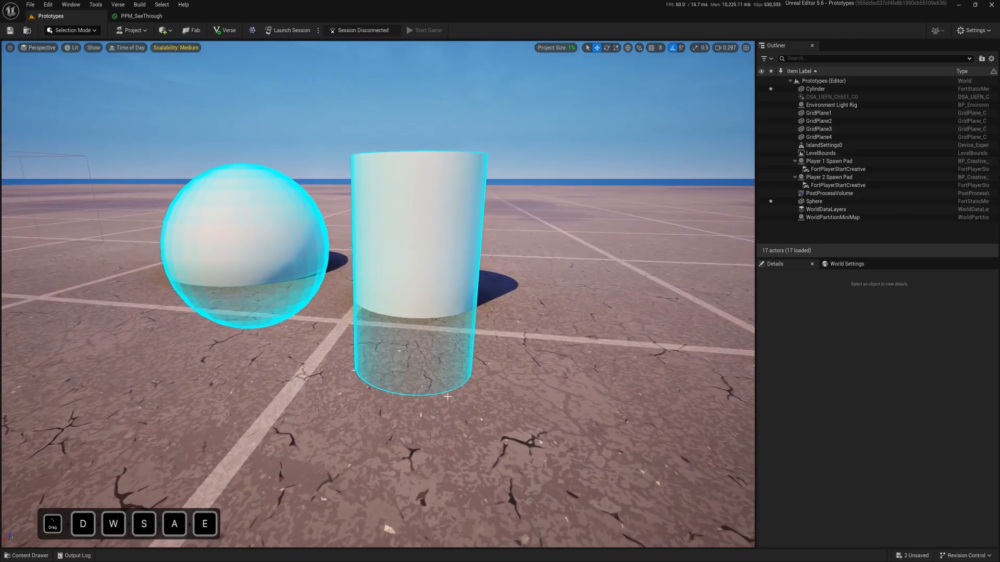
key("w")
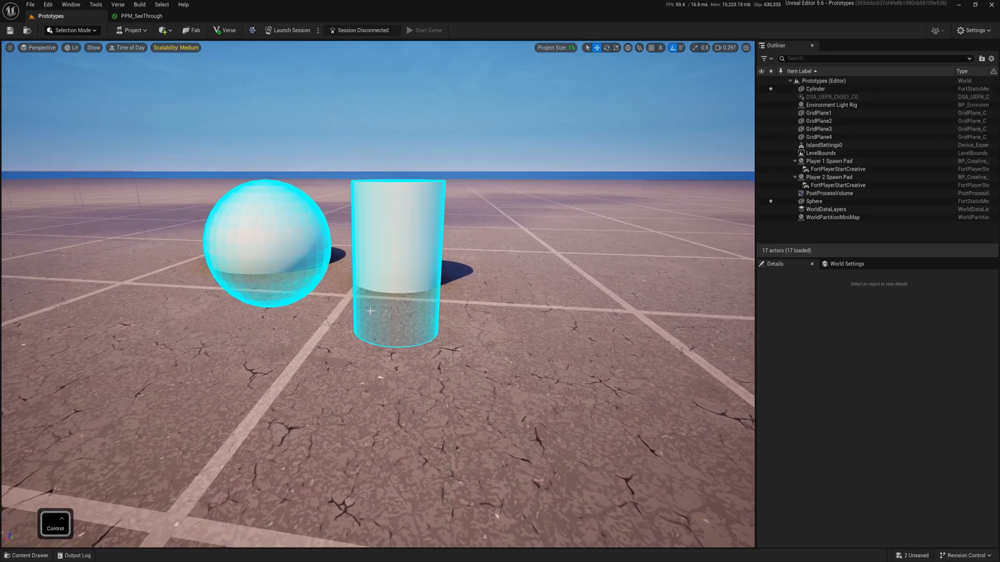
left_click(26, 556)
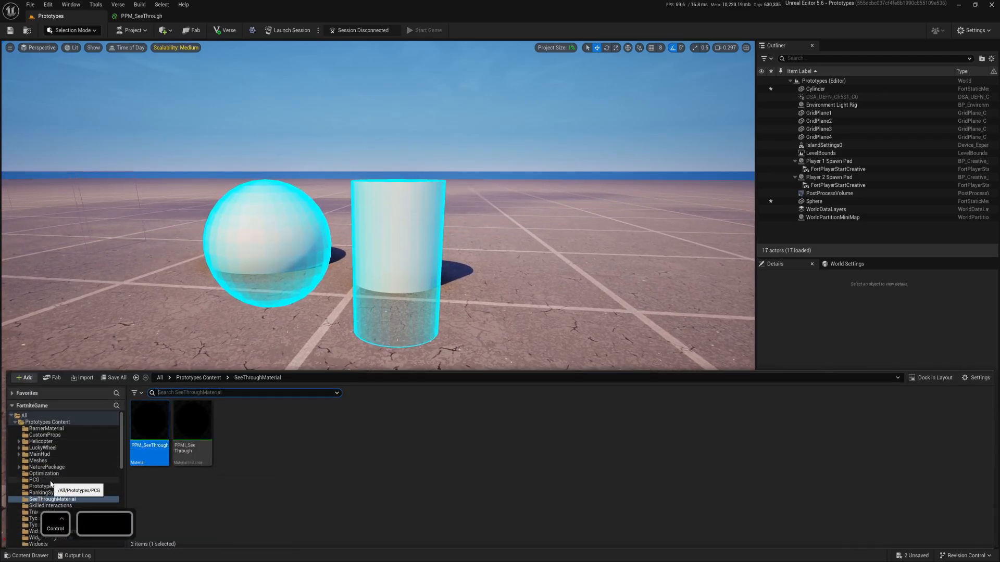
- Browse the LuckyWheel folder for SM_LuckyWheelBody, then return to the PPM_SeeThrough graph
scroll("down", 3)
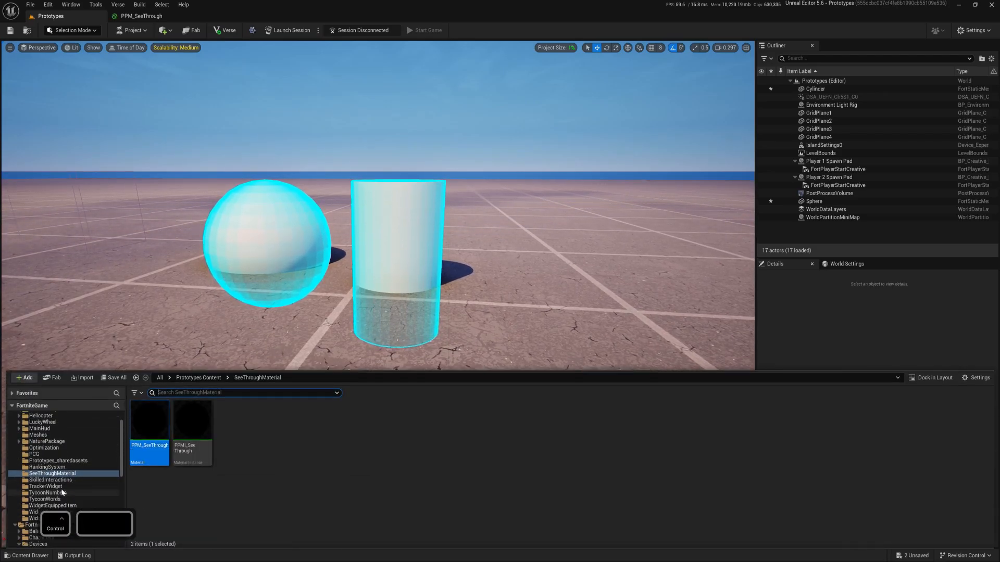
left_click(42, 423)
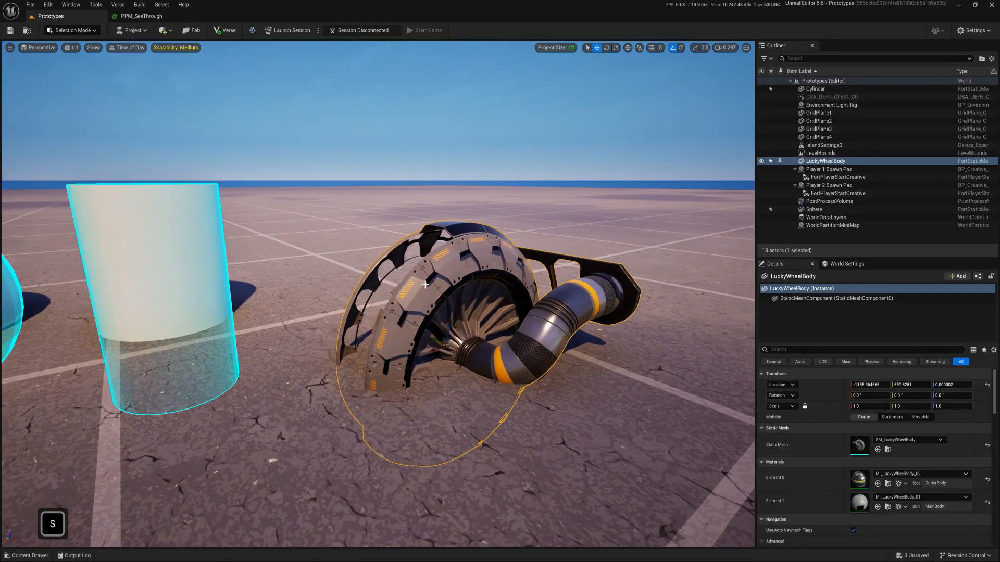
scroll("down", 3)
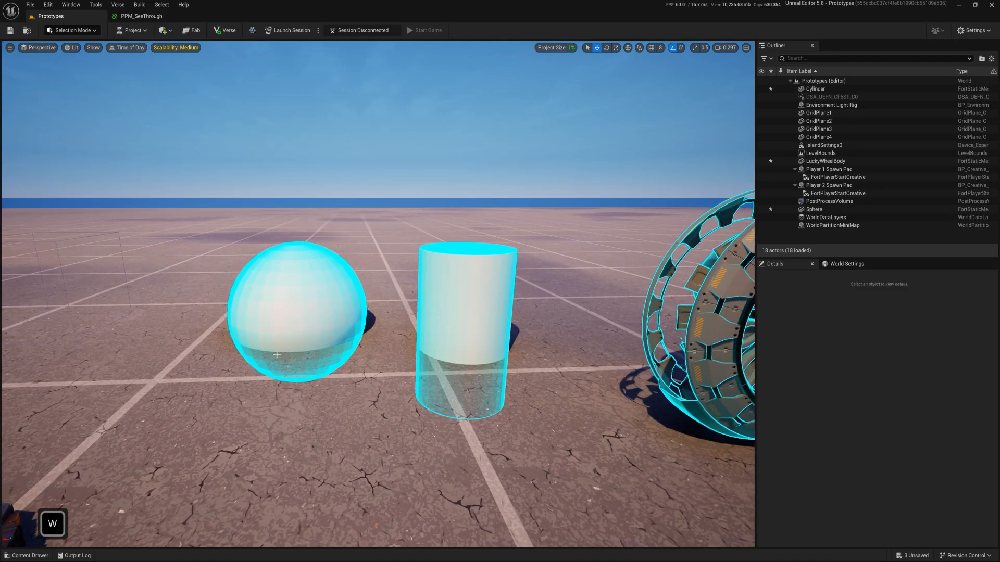
left_click(142, 16)
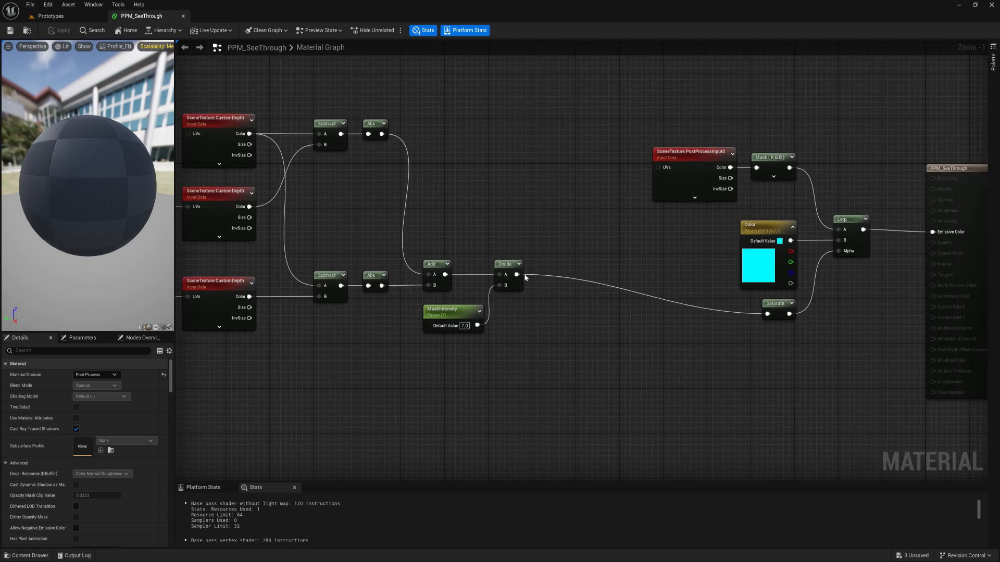
- Set the third pasted SceneTexture to SceneDepth and subtract 10000 from the first copy's Color
scroll("up", 3)
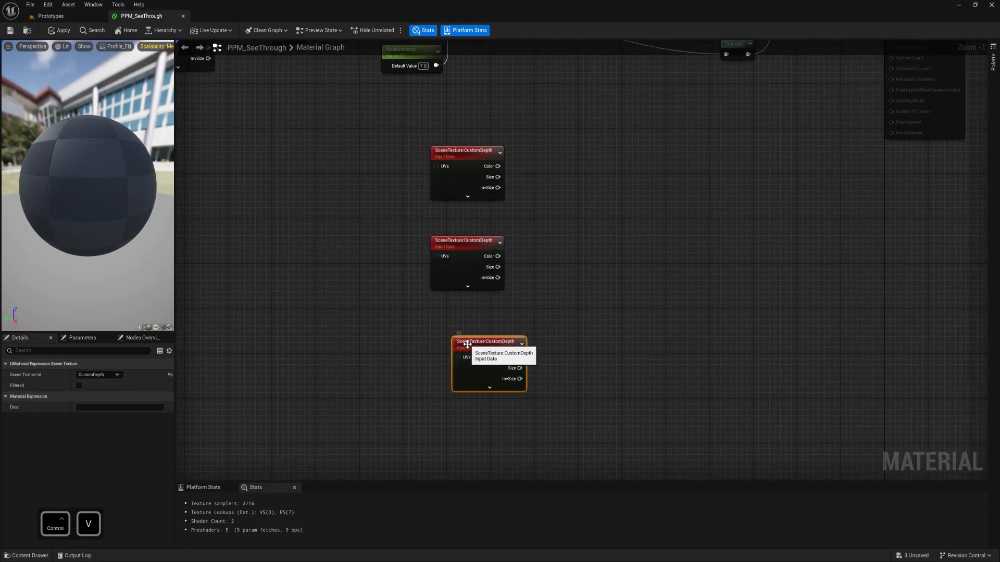
left_click(99, 374)
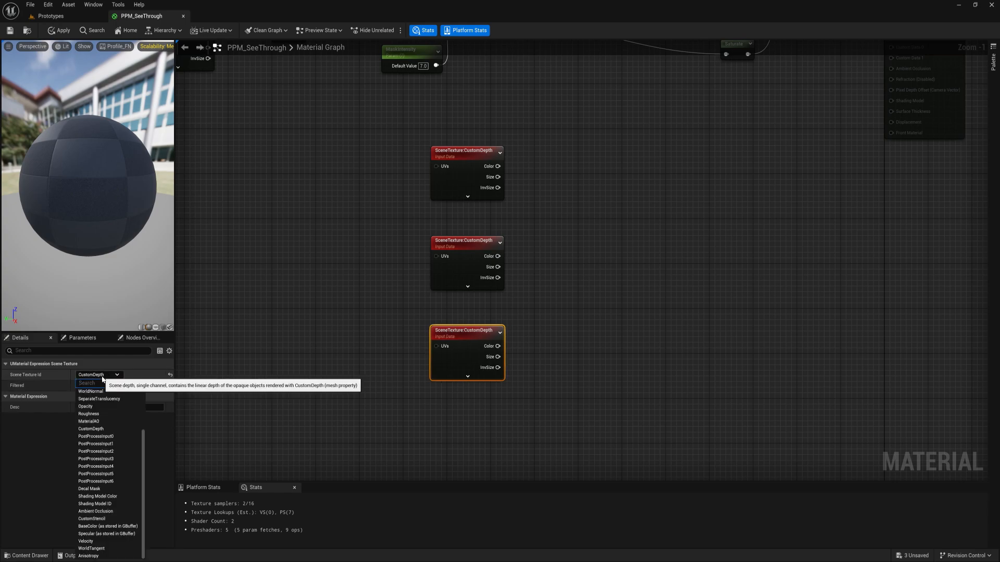
mouse_move(104, 421)
type("s")
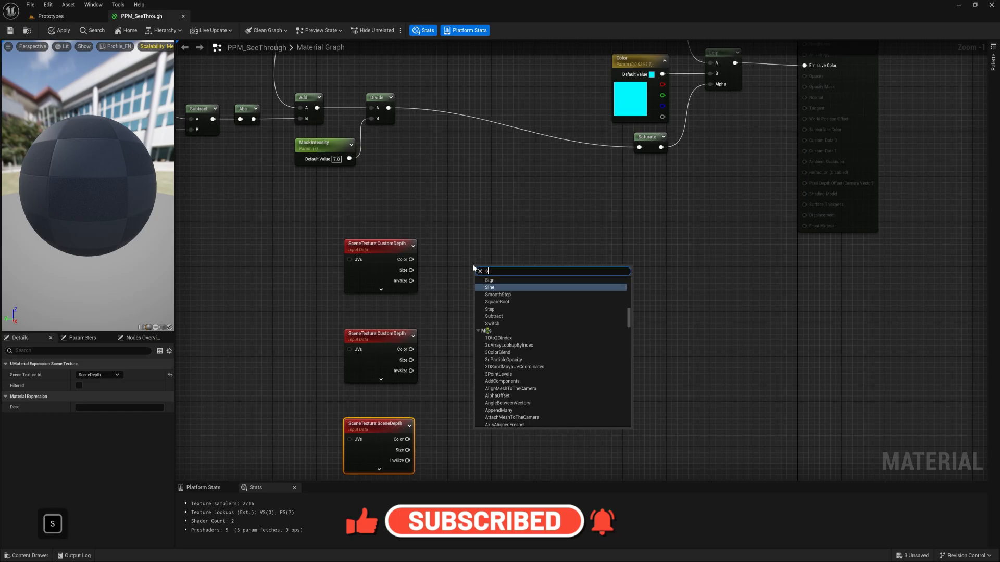
left_click(494, 316)
type("10000")
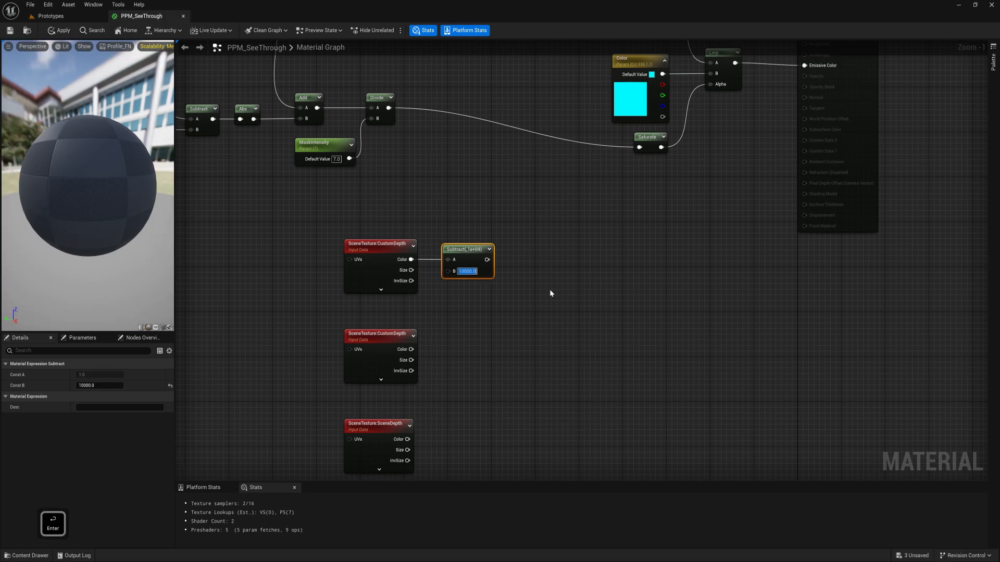
mouse_move(531, 277)
type("ce")
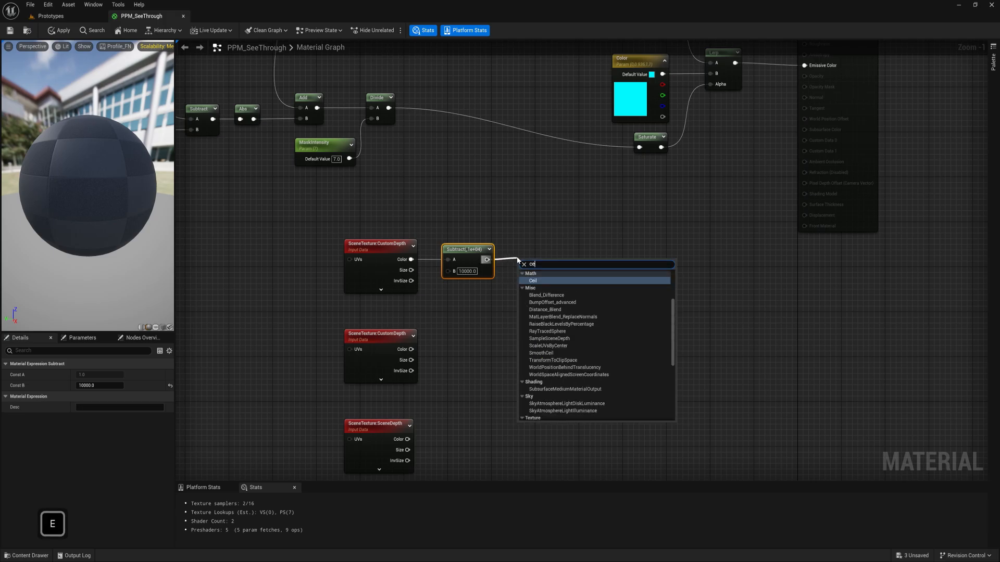
- Chain Ceil, Saturate and OneMinus after the depth Subtract, multiplied with the Divide output
left_click(532, 280)
type("sa")
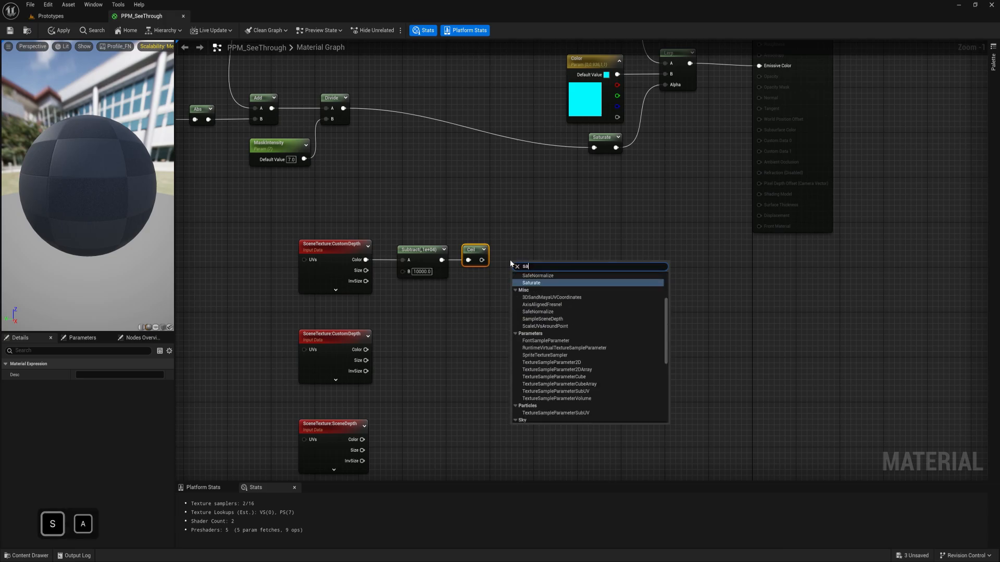
left_click(531, 283)
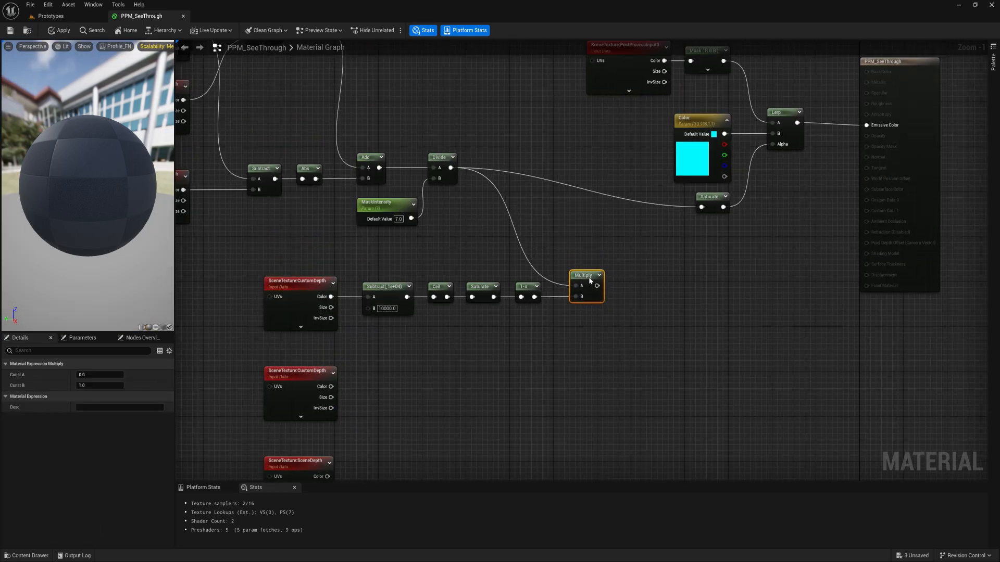
left_click(546, 284)
type("subtr")
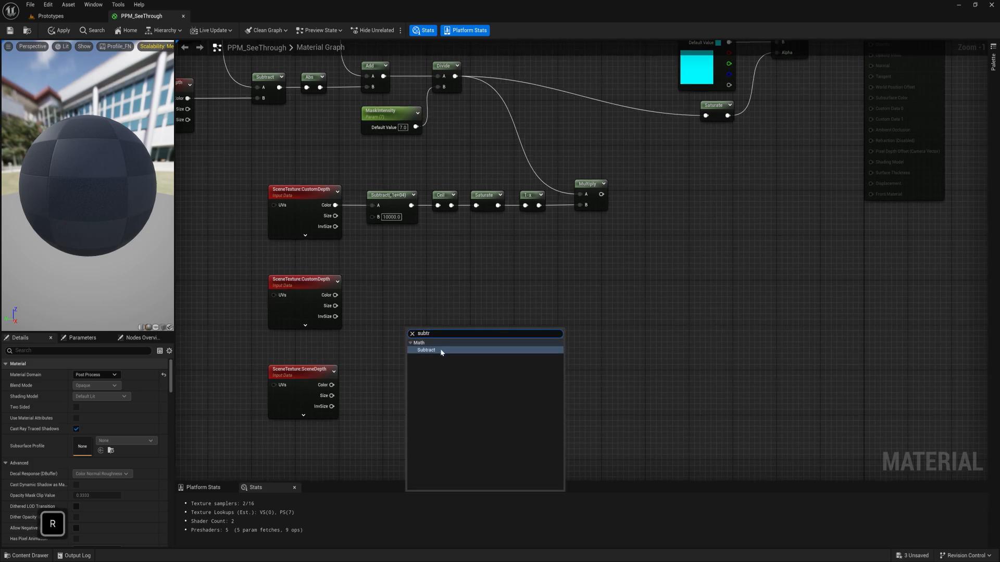
- Build a CustomDepth-minus-SceneDepth mask through Ceil and Saturate, feeding the Lerp Alpha
left_click(426, 350)
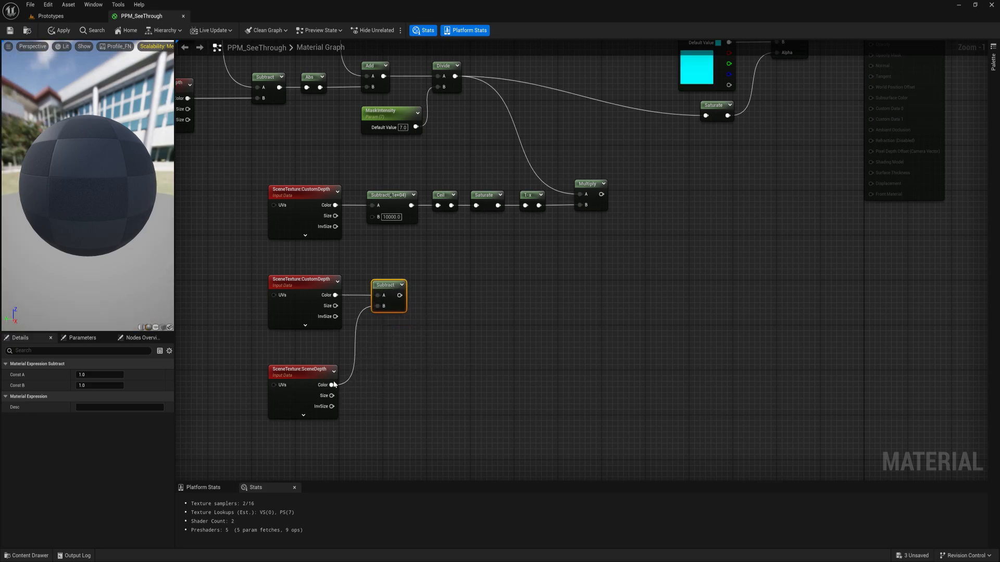
left_click(432, 345)
type("ceil")
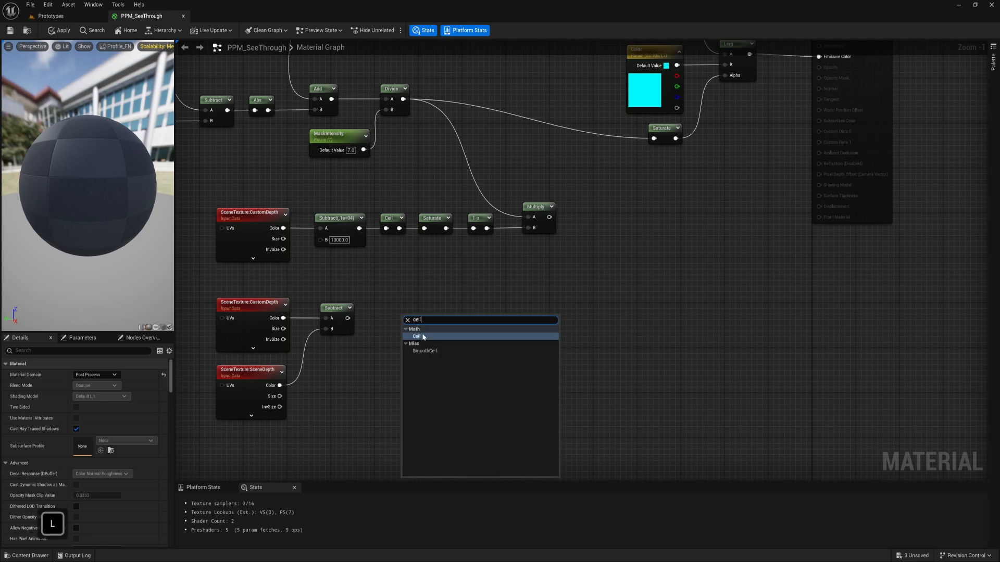
left_click(416, 336)
type("sa")
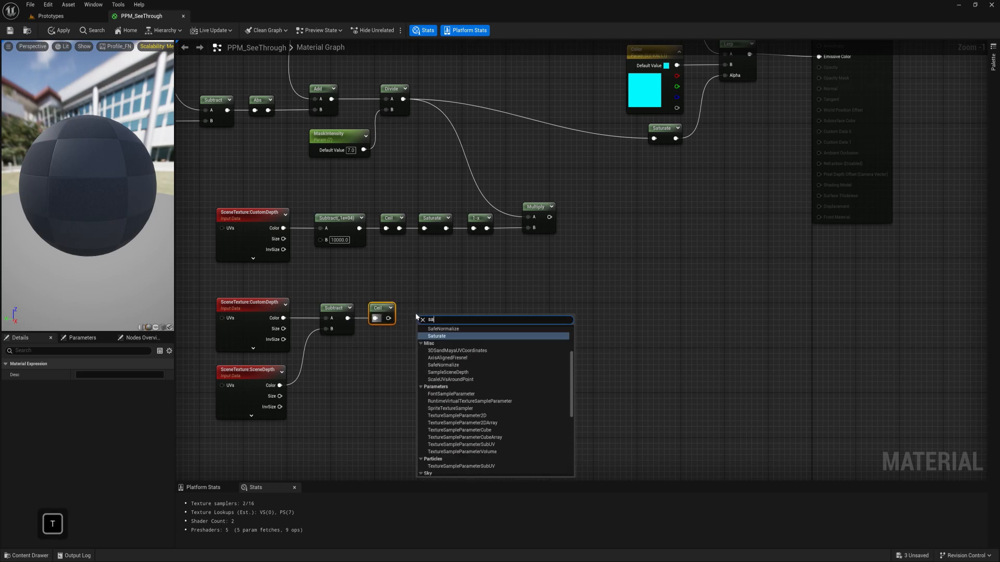
left_click(436, 336)
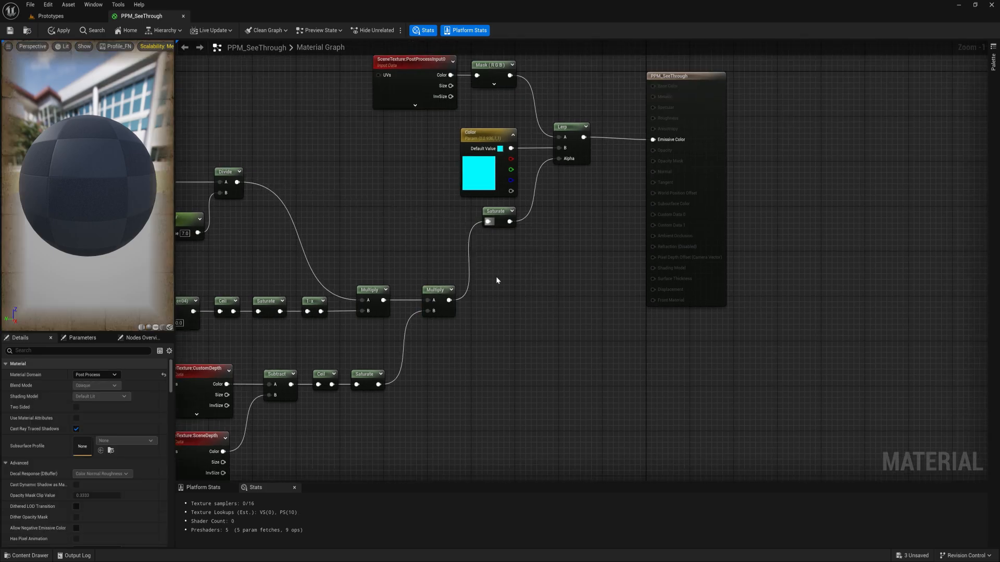
scroll("down", 3)
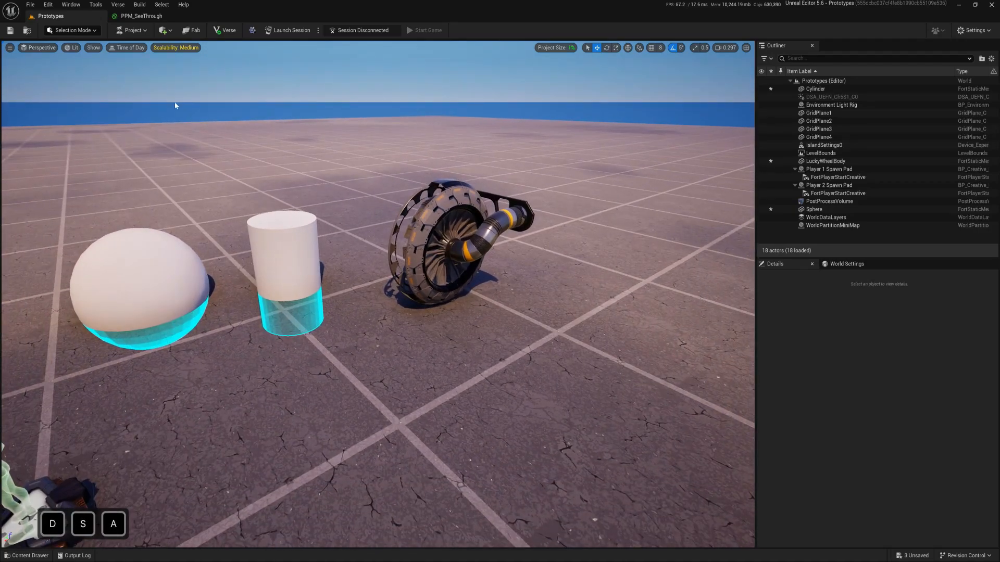
- Place a stretched cube wall before LuckyWheelBody, then reopen the PPM_SeeThrough graph
left_click(162, 30)
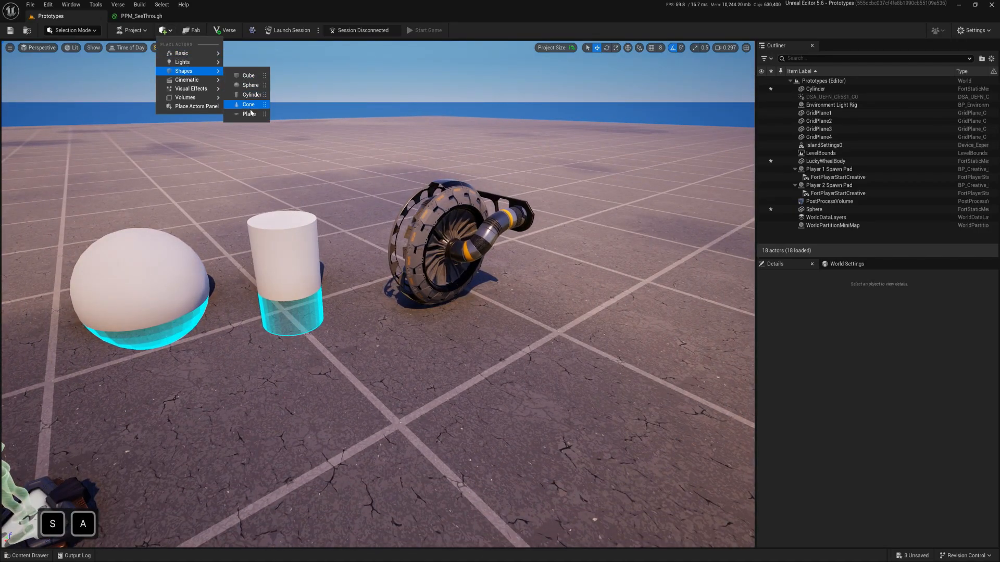
left_click(248, 75)
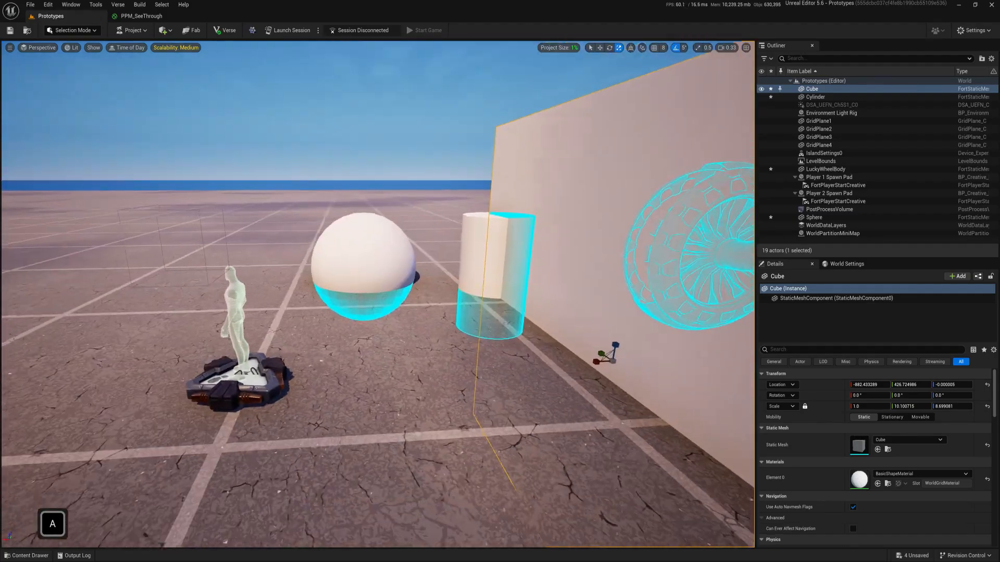
key("d")
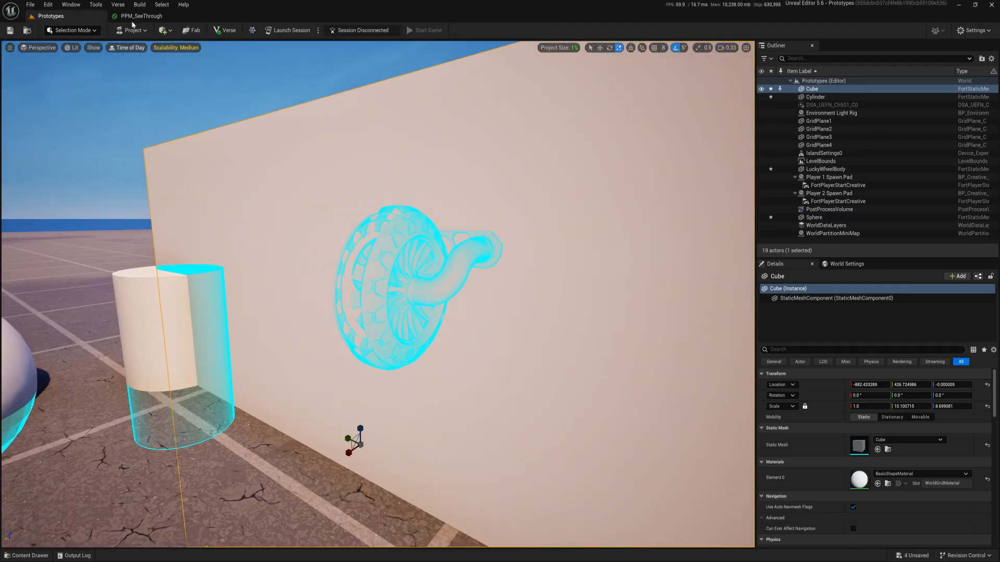
left_click(142, 16)
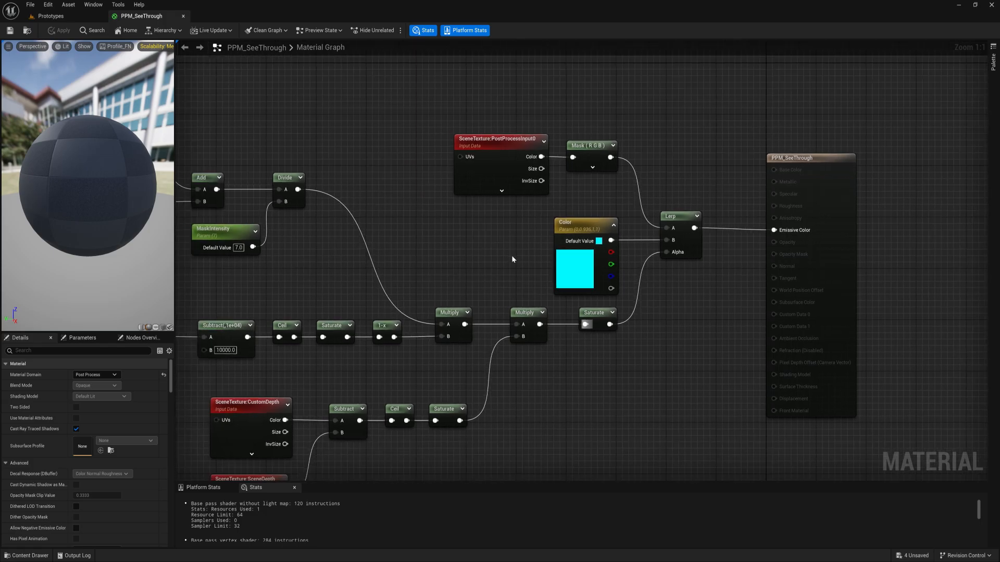
scroll("down", 3)
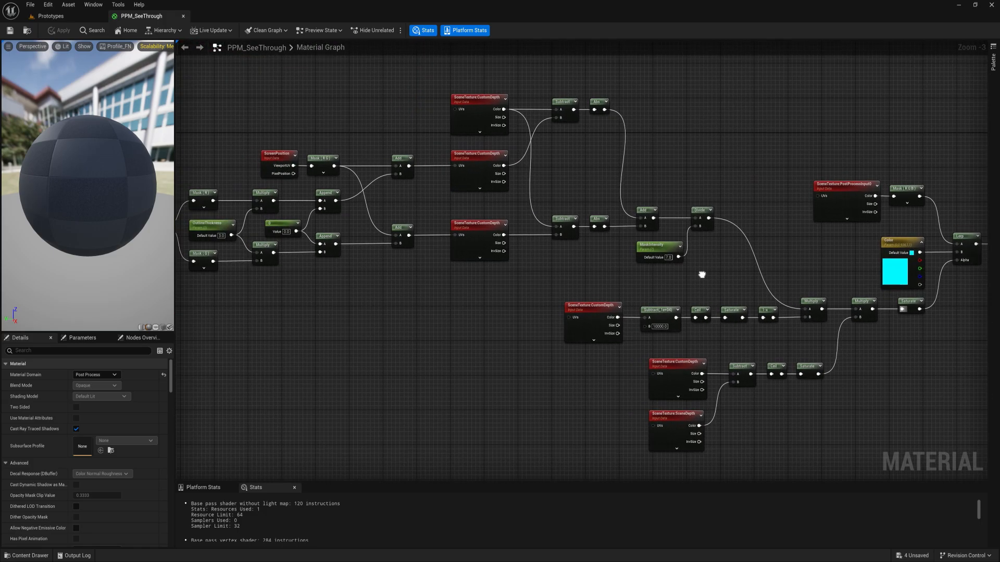